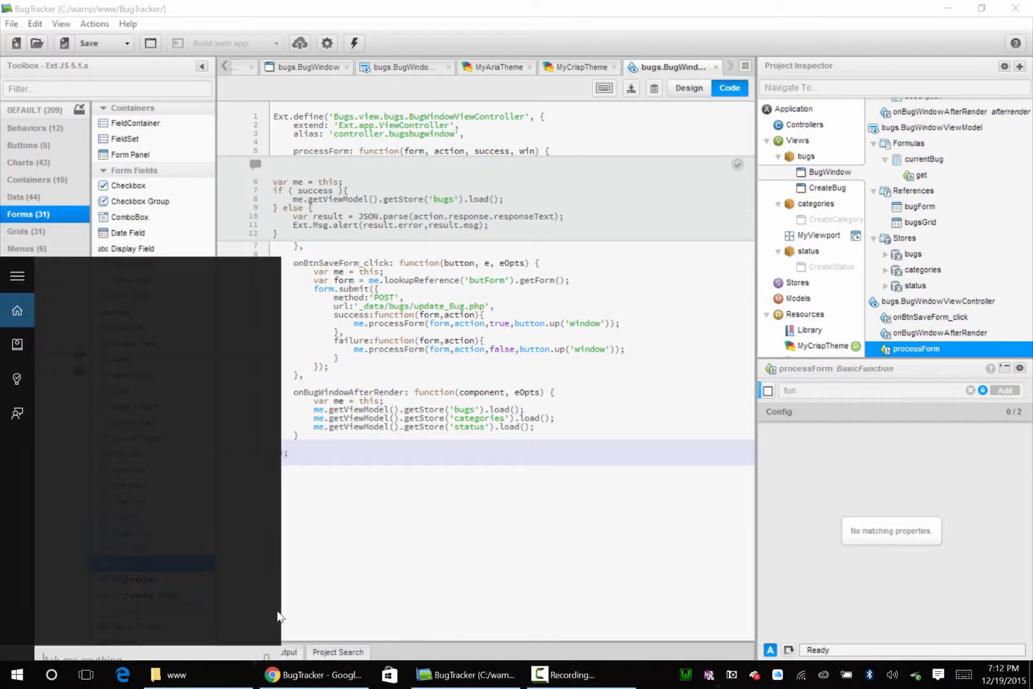
Launch NetBeans IDE from the Windows search
text(nwet)
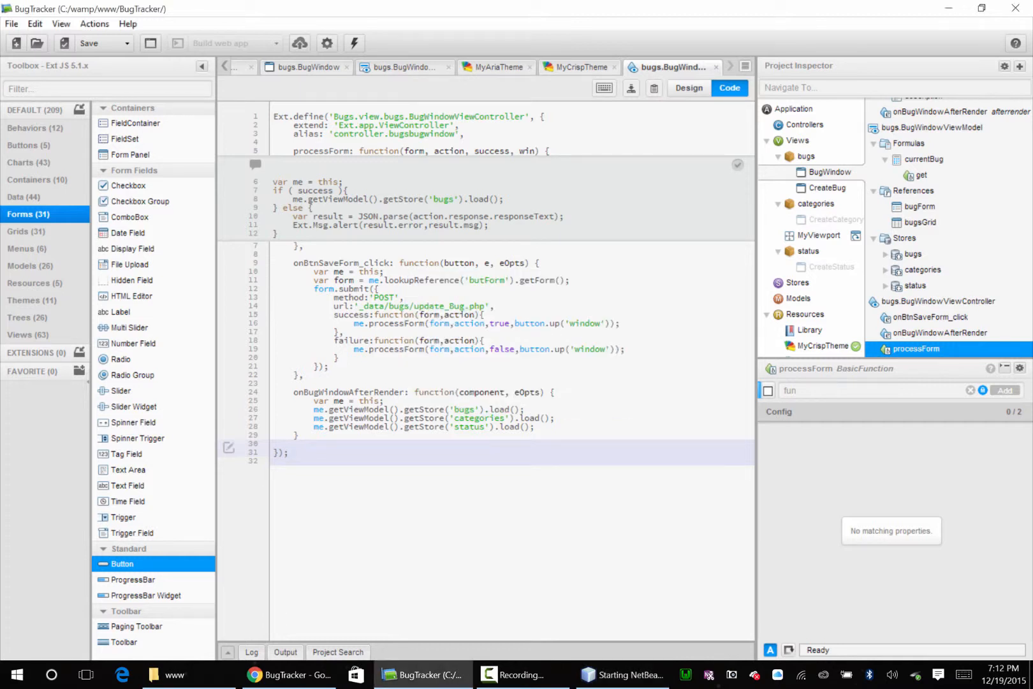
click(626, 674)
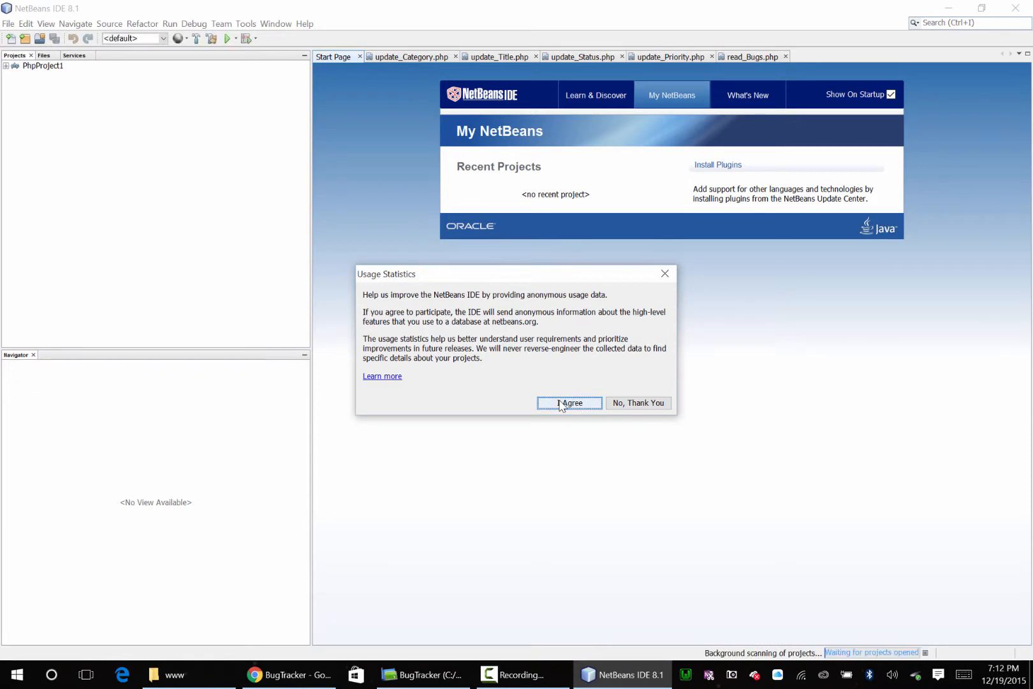
Accept the usage-statistics prompt and create update_Bug.php as a new PHP file in _data/bugs
click(570, 403)
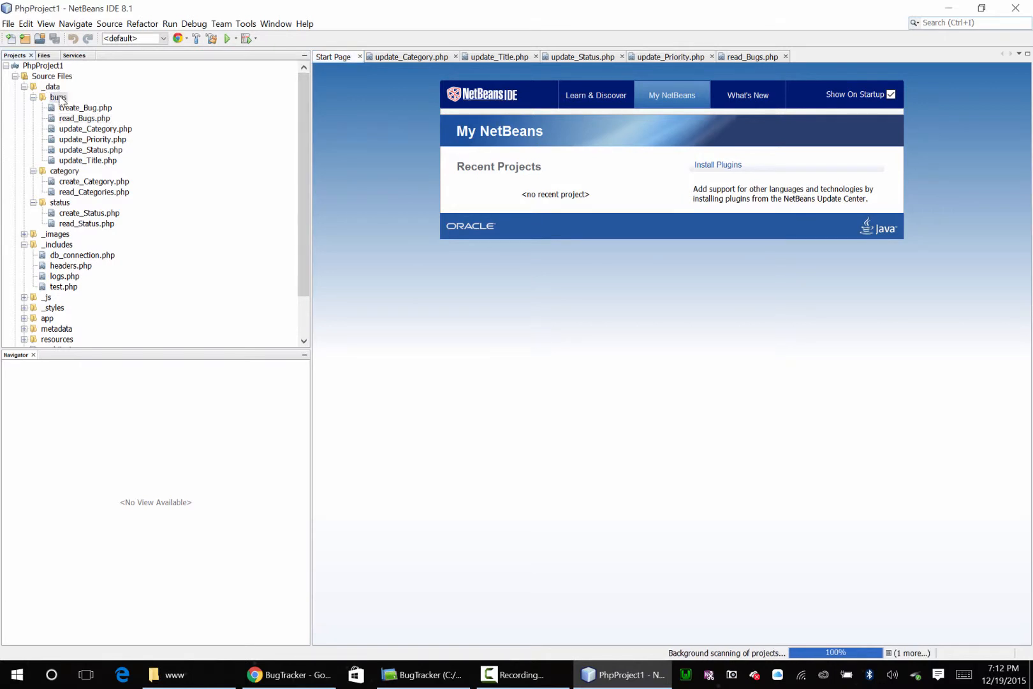
right_click(56, 97)
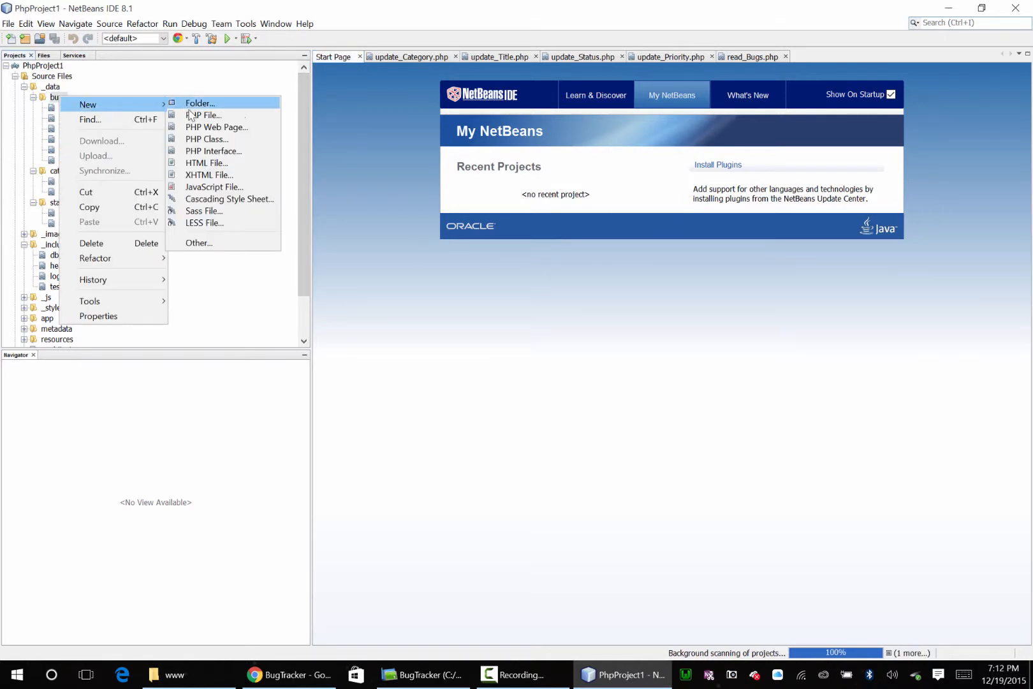
click(203, 115)
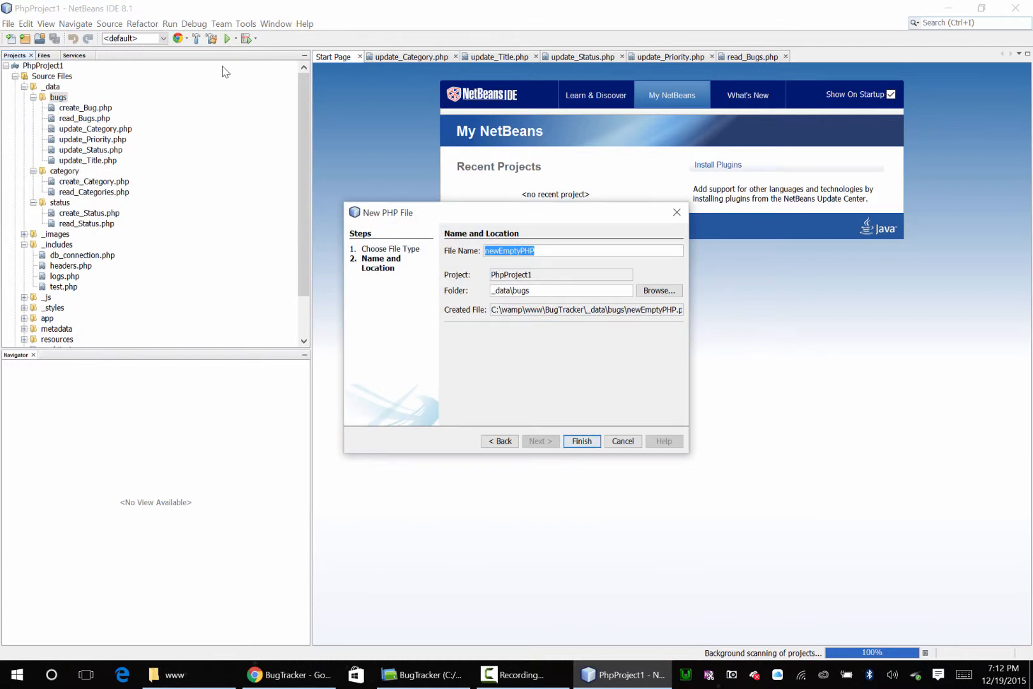
text(update_Bug)
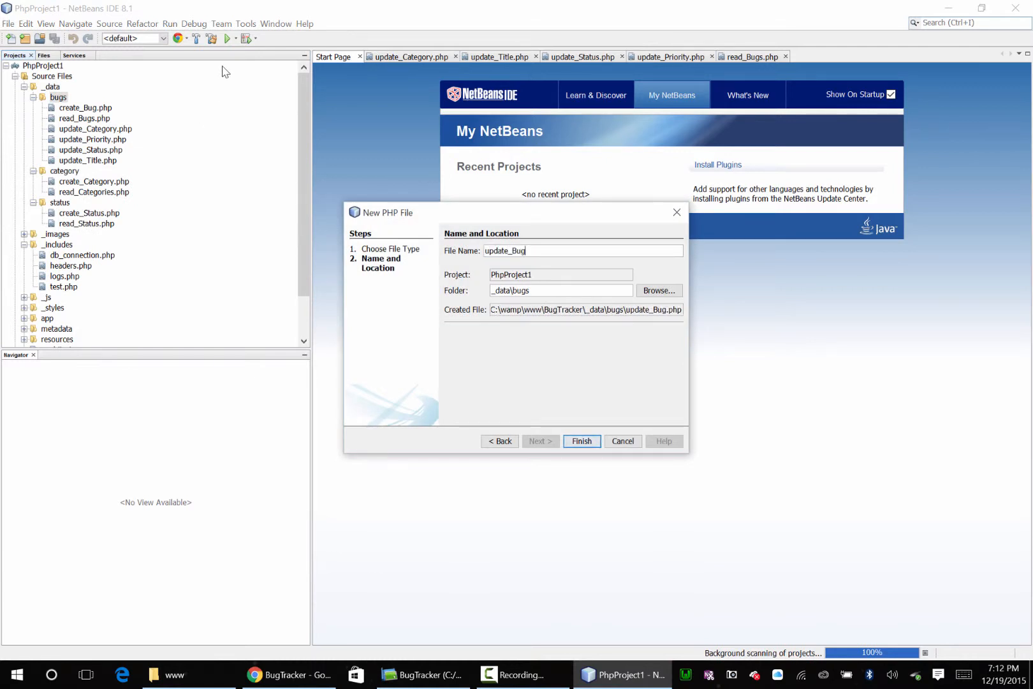
click(581, 440)
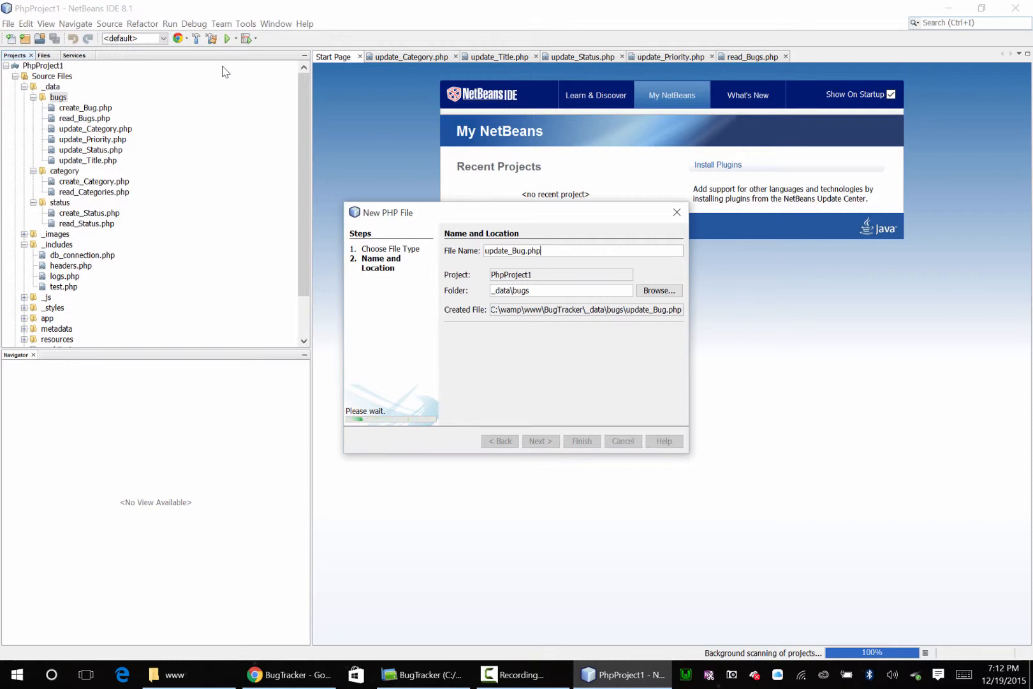
click(582, 441)
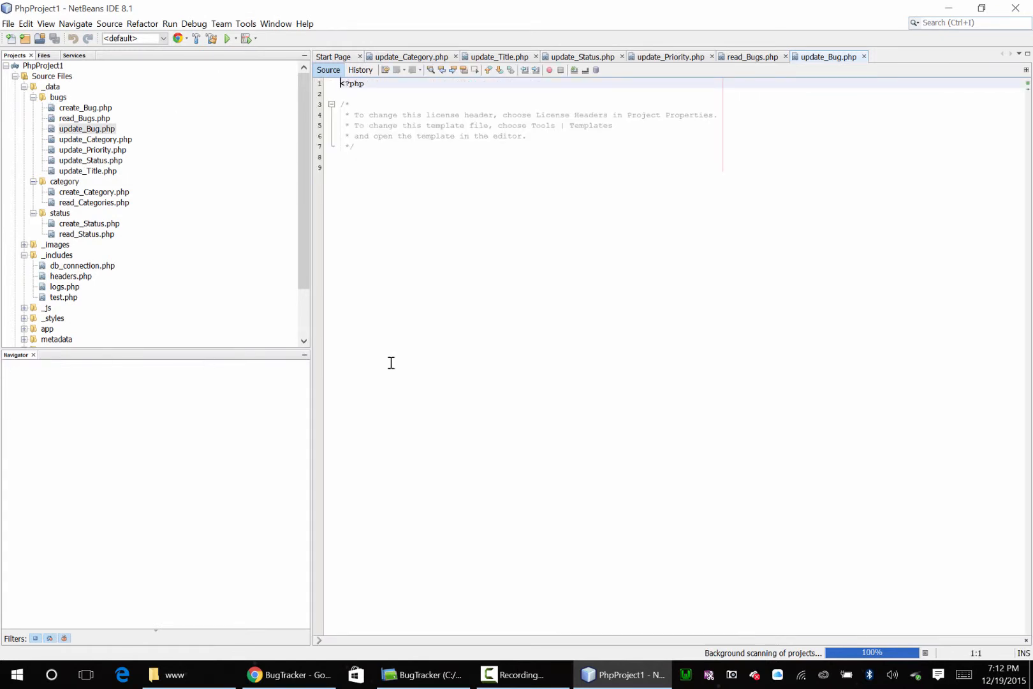
click(421, 674)
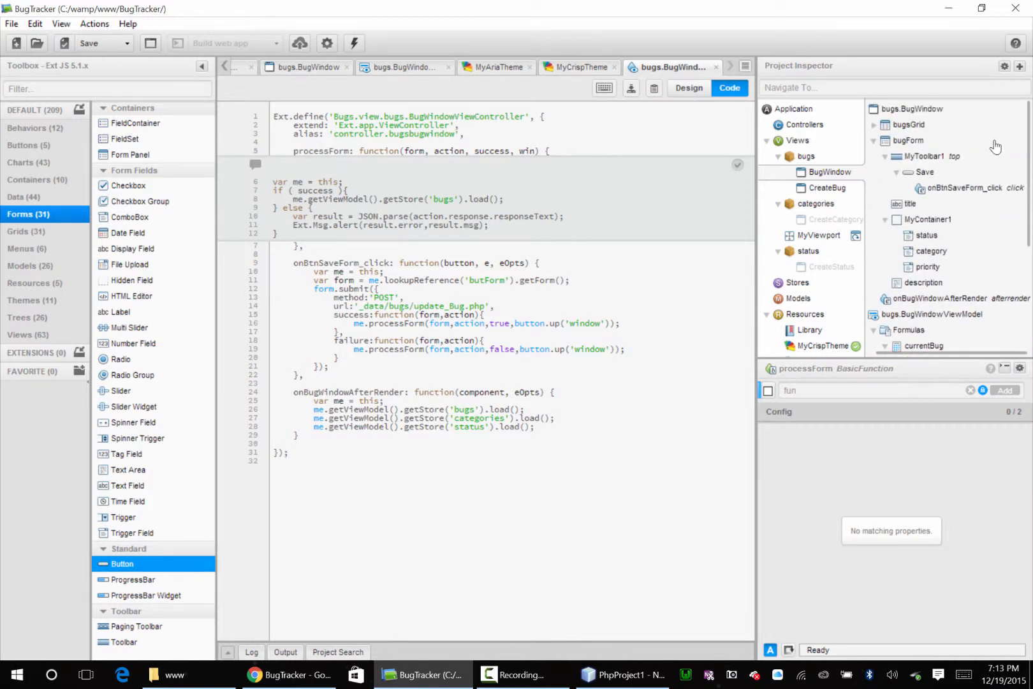
Add an hbox-layout Container to bugForm in Design view and move the title field into it
click(906, 140)
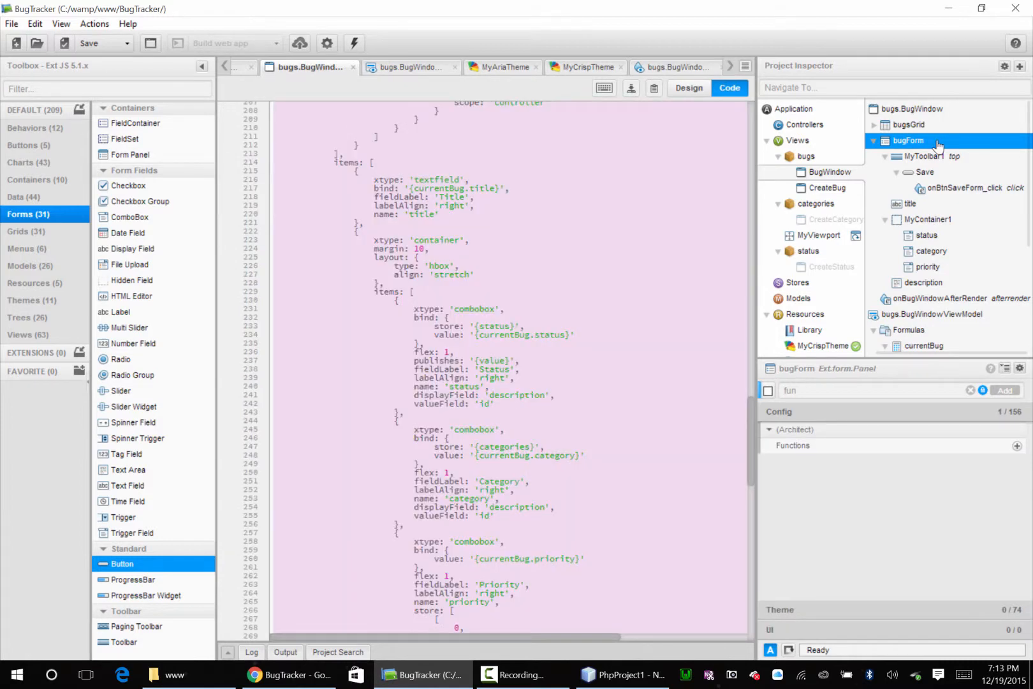
click(688, 88)
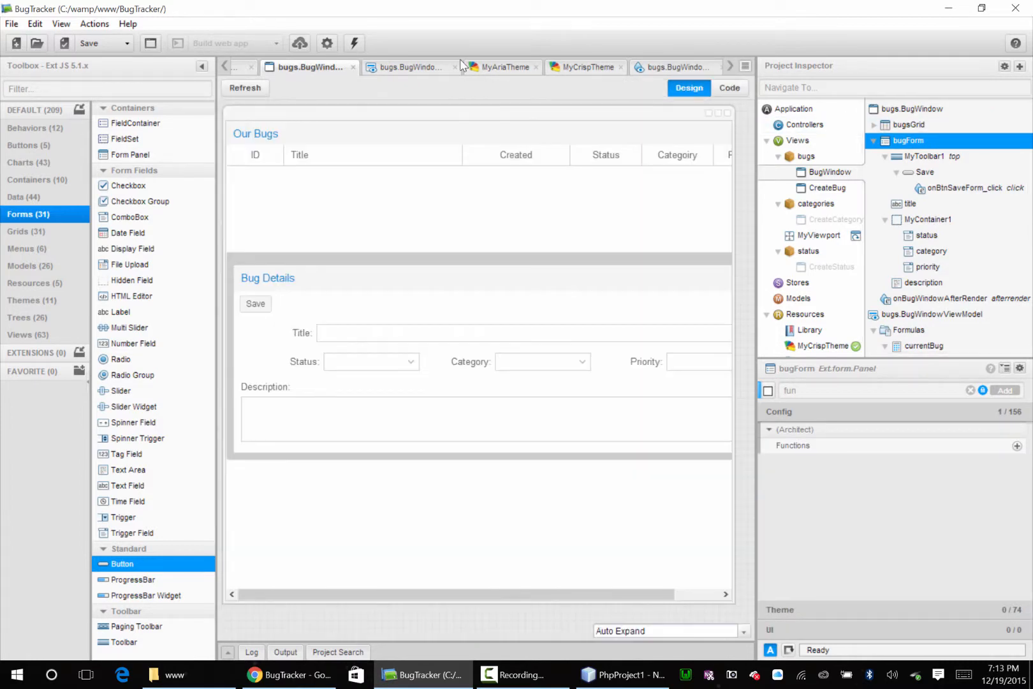
click(905, 141)
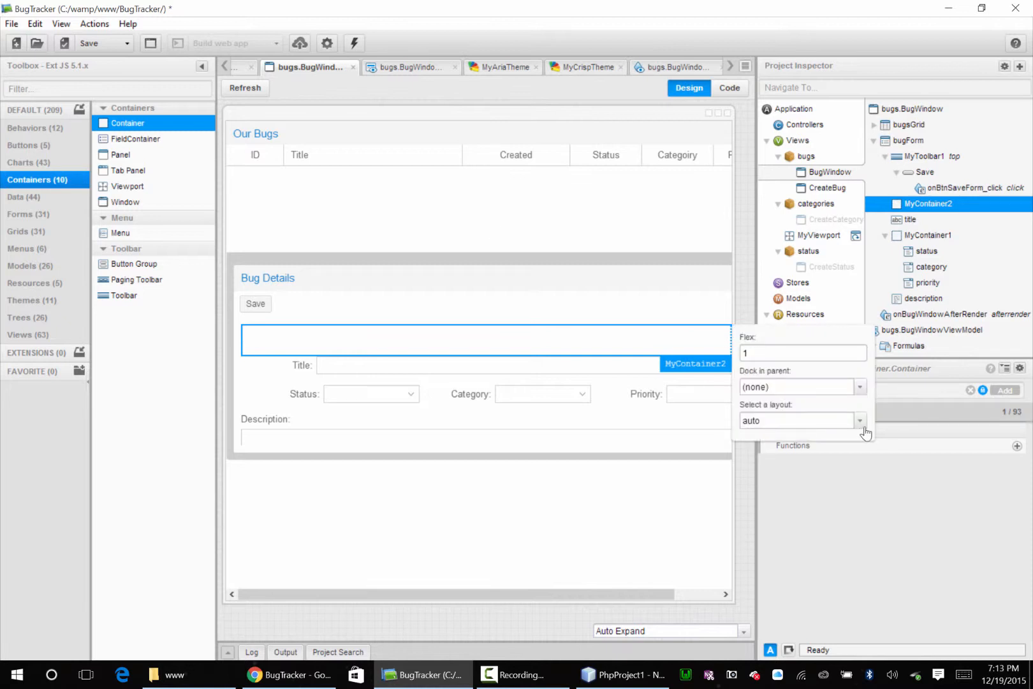
click(858, 421)
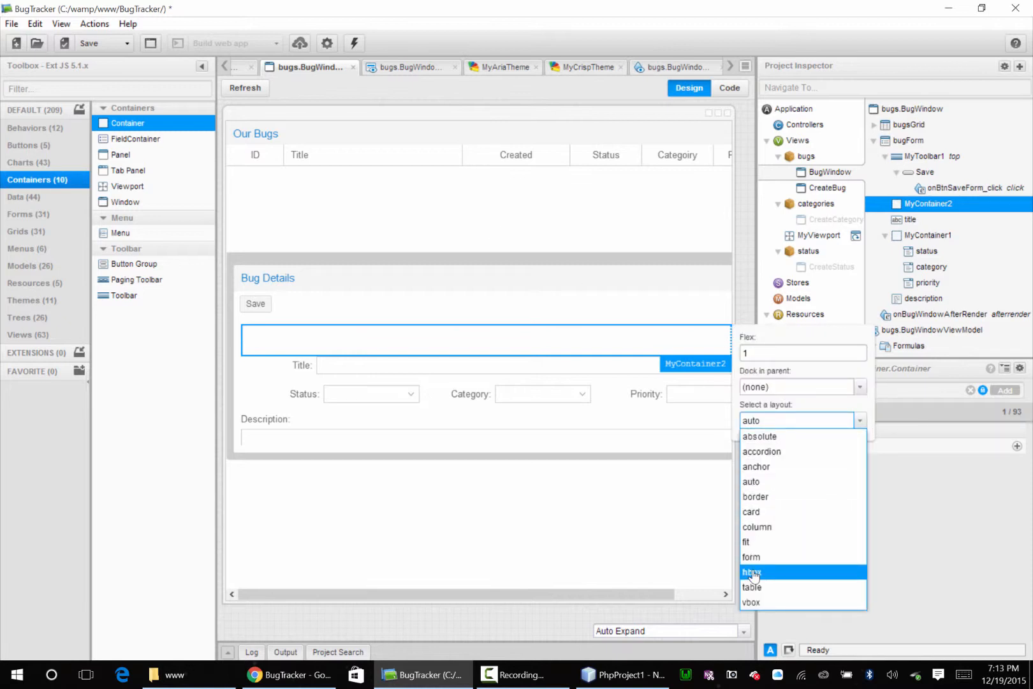
click(751, 571)
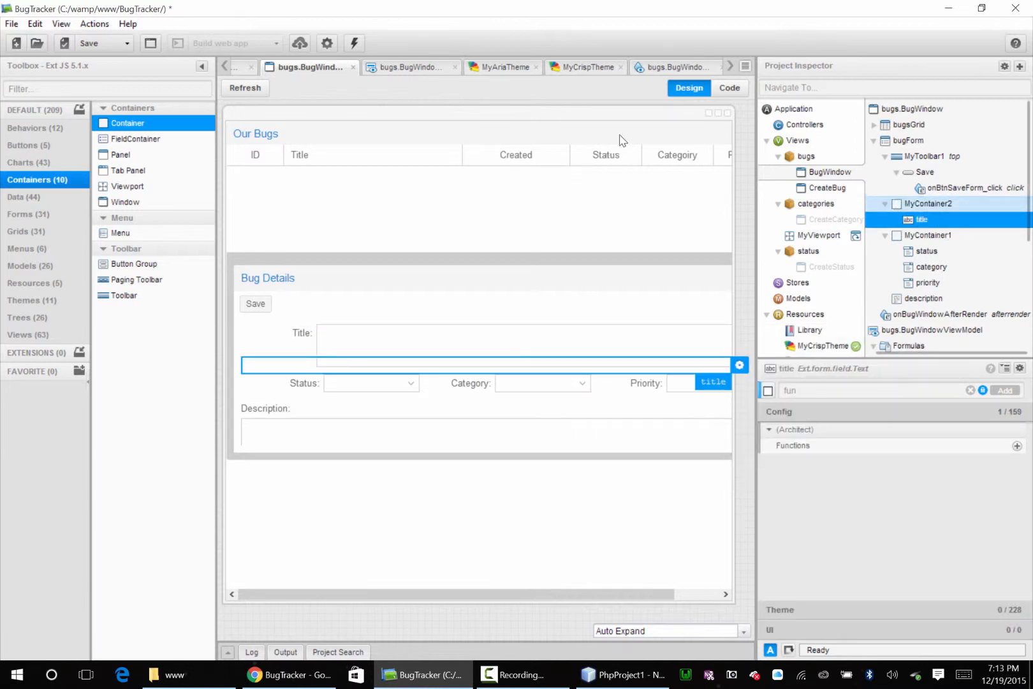
Add a Tag Field labelled ID with a right-aligned label into MyContainer2
click(927, 204)
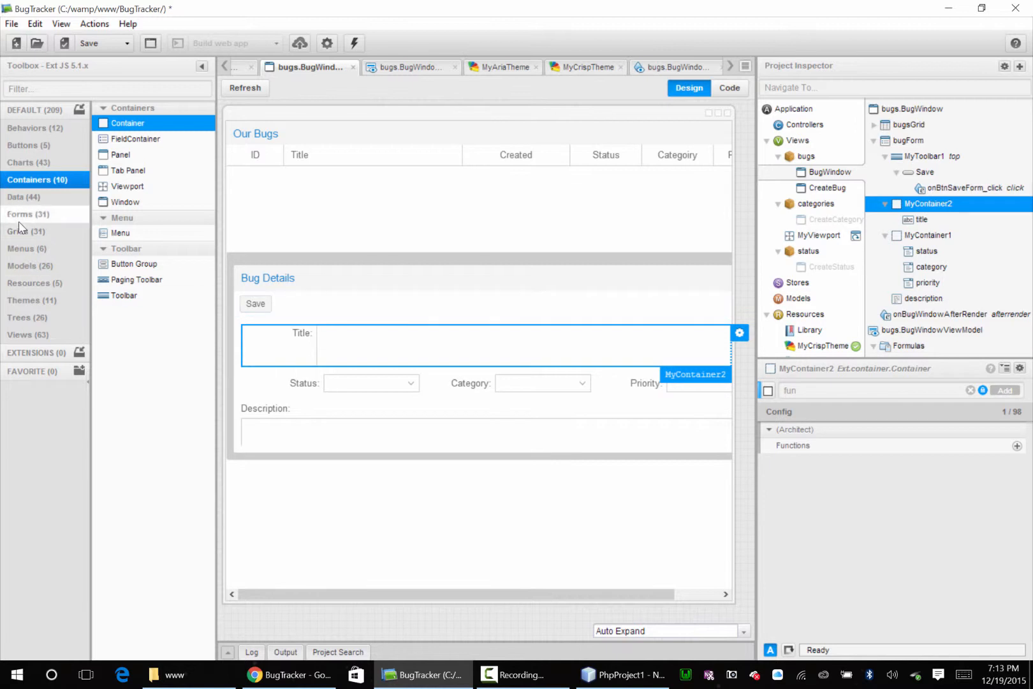
click(26, 214)
text(label)
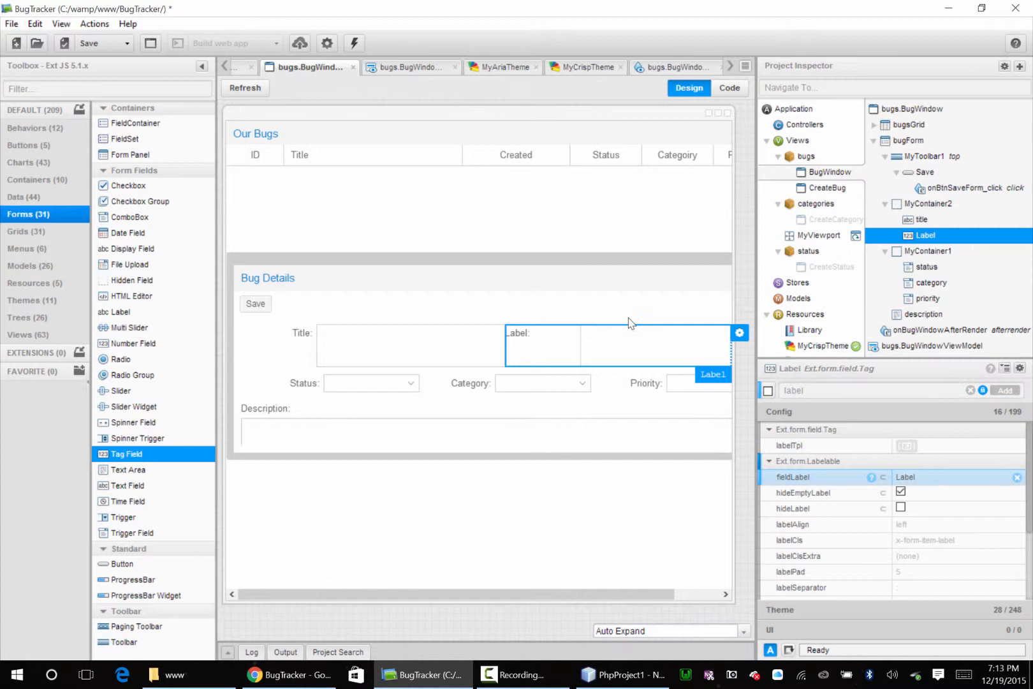
text(ID)
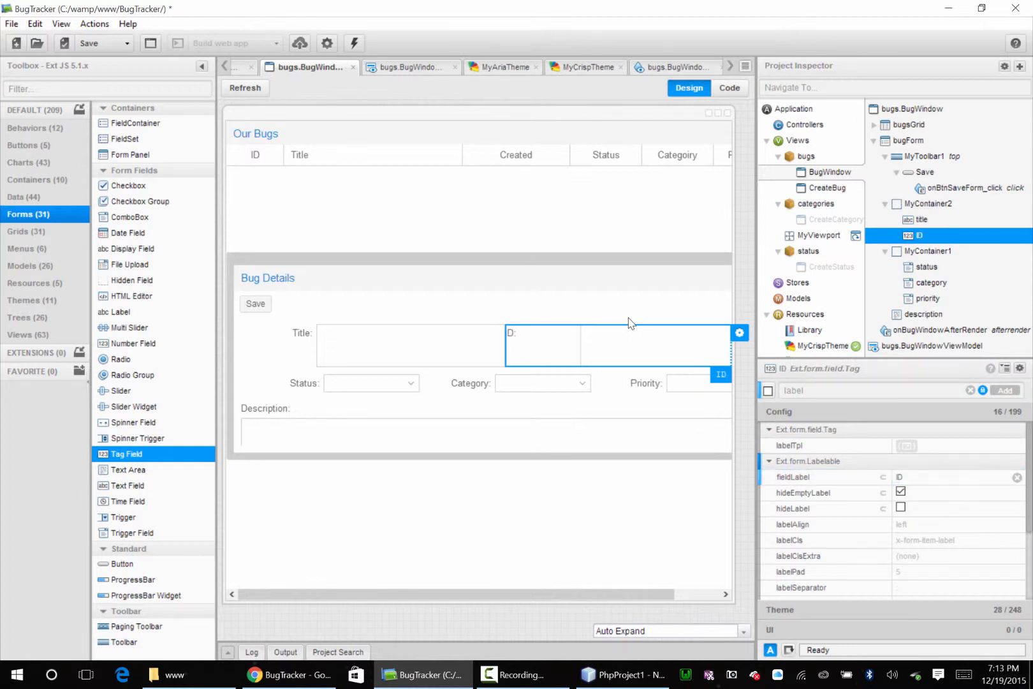
click(957, 524)
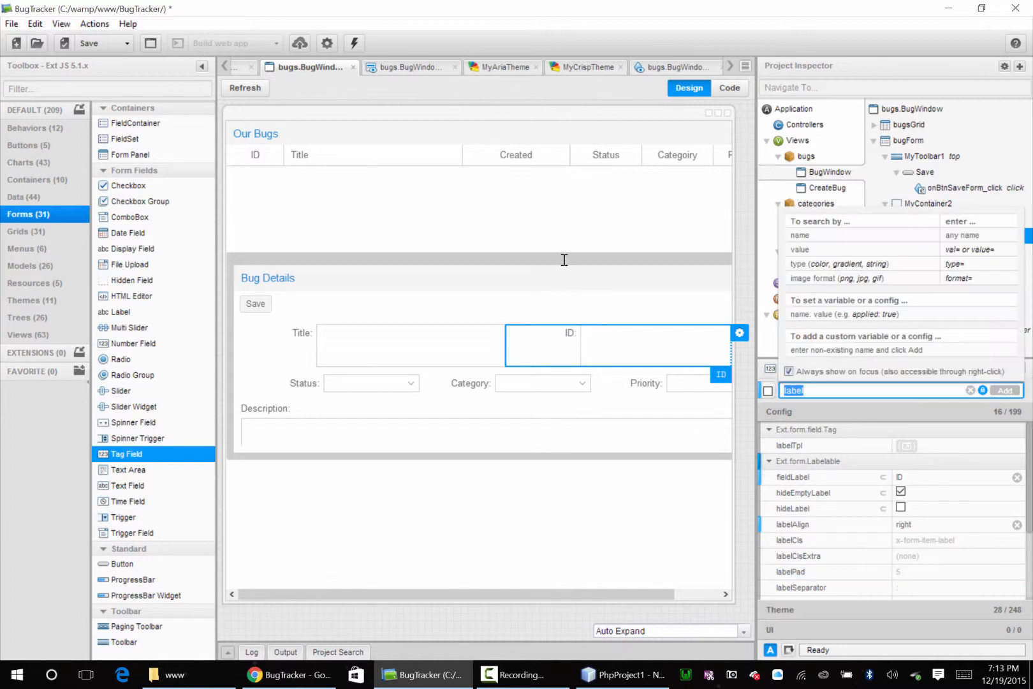
Give the ID field a label width of 70 and a maximum width of 200
text(dth)
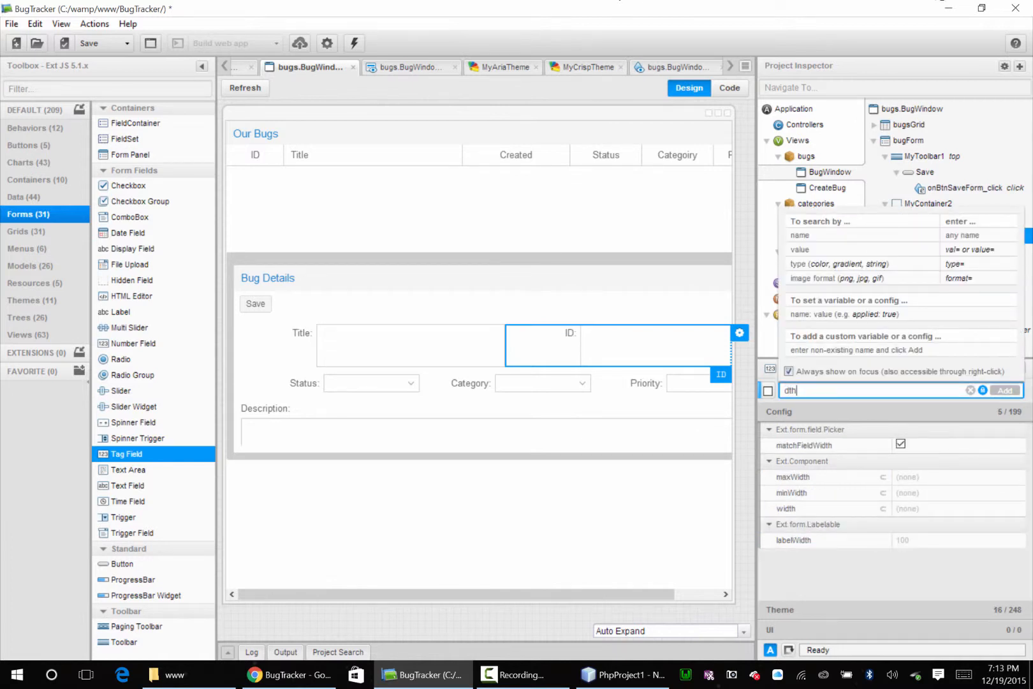
mouse_move(915, 533)
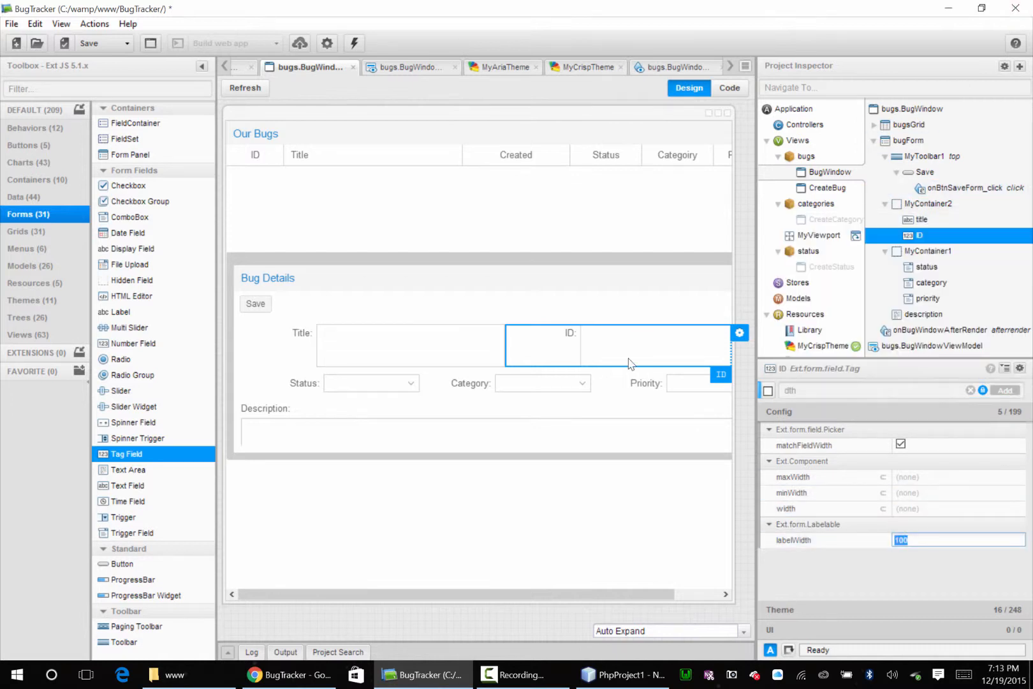
text(70)
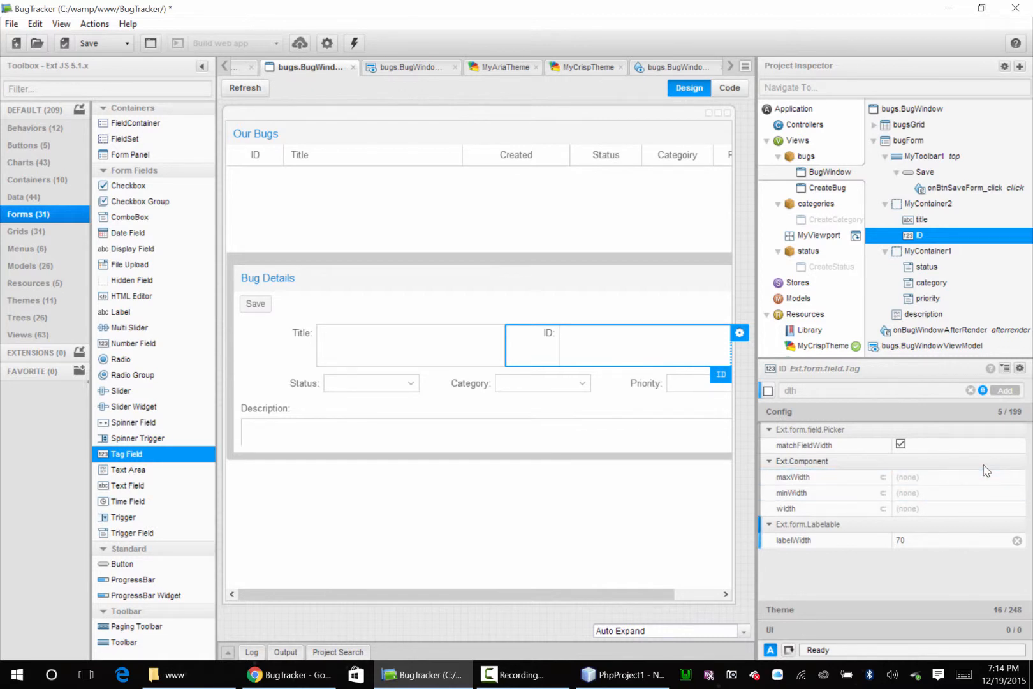
click(958, 508)
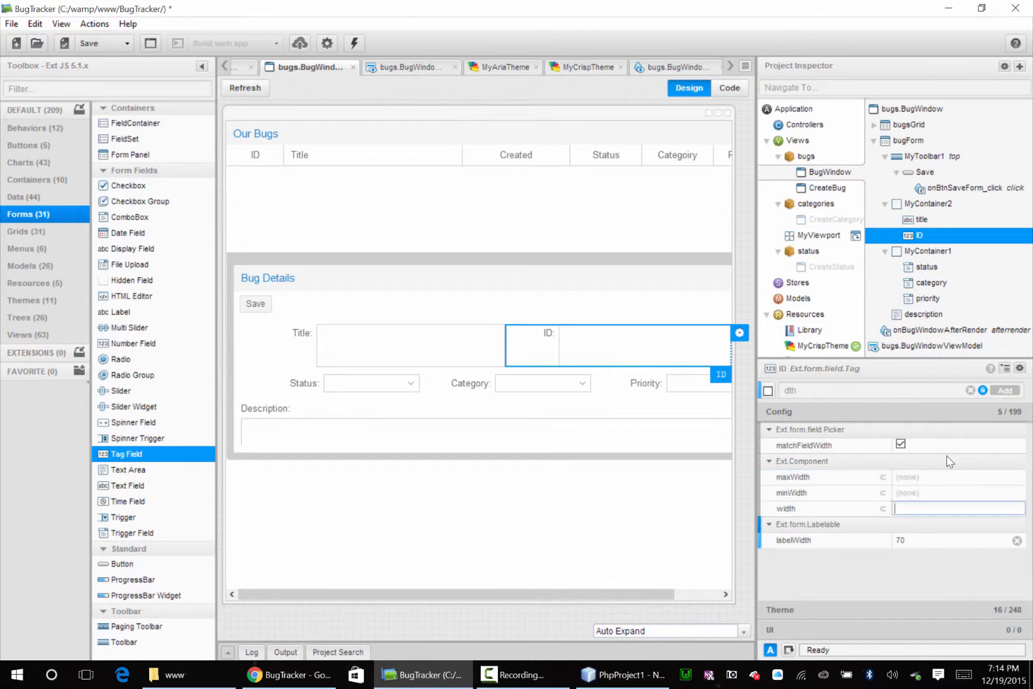
text(150)
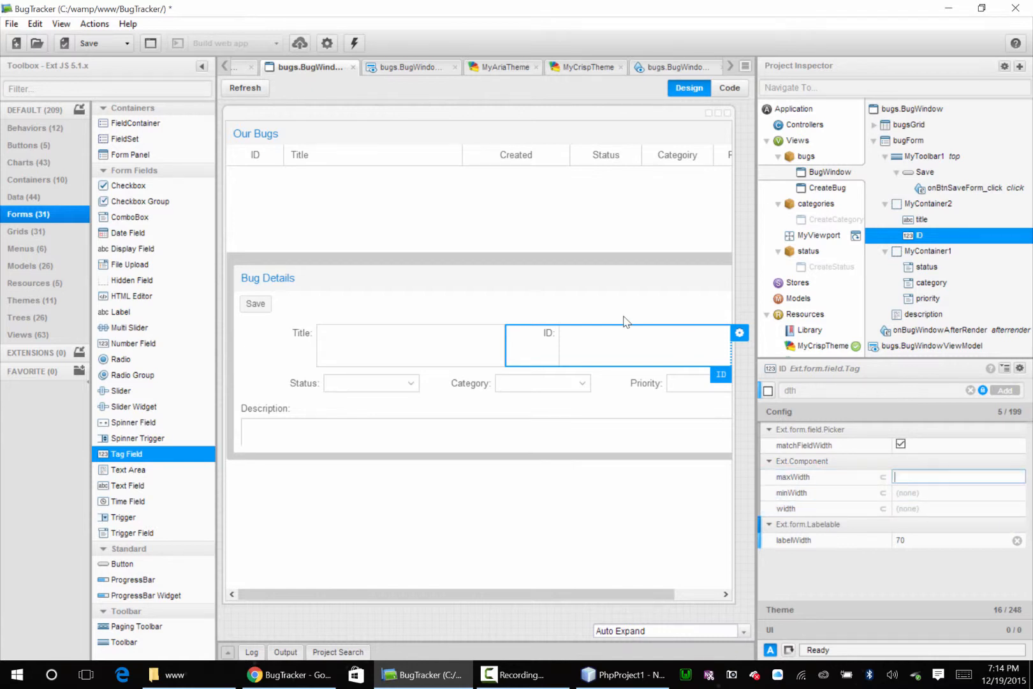
text(159)
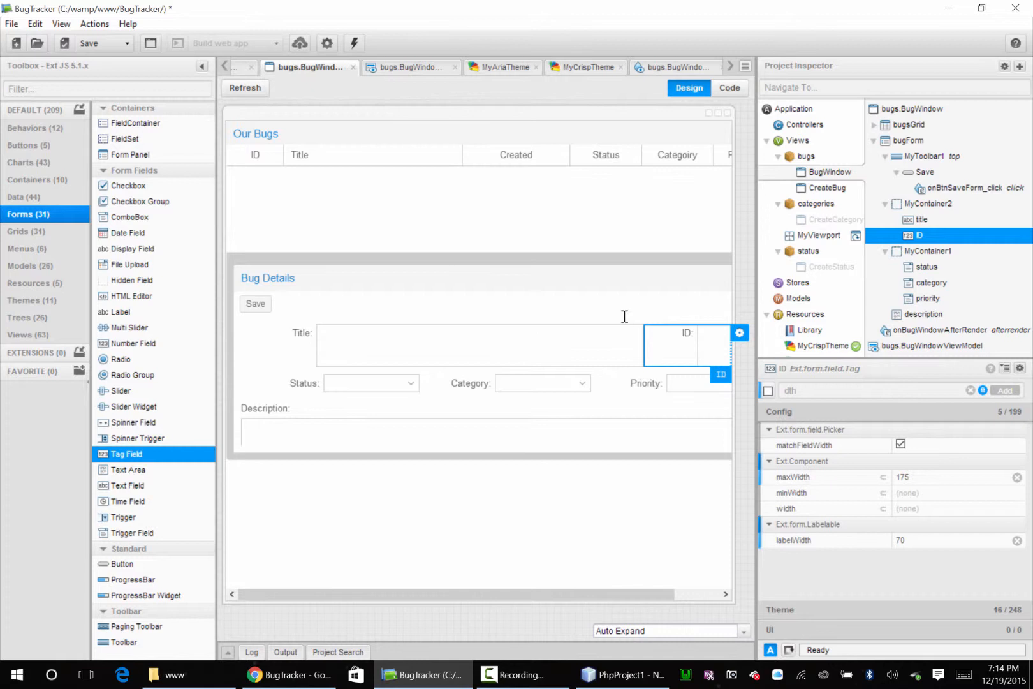
click(955, 476)
text(200)
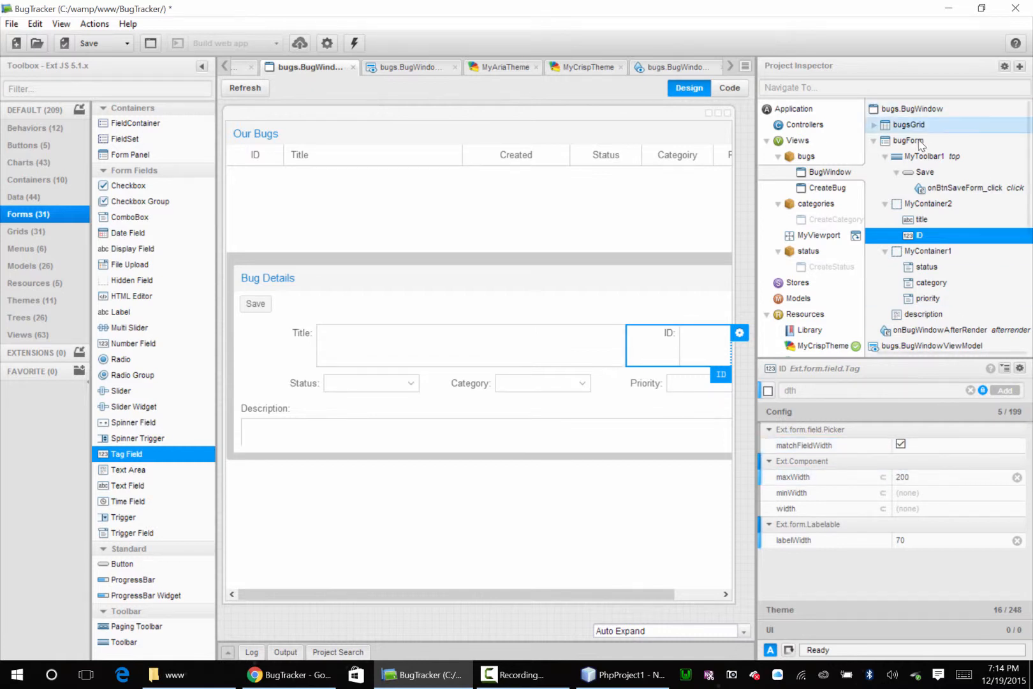
Set MyContainer2's margin to 10 using the Config filter
click(928, 204)
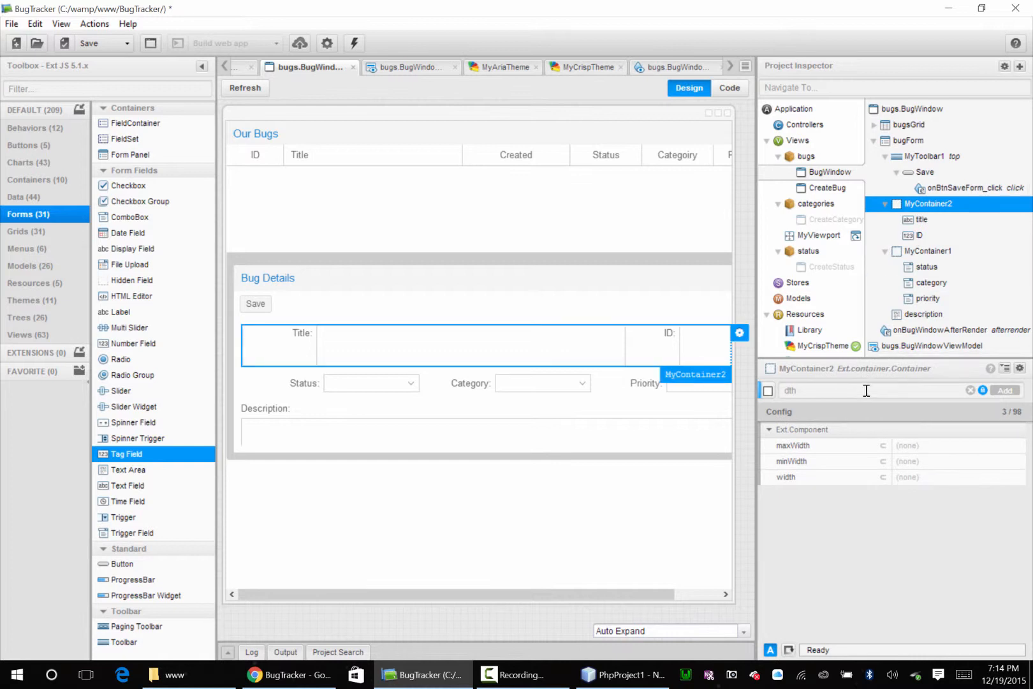
text(fle)
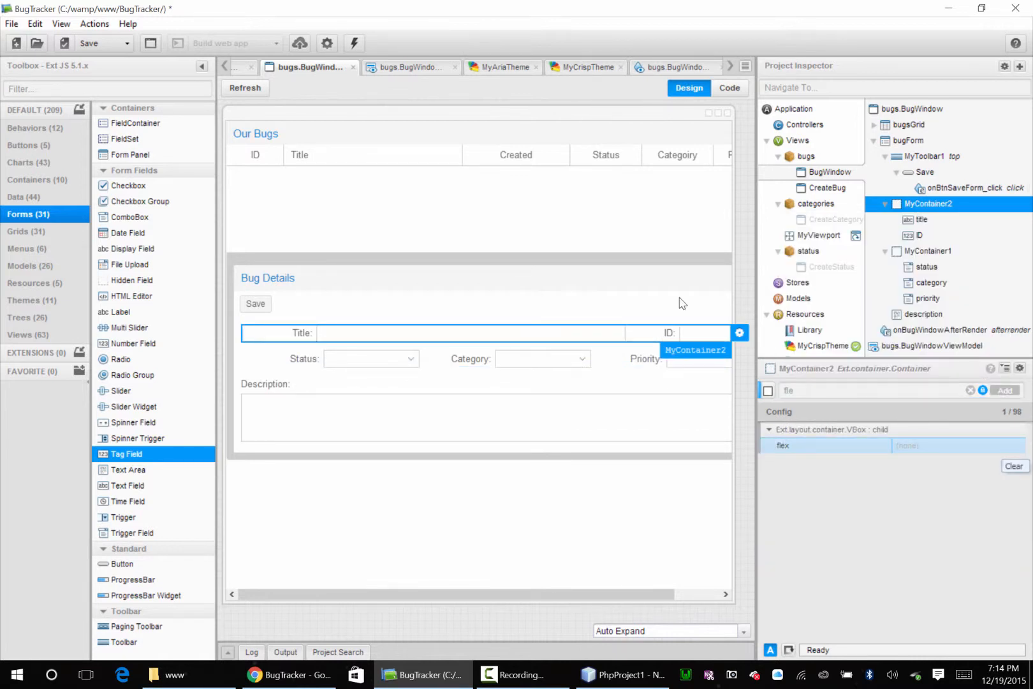
text(mar)
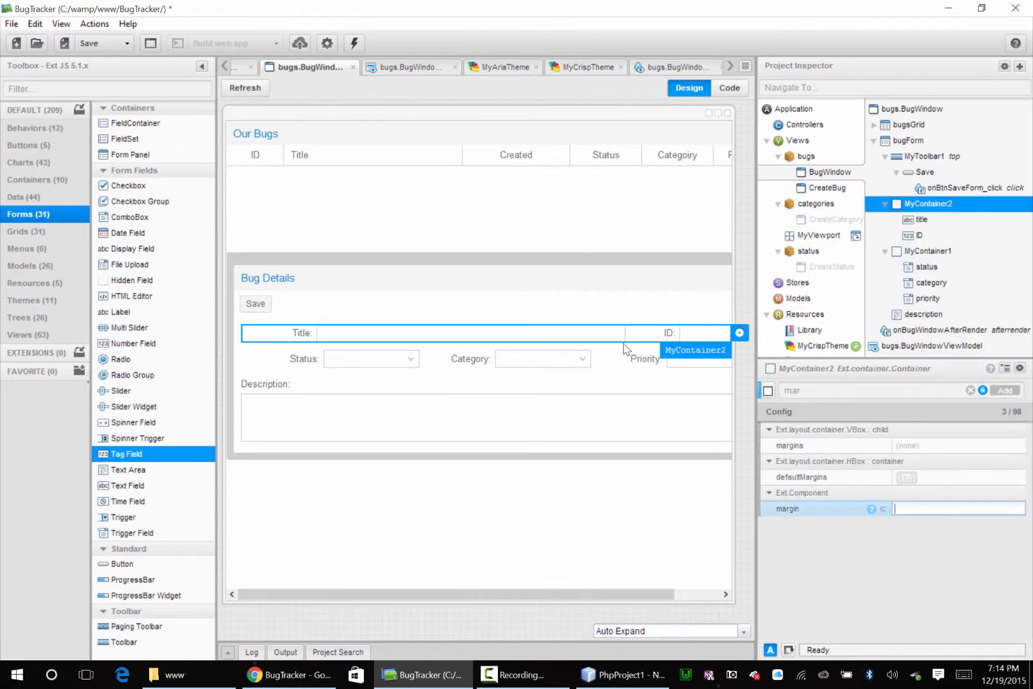
text(10)
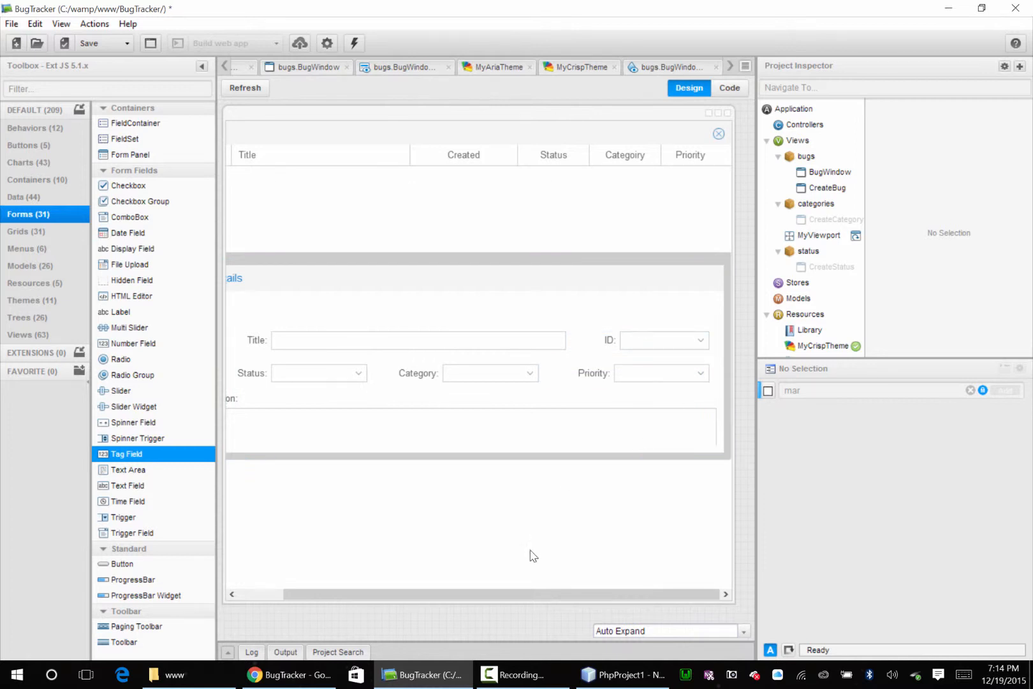
mouse_move(429, 380)
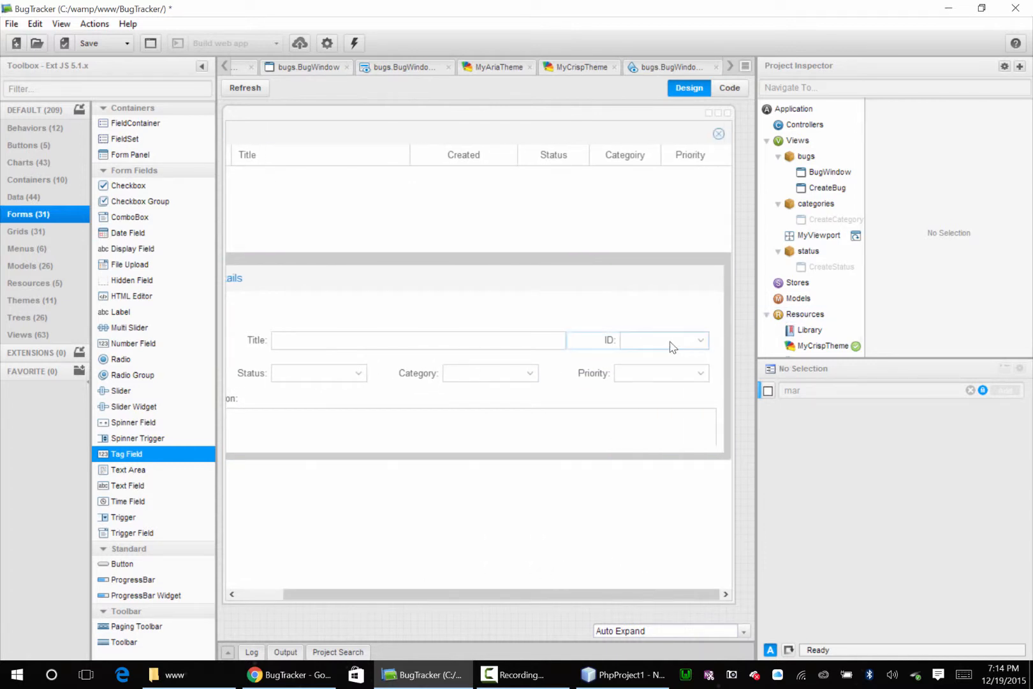
Configure the ID text field with a right-aligned label 70 wide and maxWidth 200
click(662, 340)
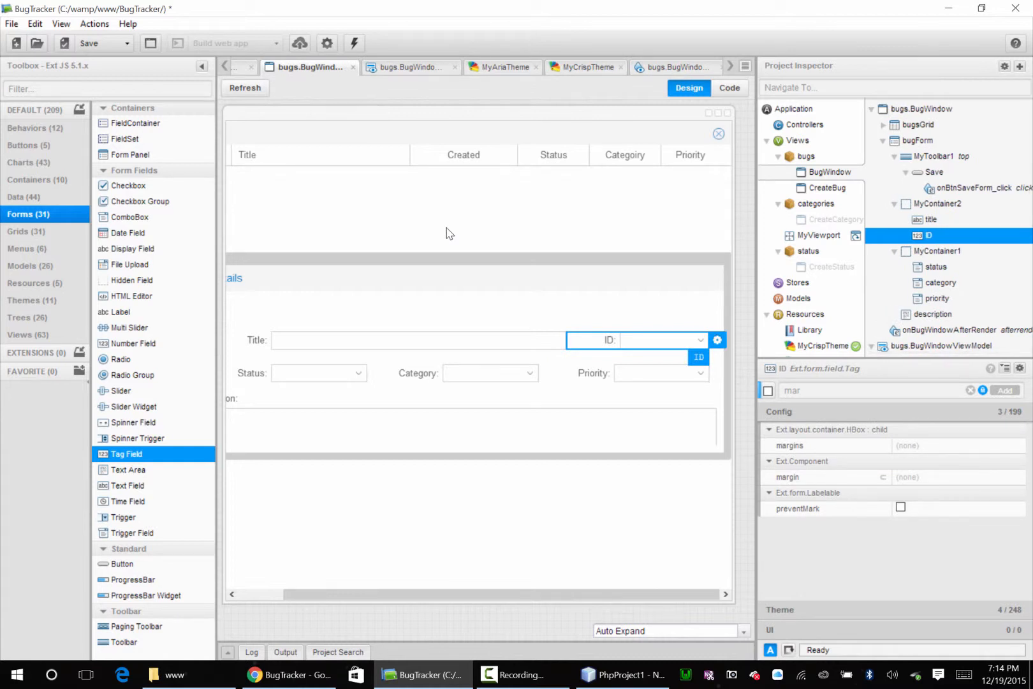
right_click(648, 340)
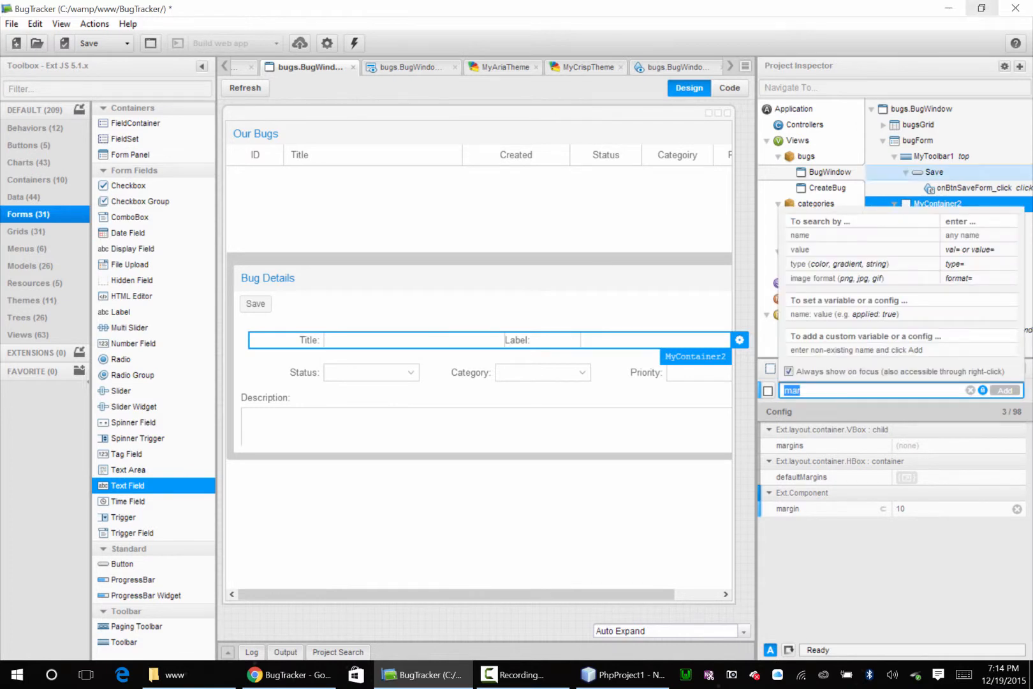
text(lab)
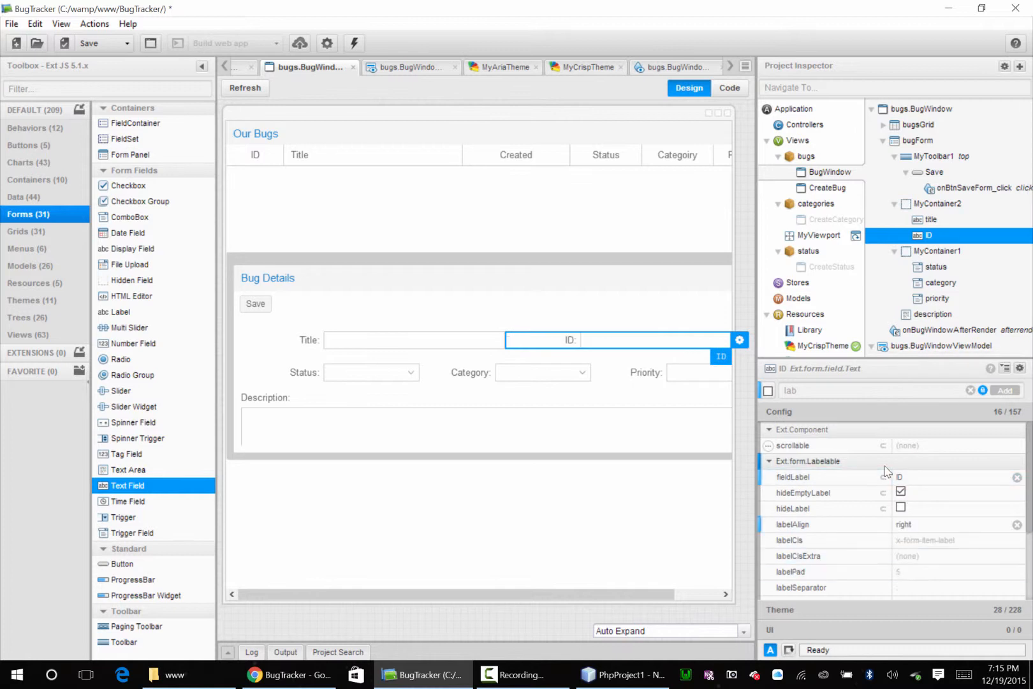
text(wi)
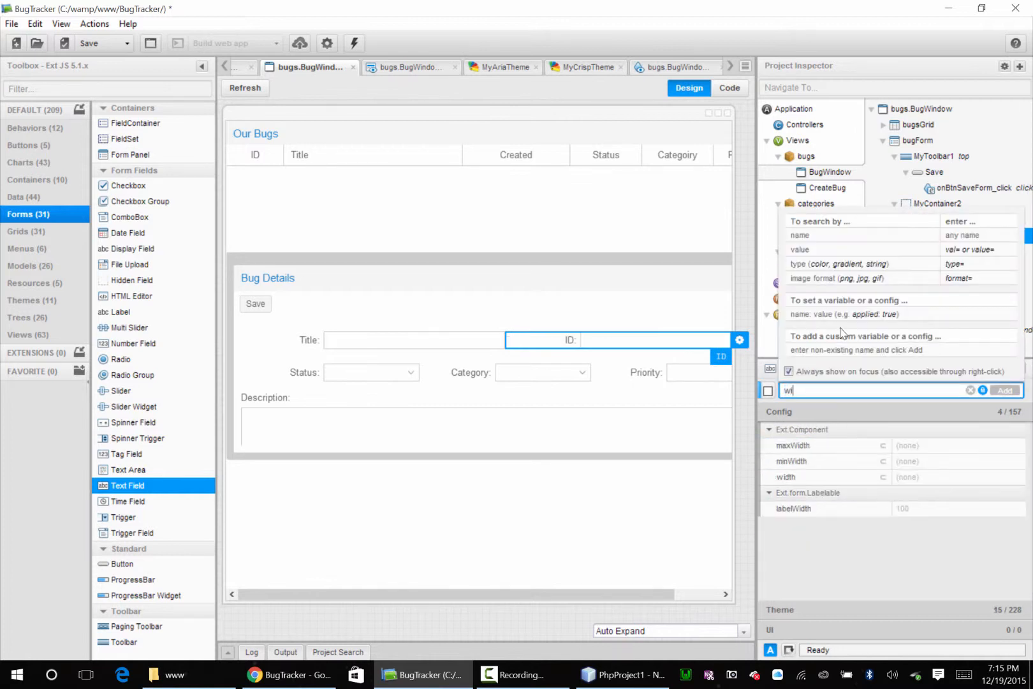
click(626, 347)
text(70)
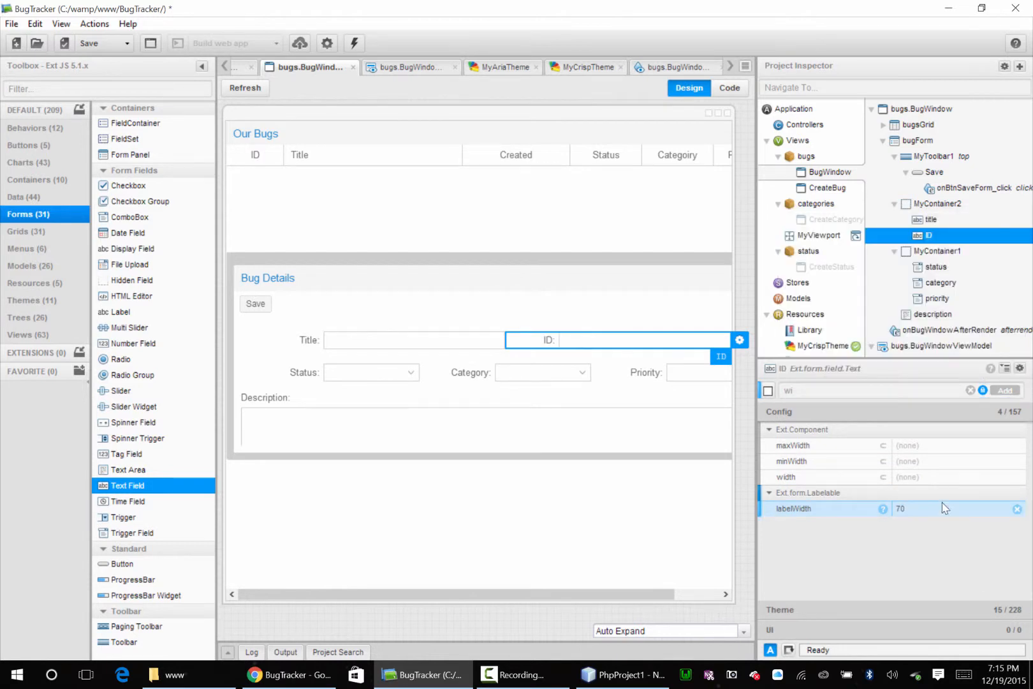
text(200)
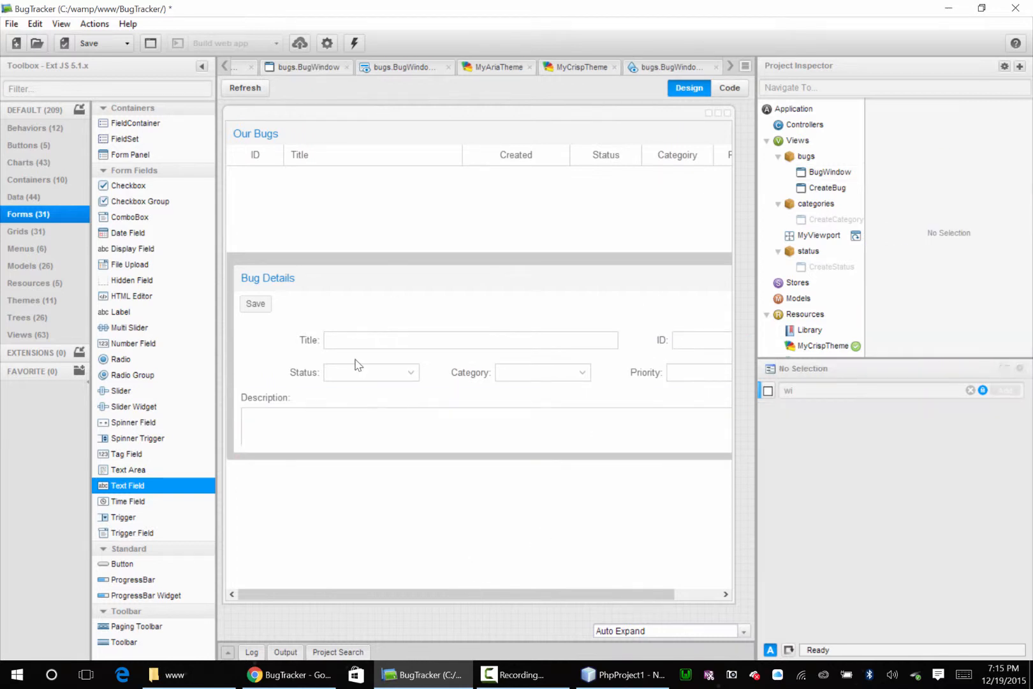
Make the ID field read-only and add a custom bind property of type Object
click(704, 339)
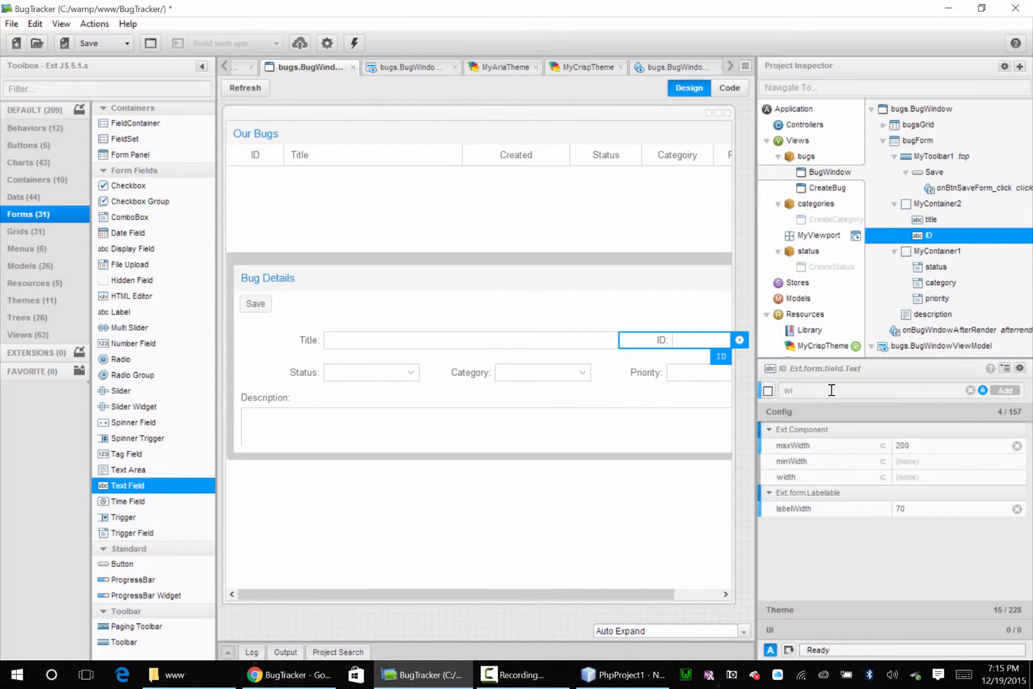
text(read)
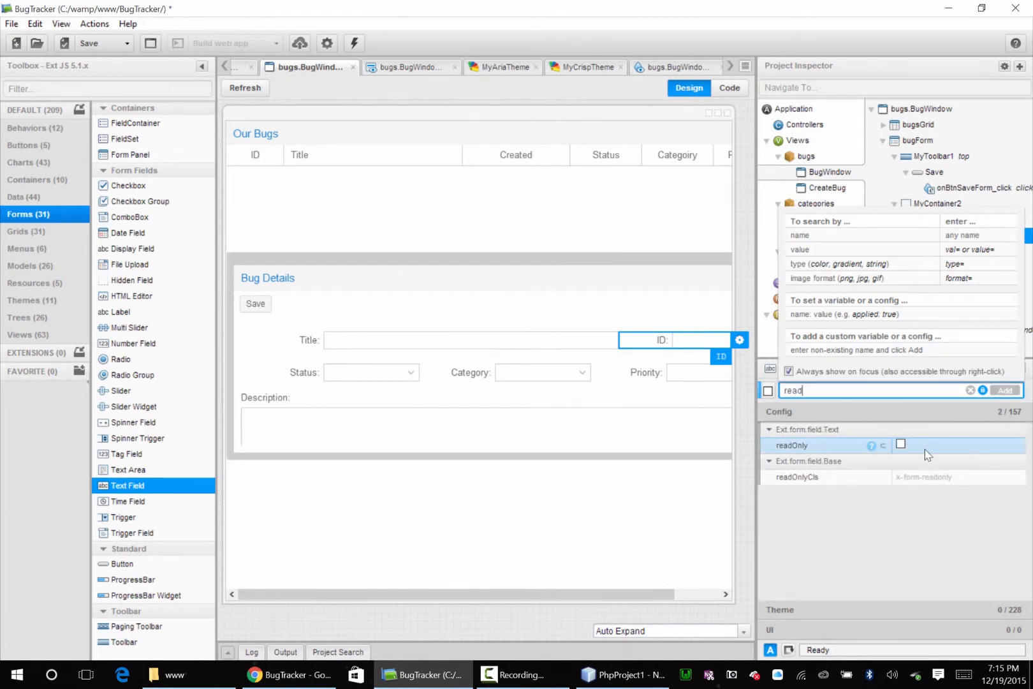
click(900, 444)
text(bind)
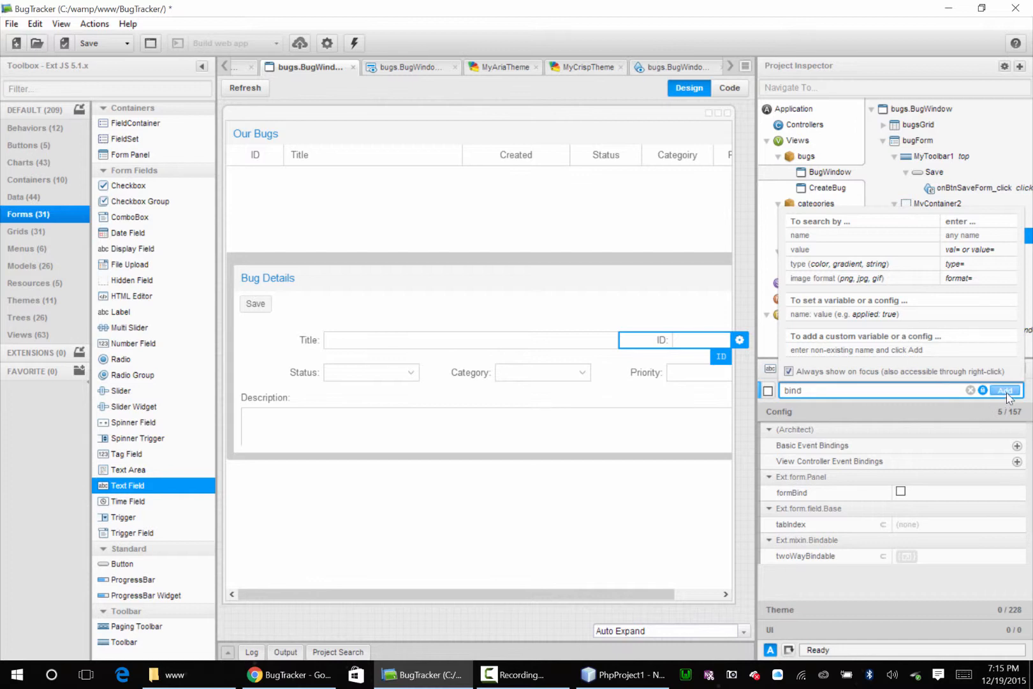
click(1005, 389)
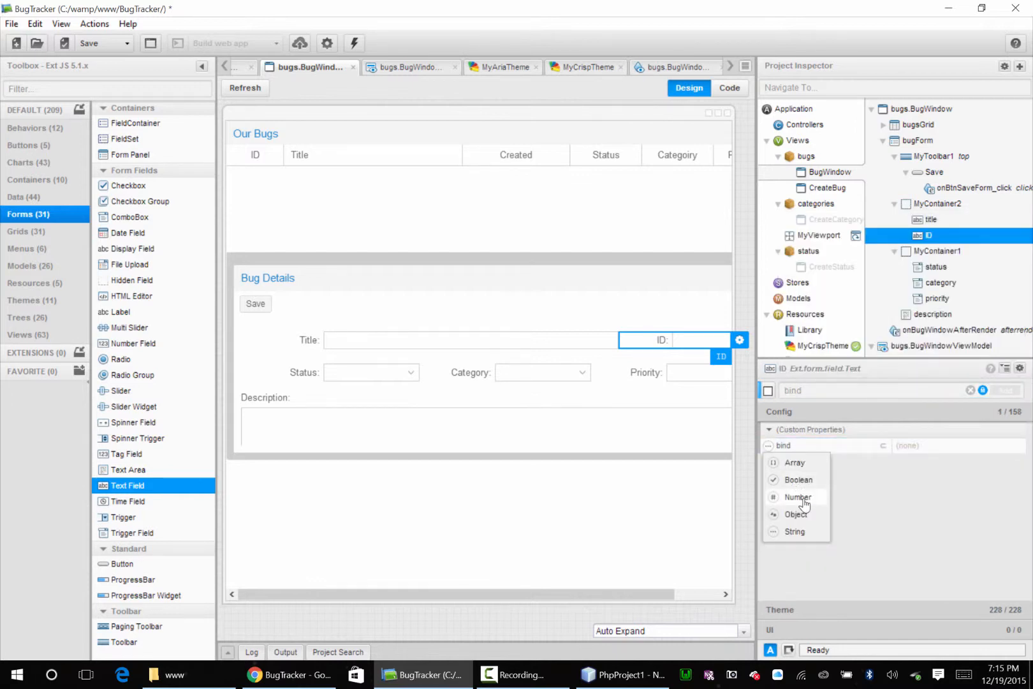
click(798, 497)
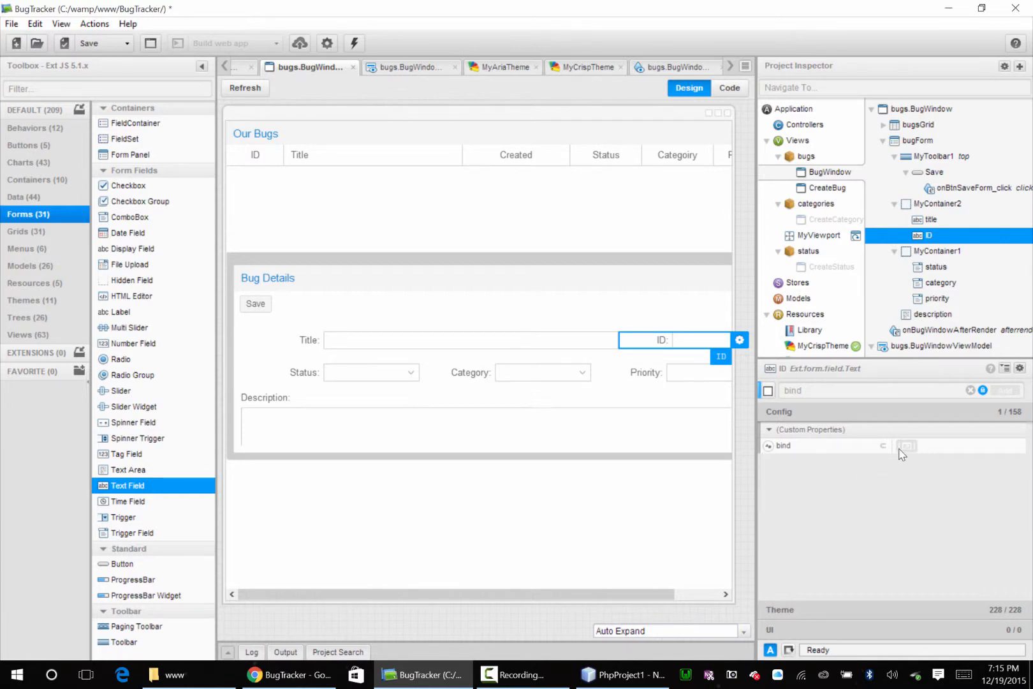
Set the ID field's bind value to {currentBug.id} in the code editor
click(729, 87)
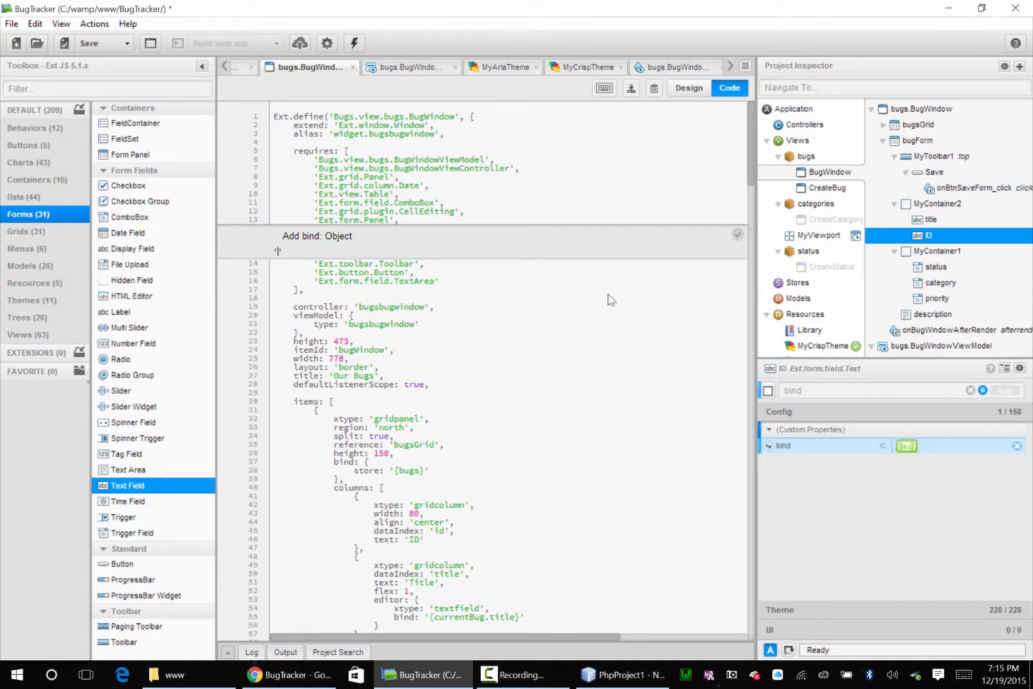
text({})
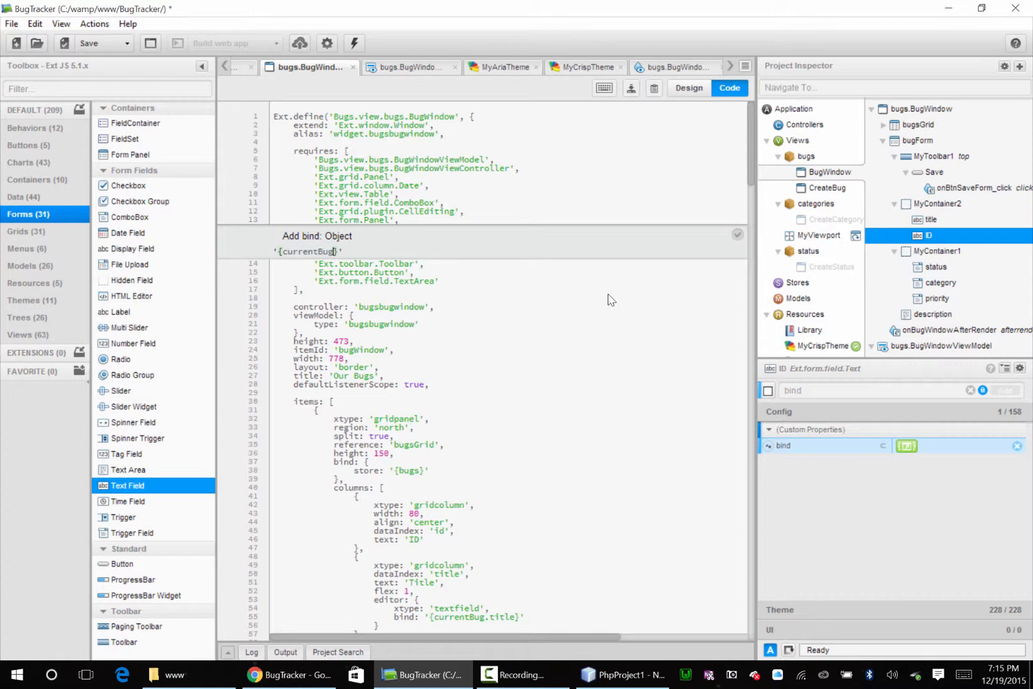
click(85, 42)
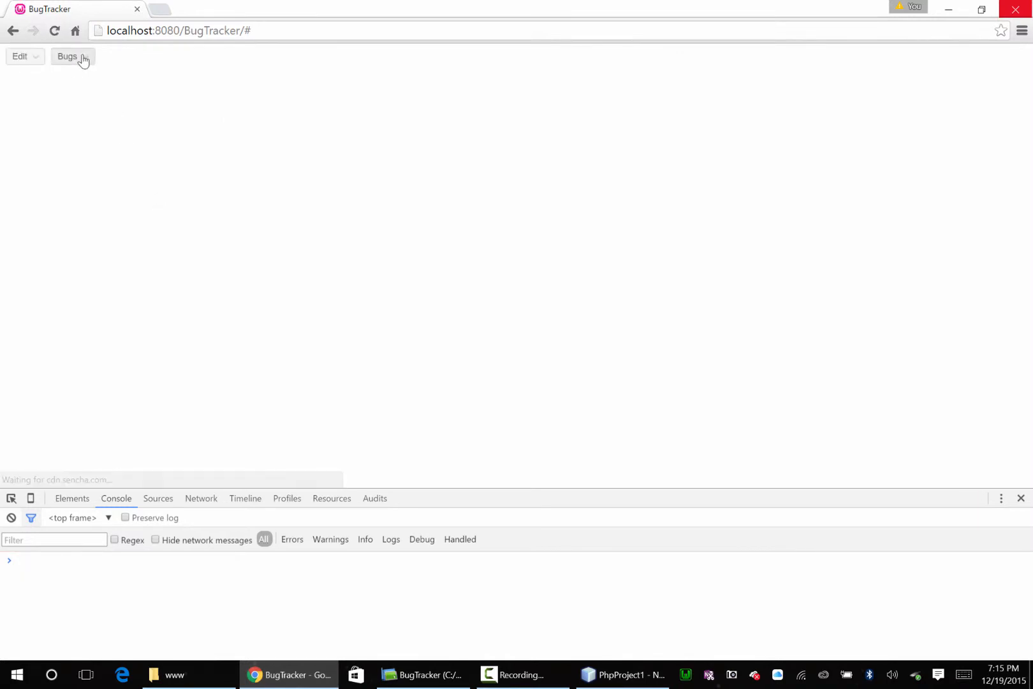
Open the Bugs window in Chrome and select bugs 1, 3 and 4 to check the ID field
click(67, 57)
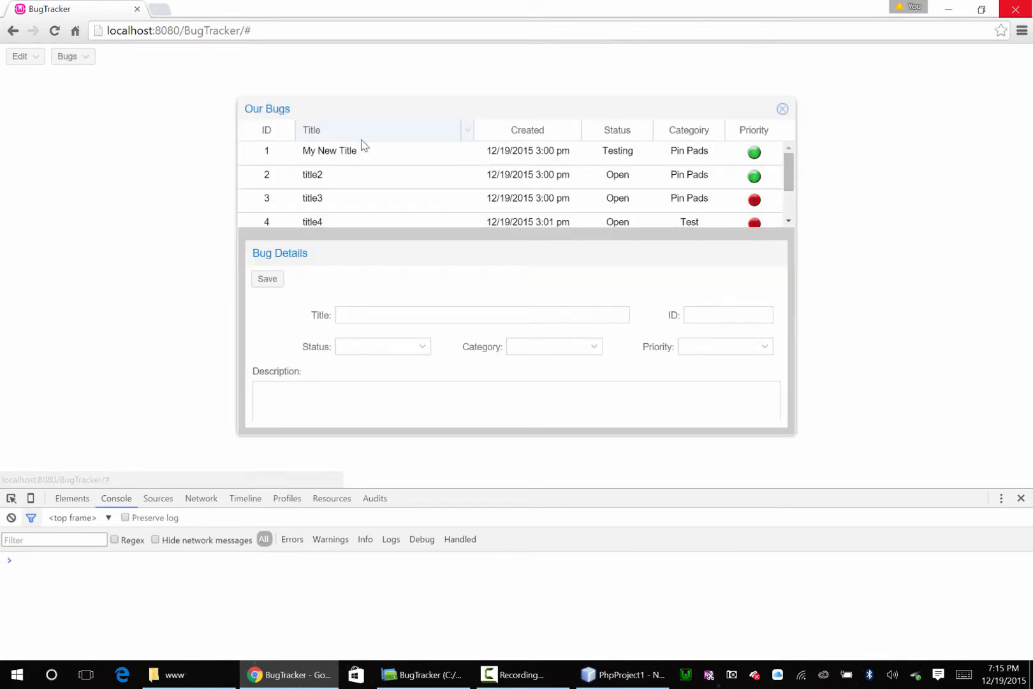
click(328, 151)
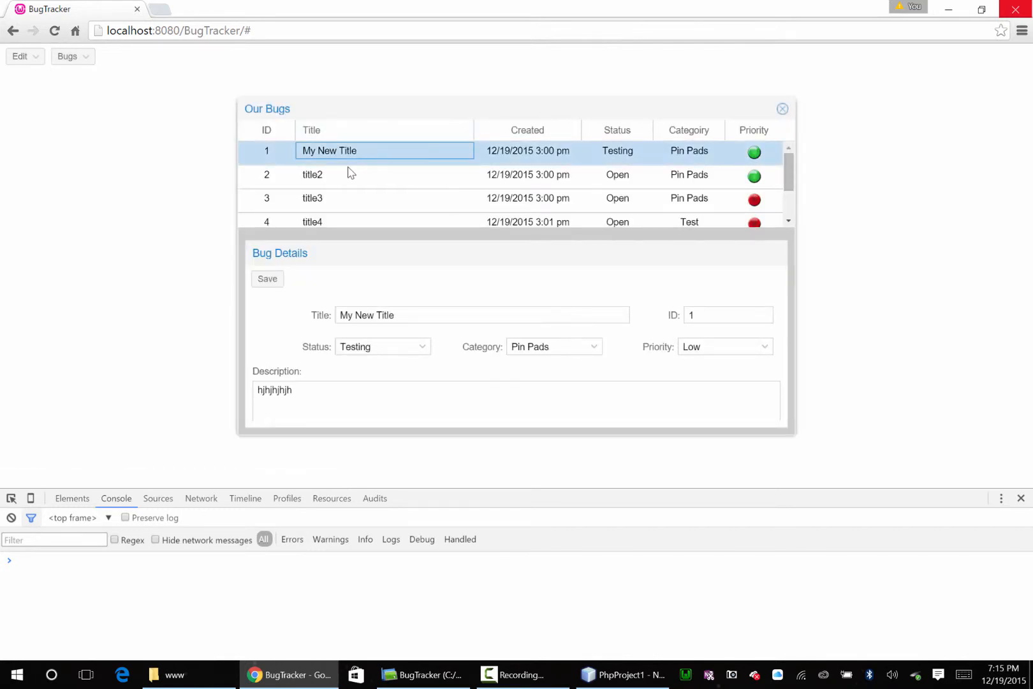
click(311, 197)
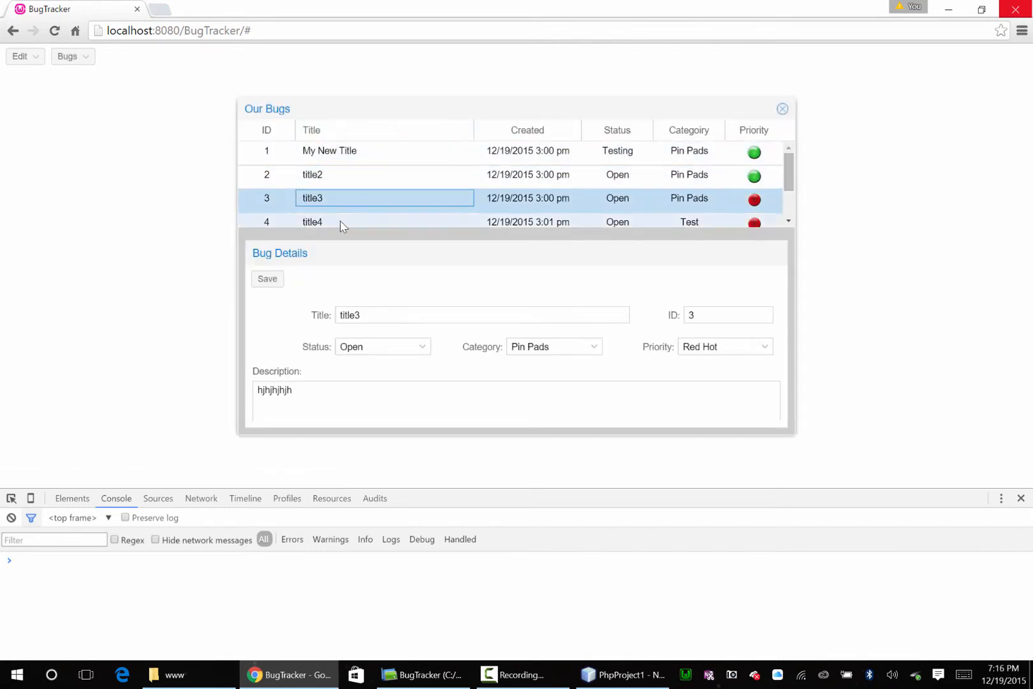
click(311, 221)
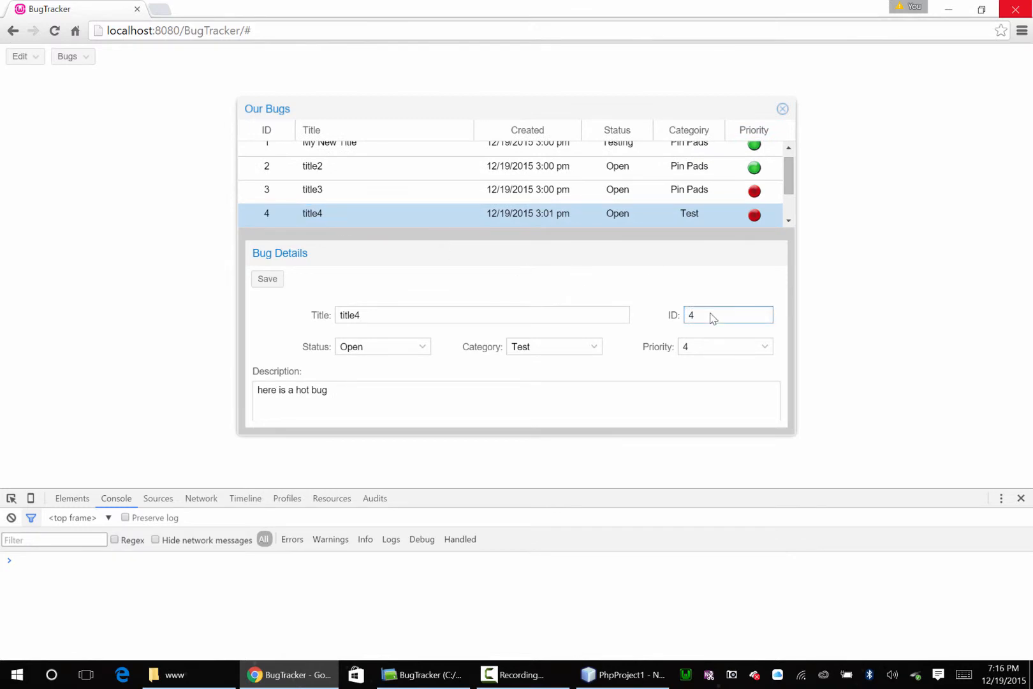
double_click(691, 315)
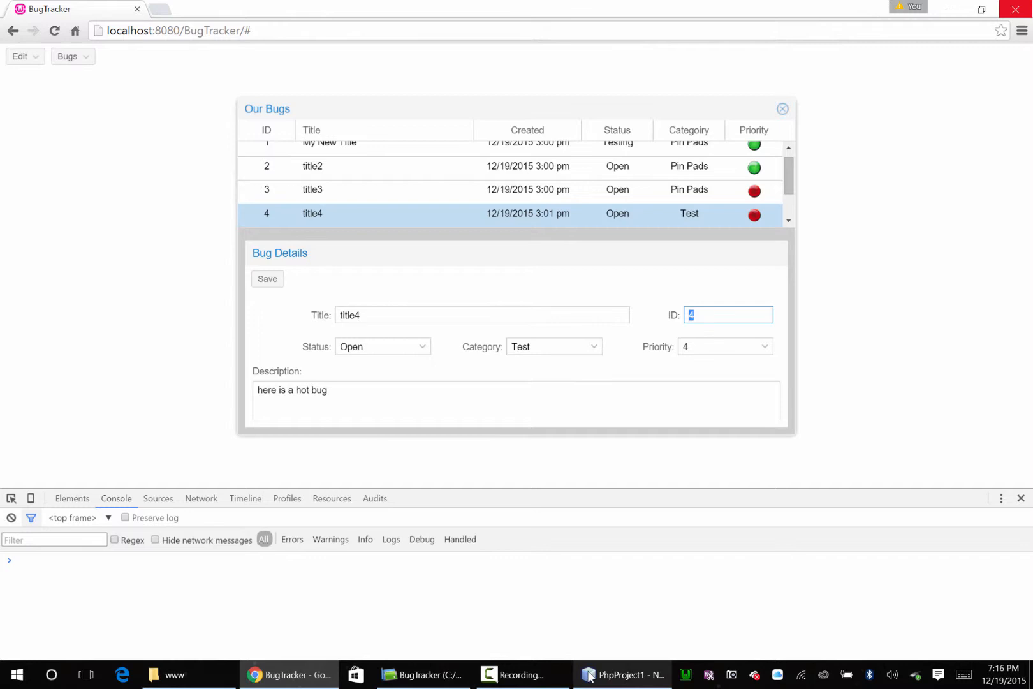
click(620, 674)
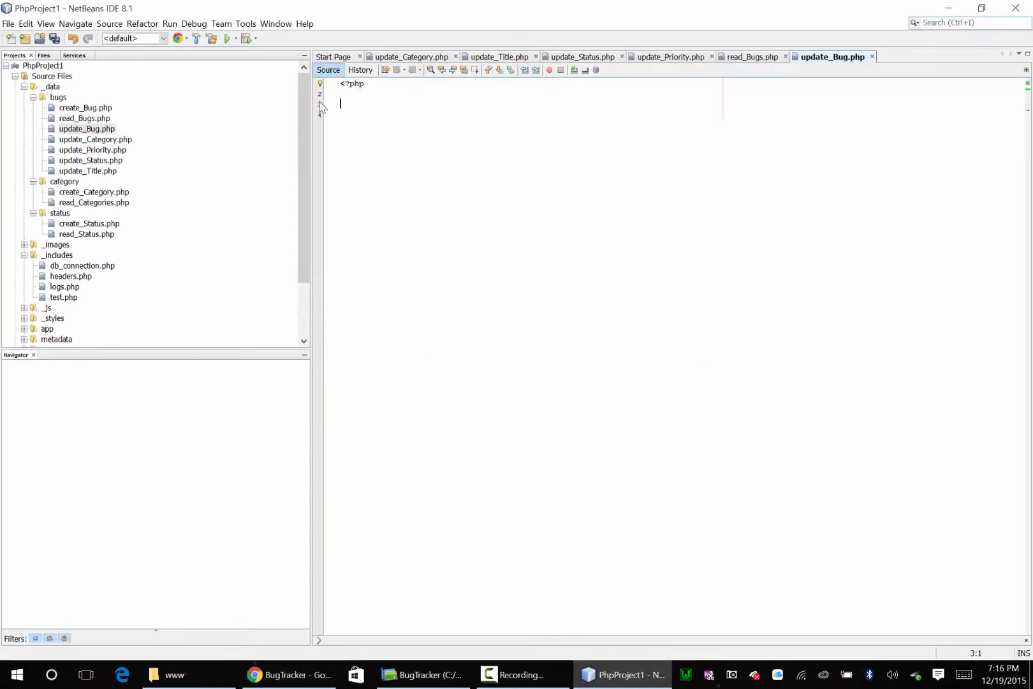
Require ../../_include/headers.php and add an isset($_POST['id']) check
text(?>)
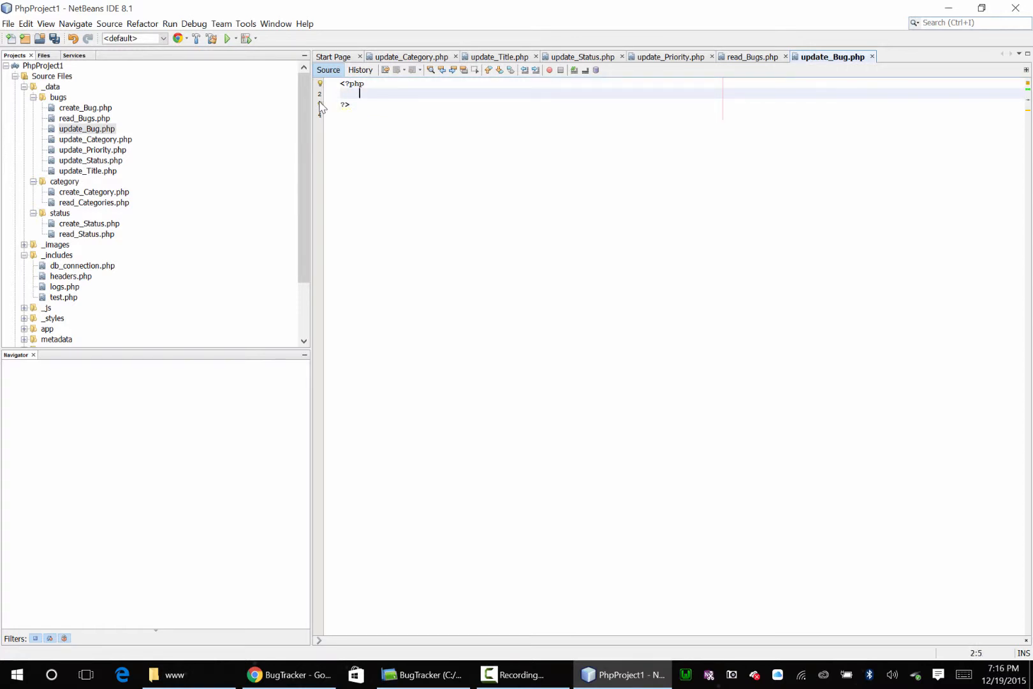
text(require_once)
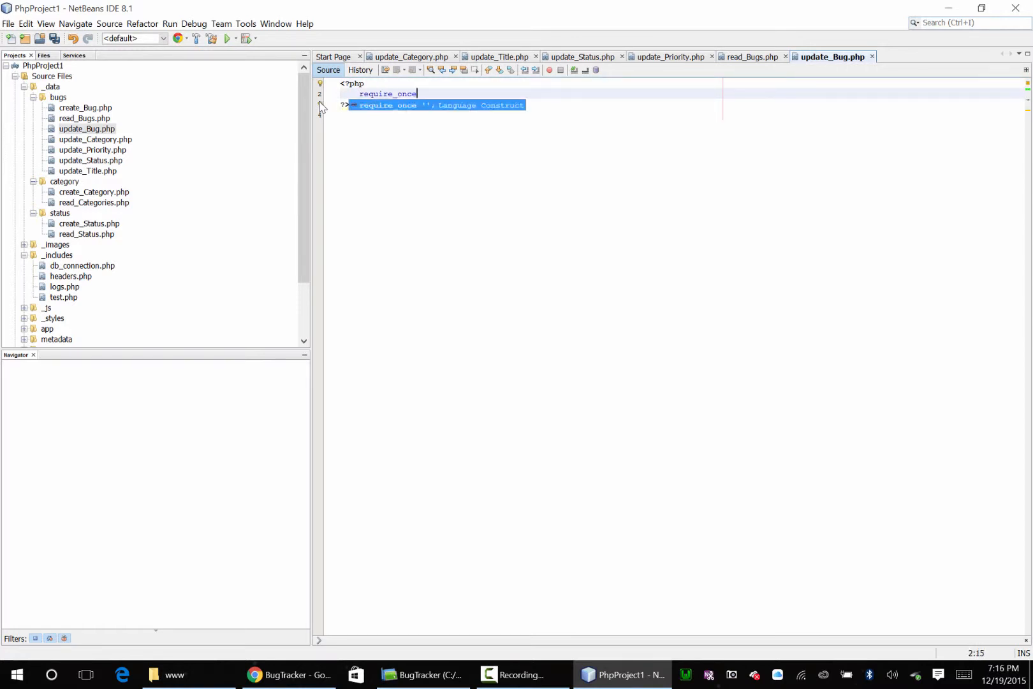
text("../../")
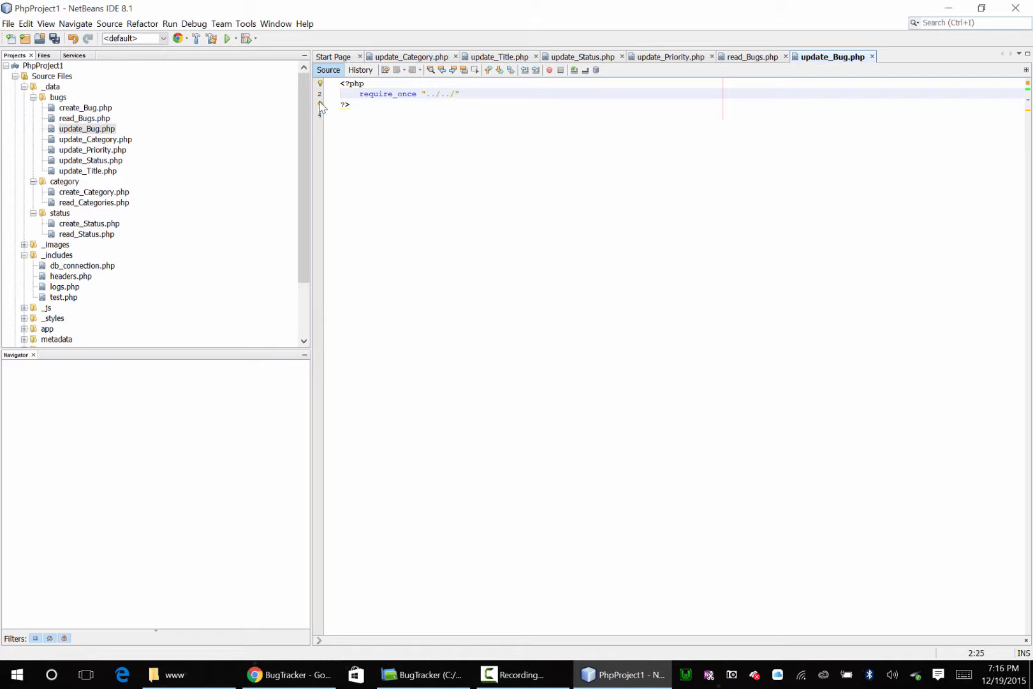
text(_include)
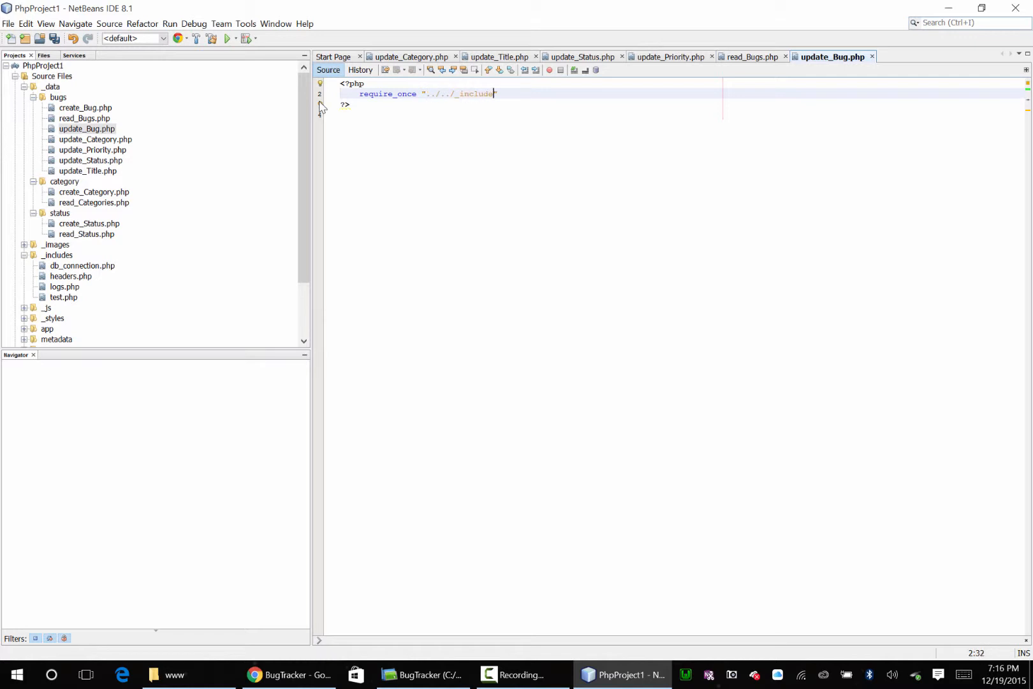
text(/headers.php)
text(if ( )
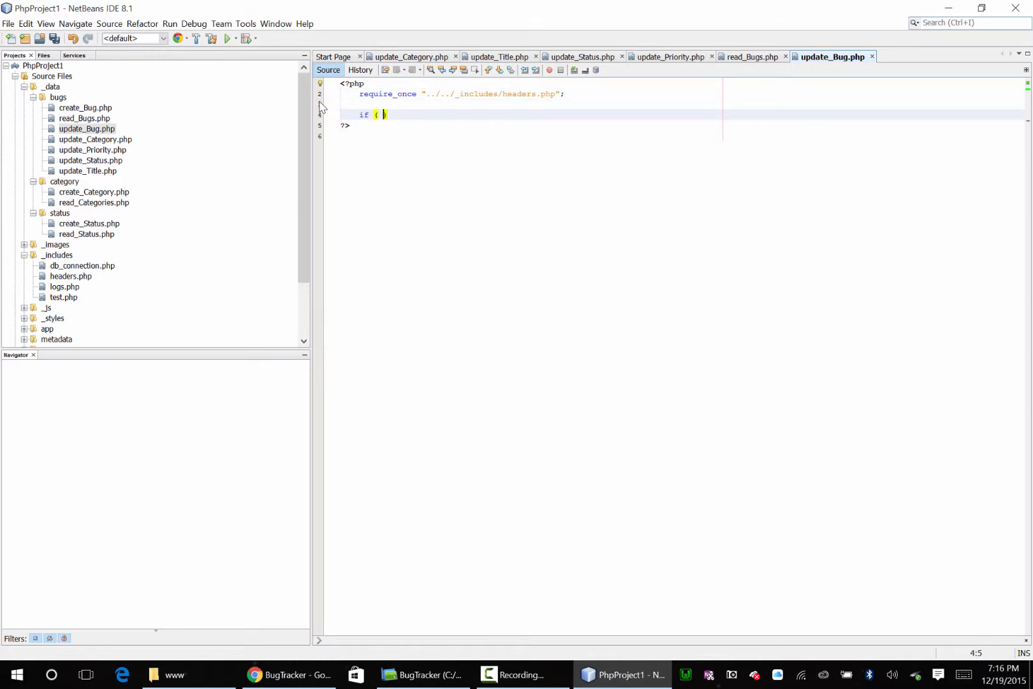
text(isset($)
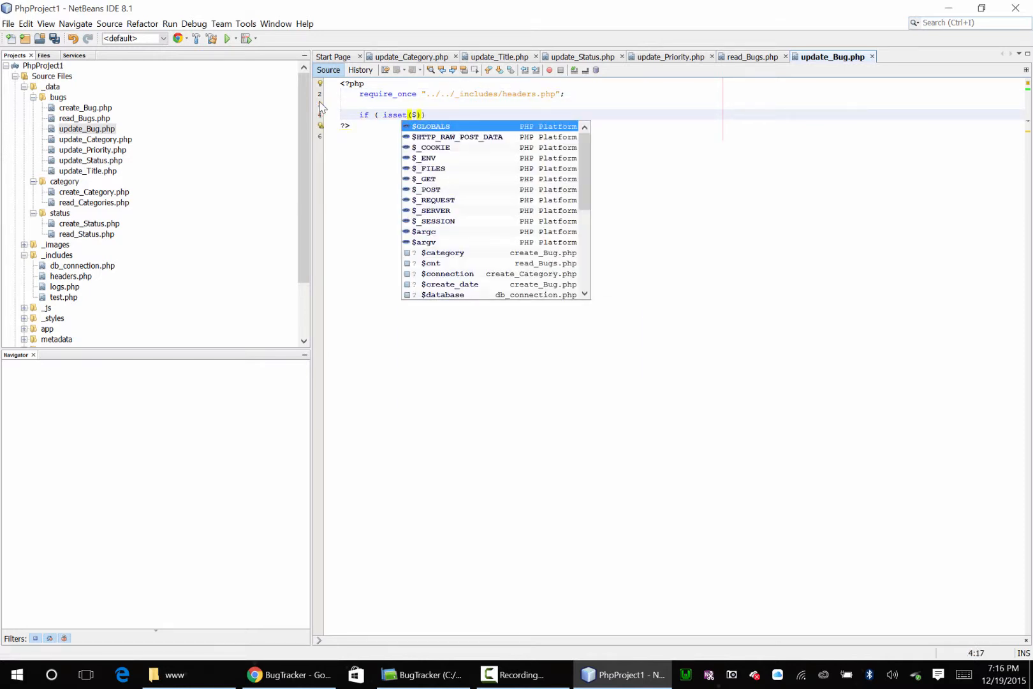
text(_POS)
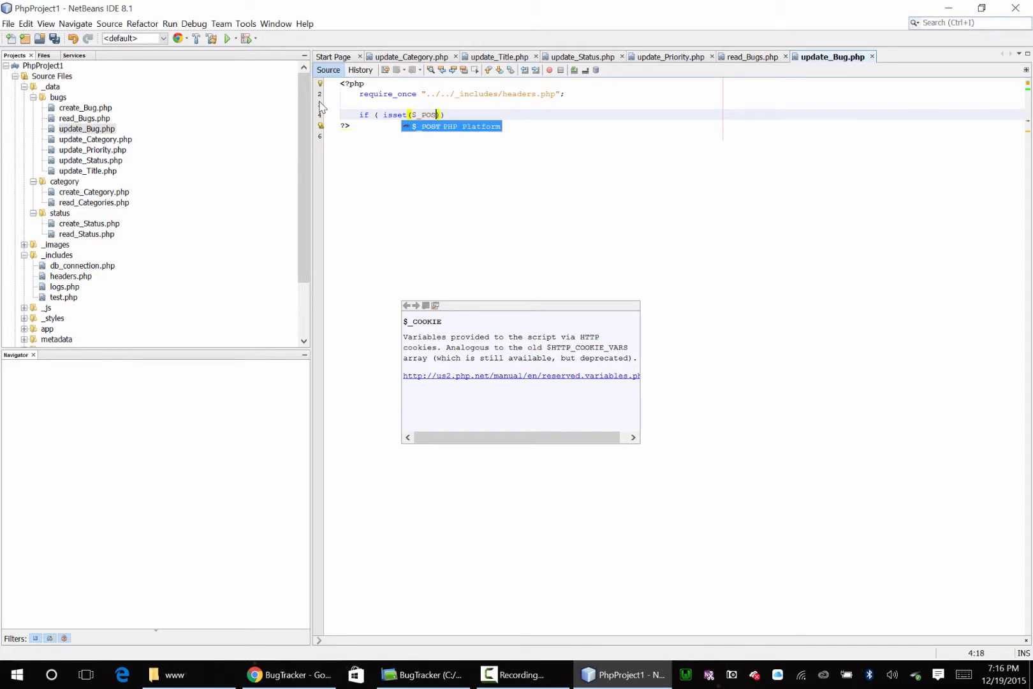
text(['id'])
text(echo)
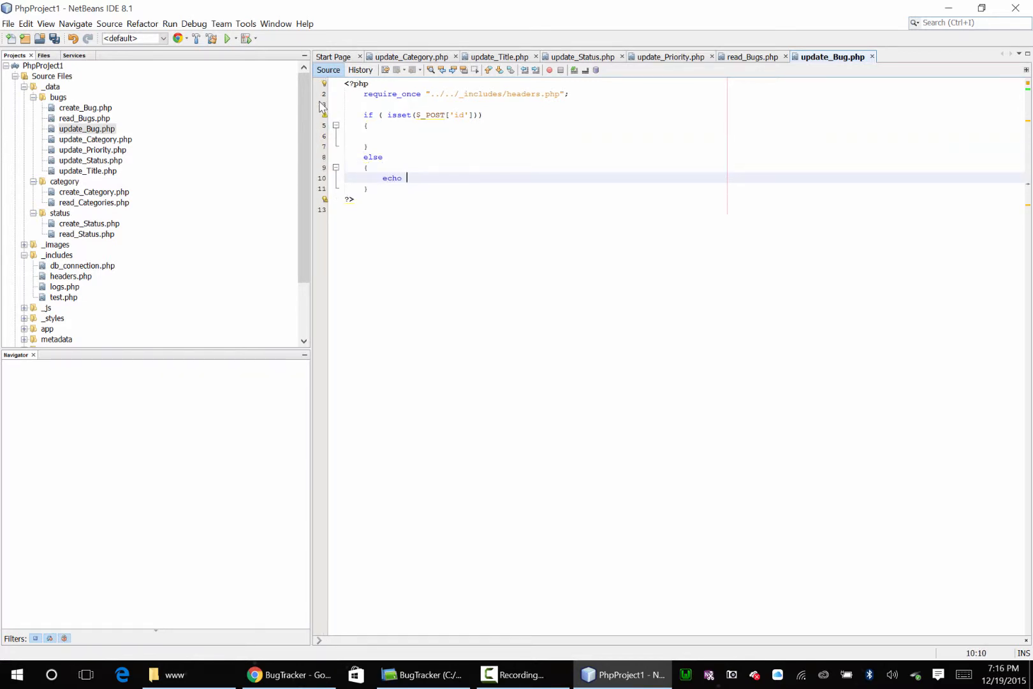
Echo the 'Invalid Bug ID' error JSON with code 1641 in the else branch
text('{"success":)
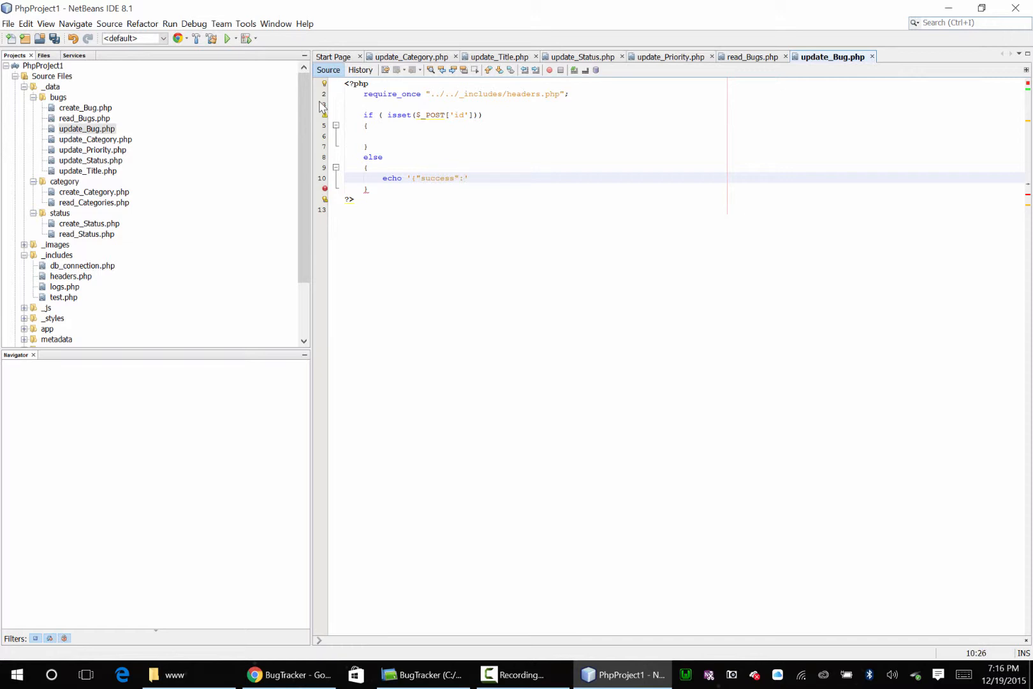
text(true,")
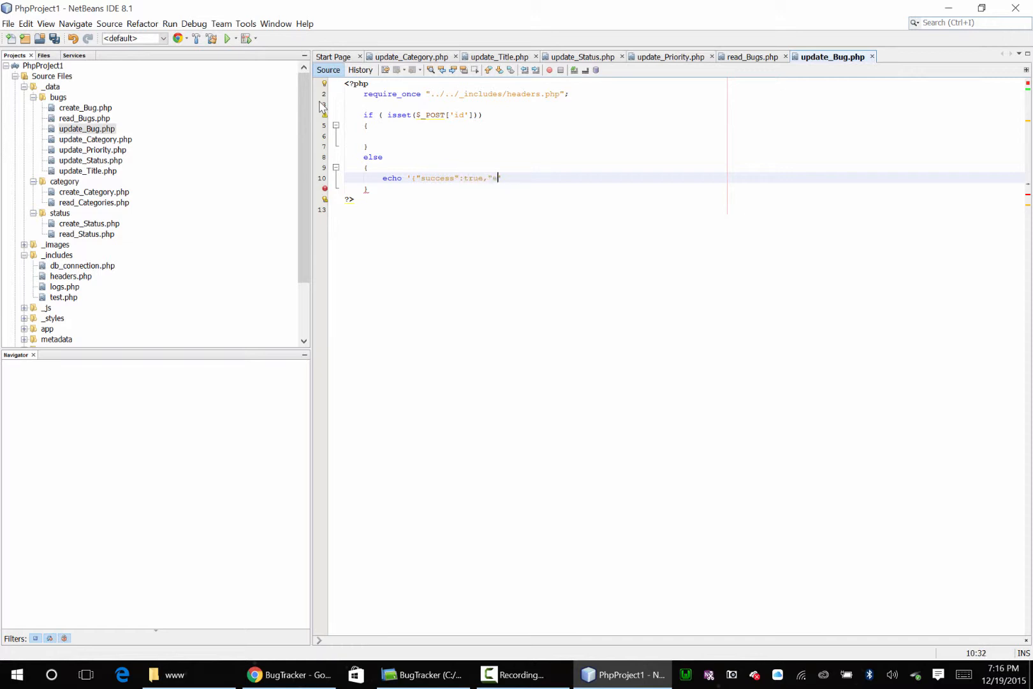
text(error":1)
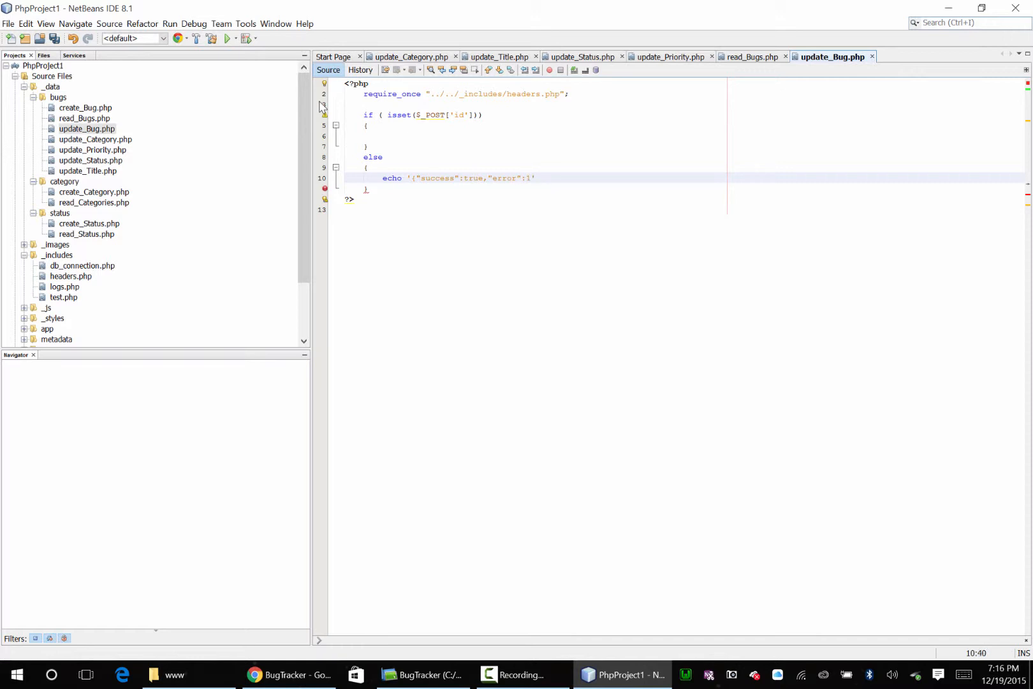
text(,"msg")
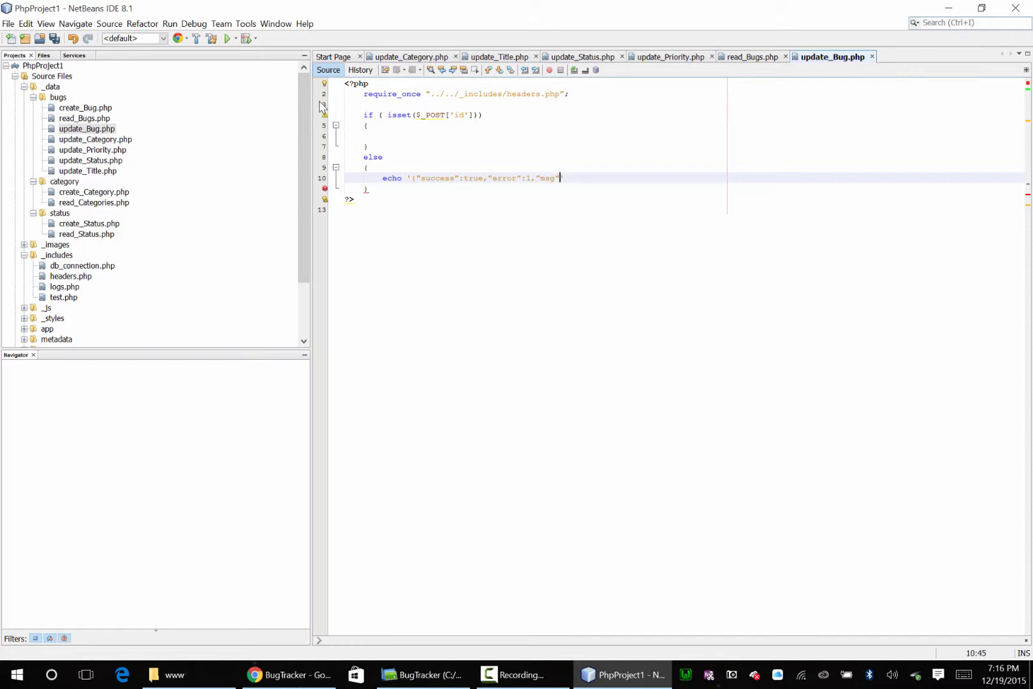
text(:")
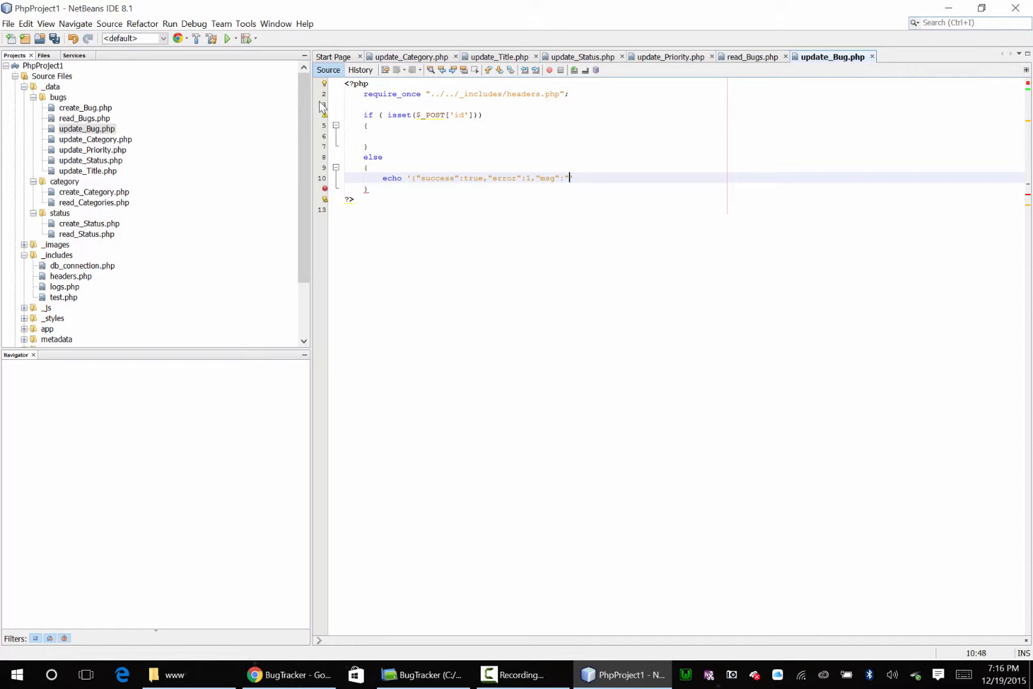
text(Invalid Bug)
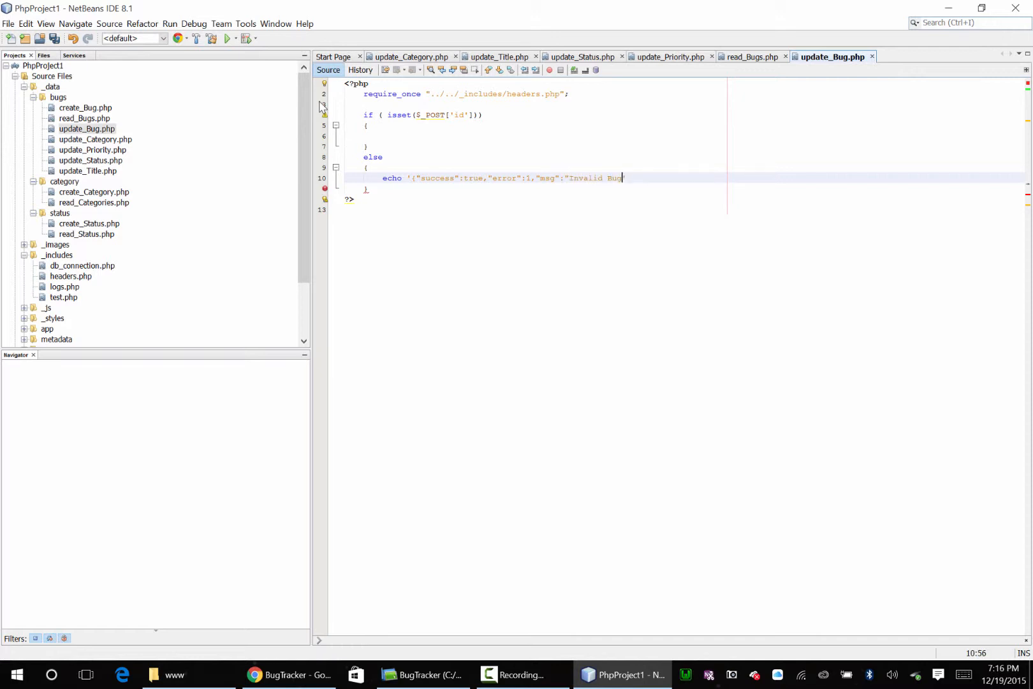
text(ID")
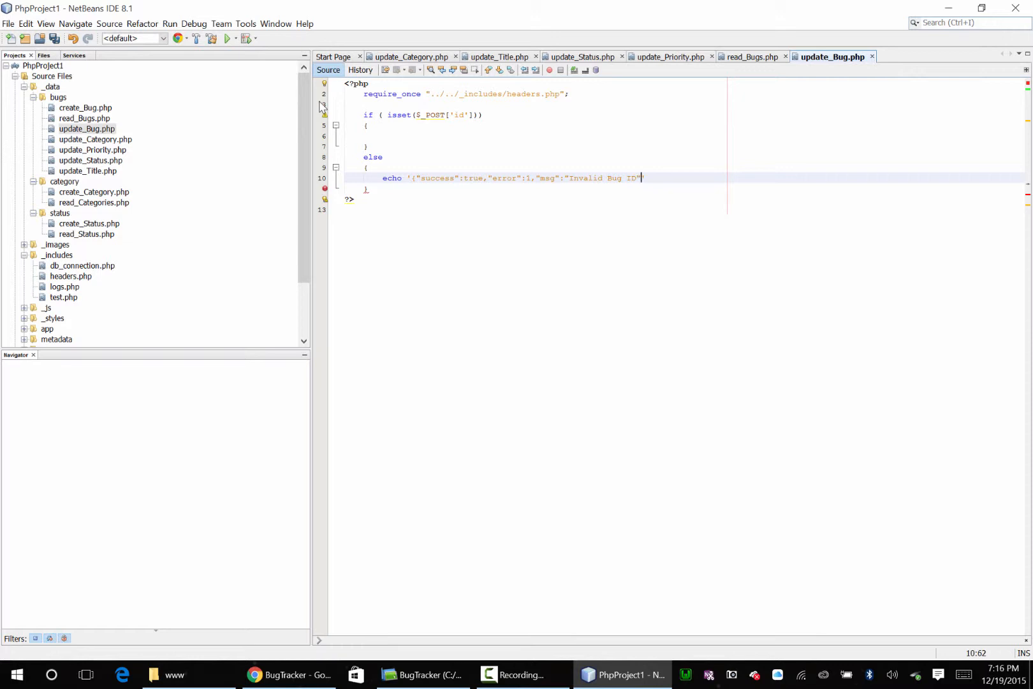
text(,"Error)
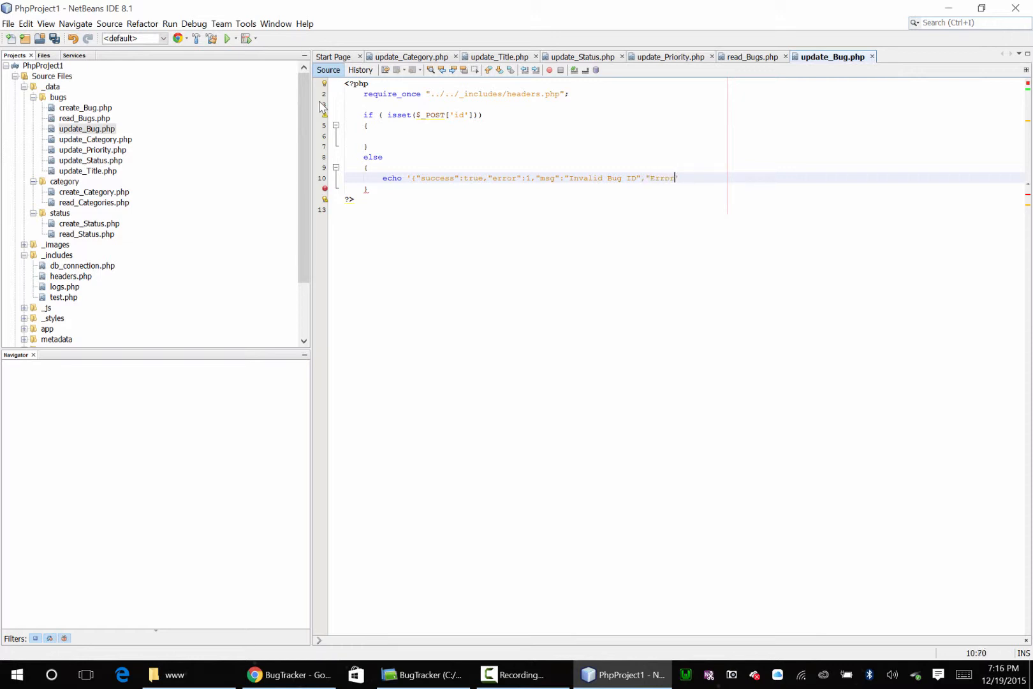
text(":)
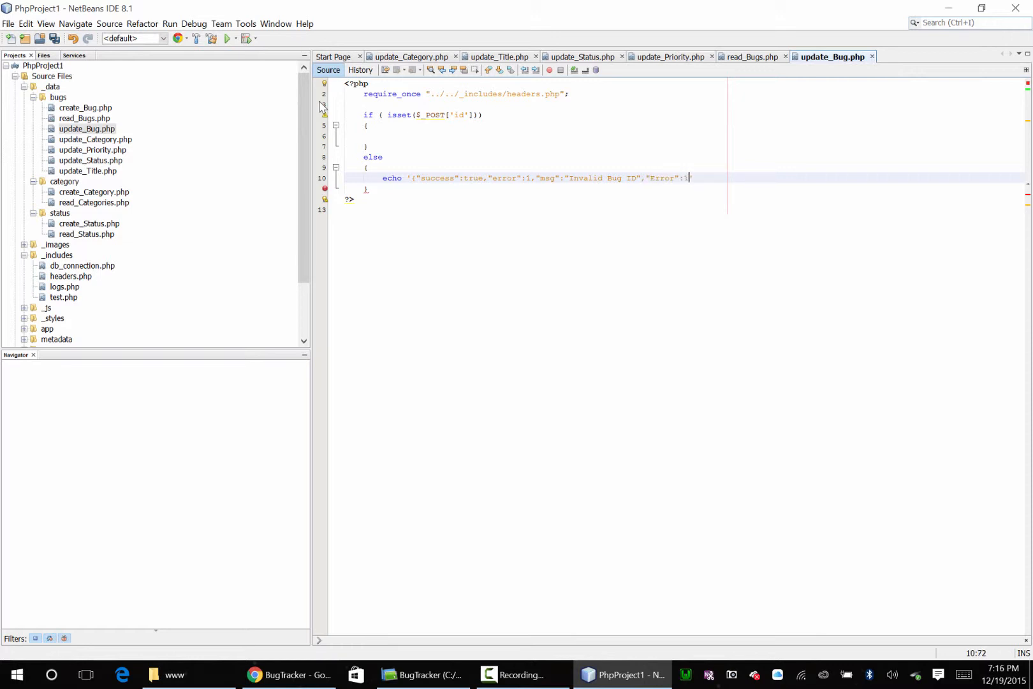
text(1641}')
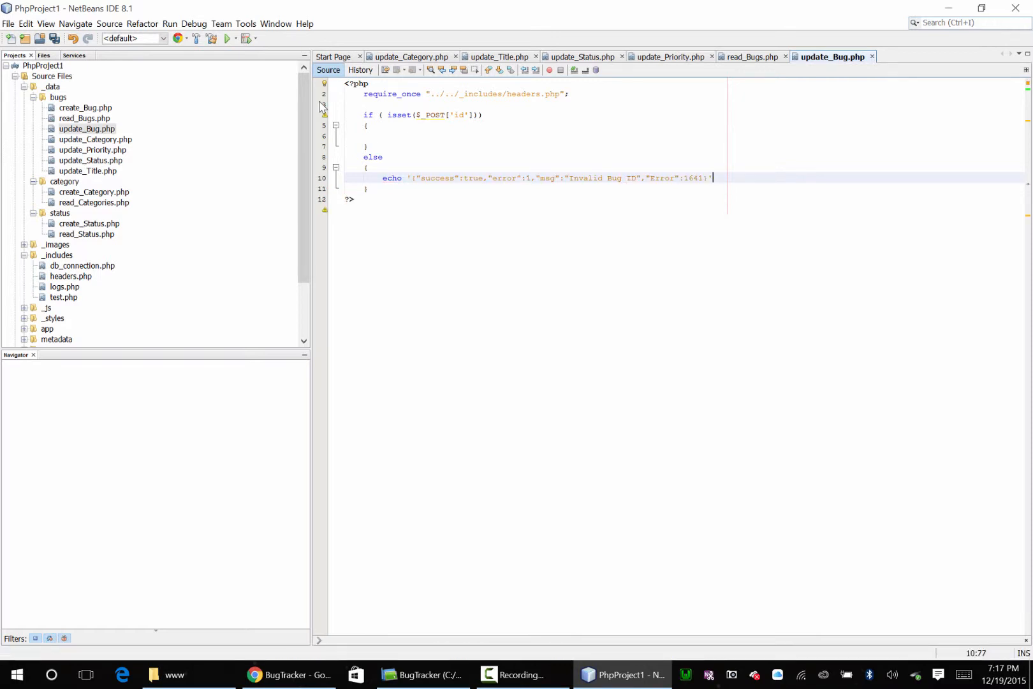
text(;)
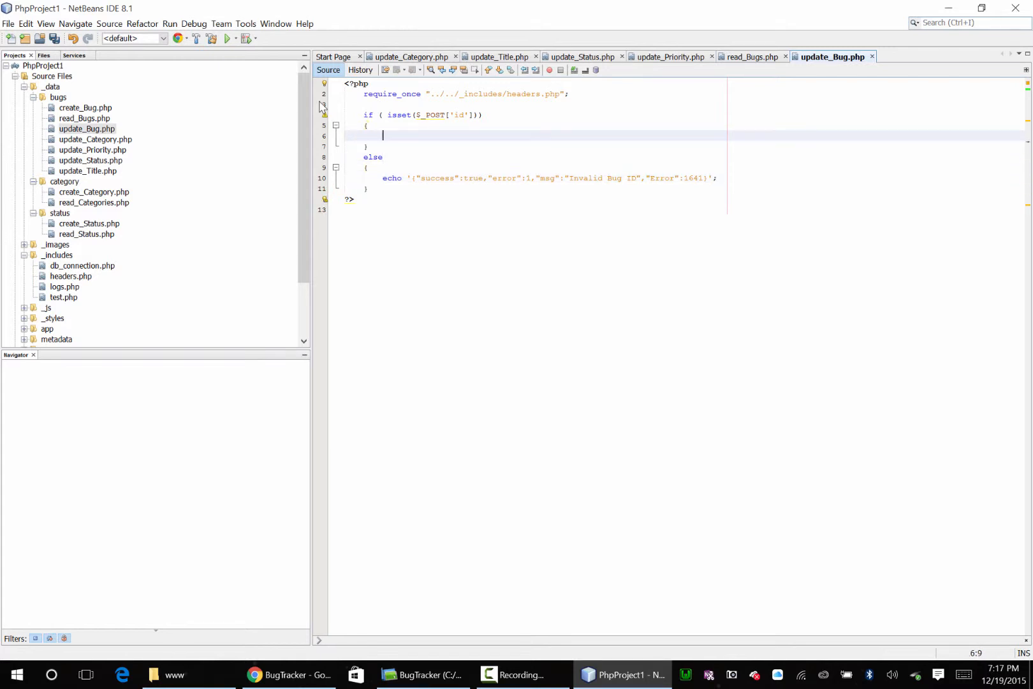
Inside the if block, assign $id from $_POST['id'] and begin the $title line
text($i)
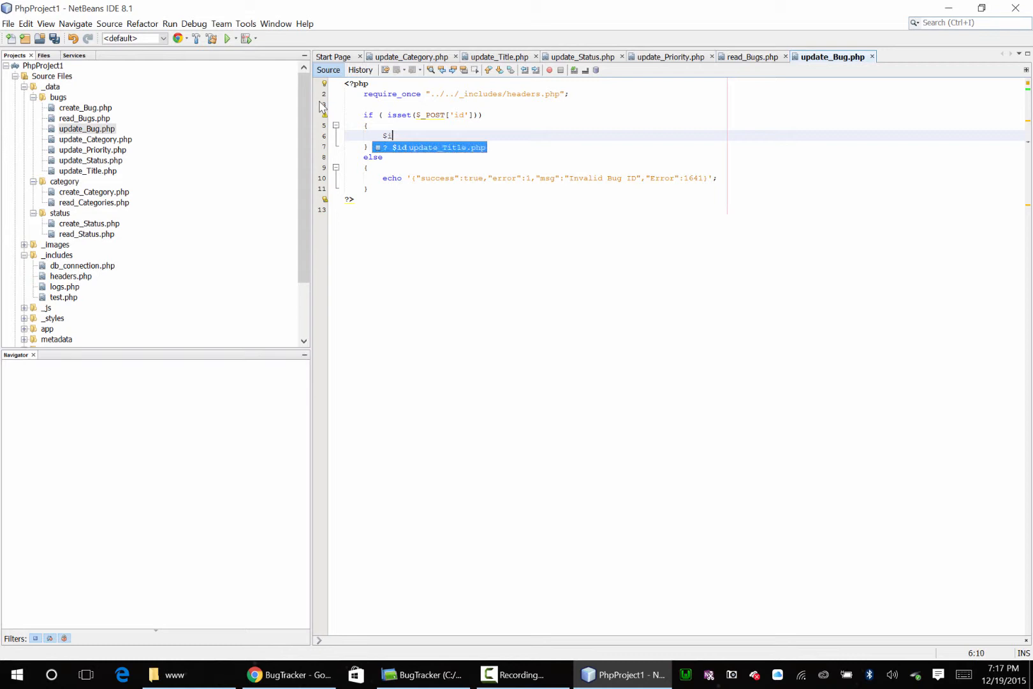
text(id)
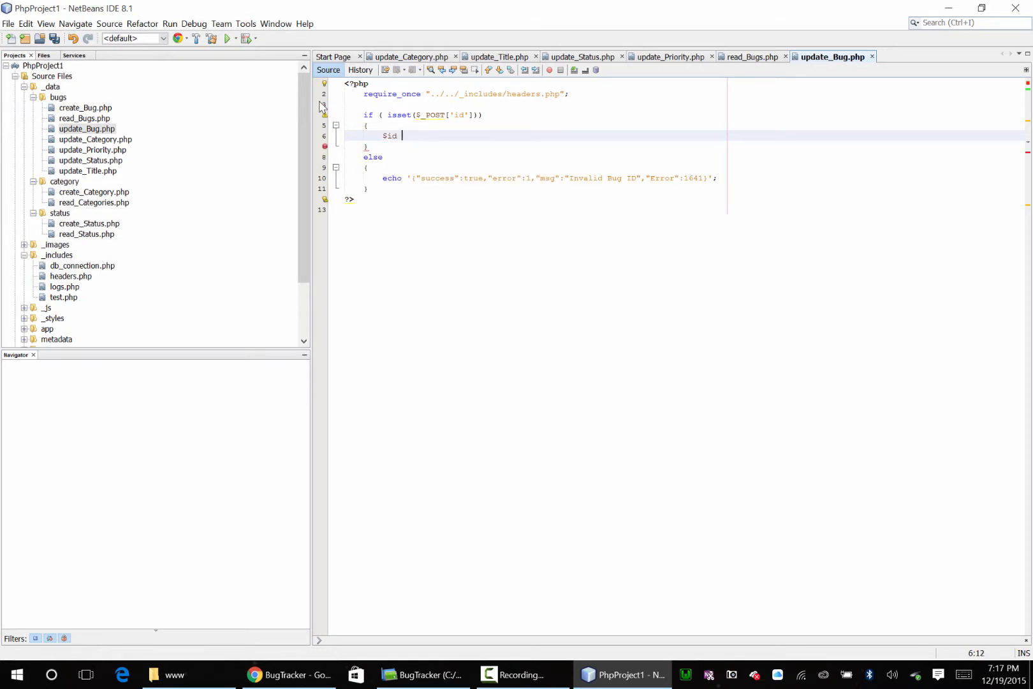
text(= $_POST['id'];)
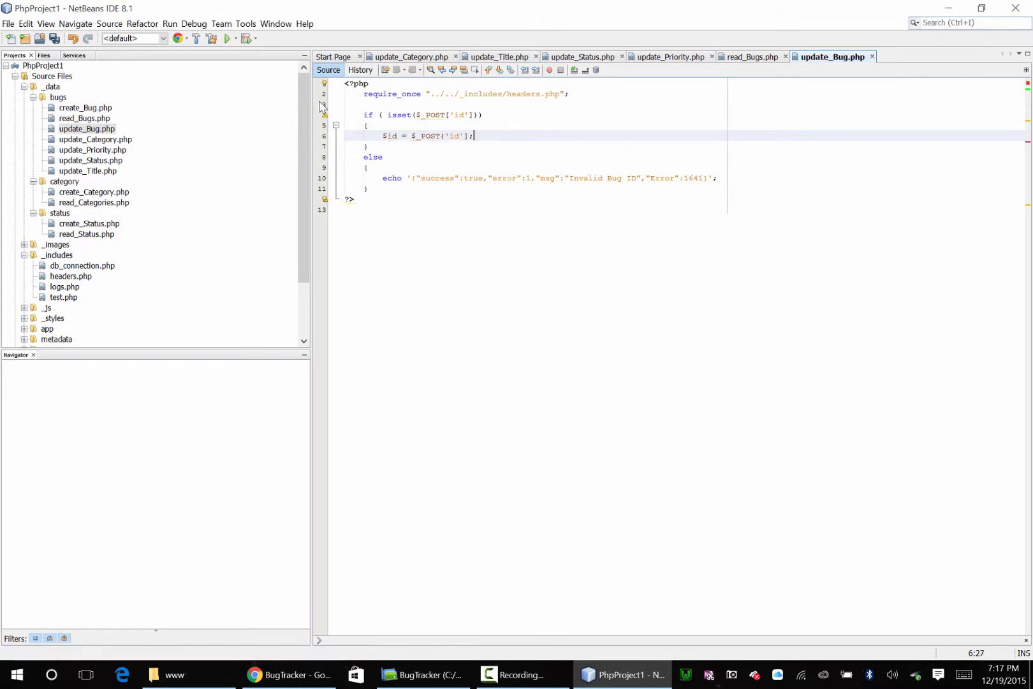
text($tit)
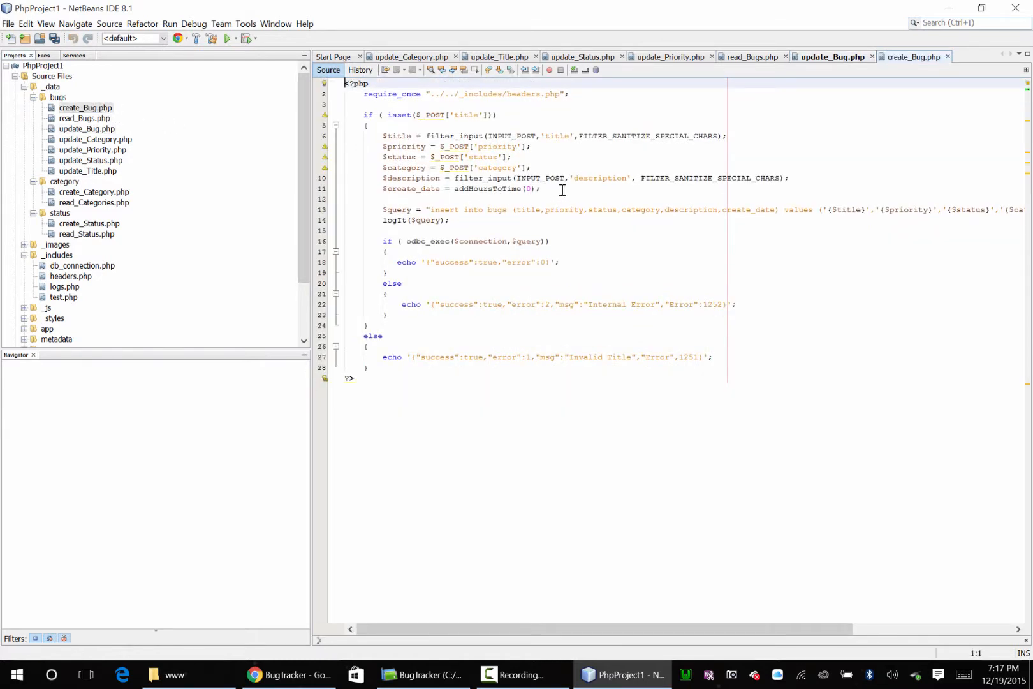
Close the unneeded tabs, keeping update_Bug.php open, and add the filter_input sanitized $title assignment
drag(380, 136, 540, 188)
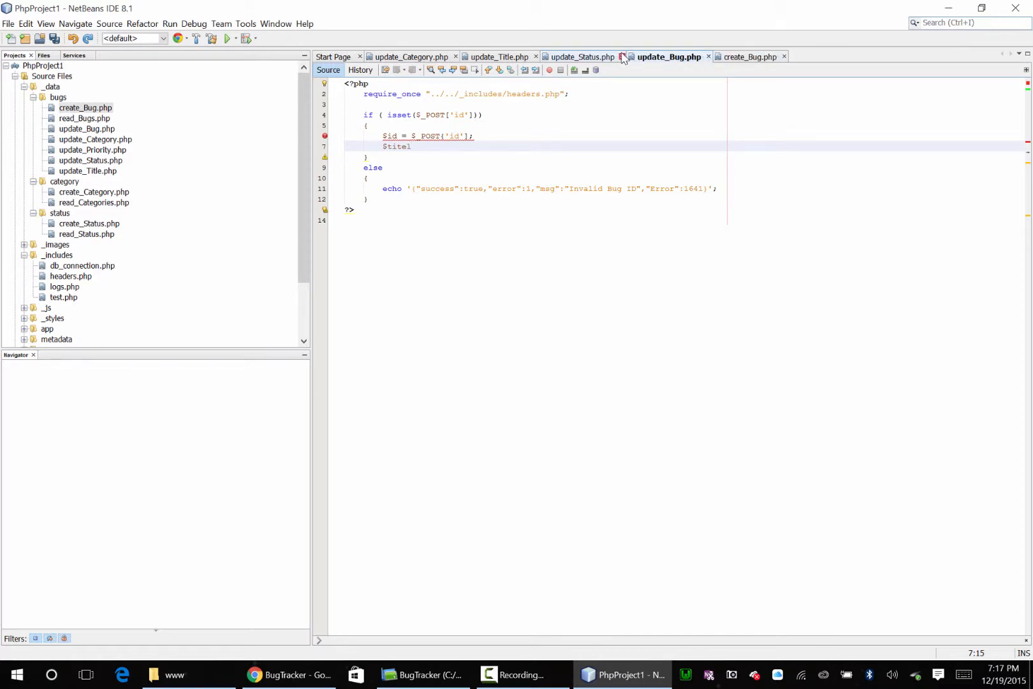
click(622, 56)
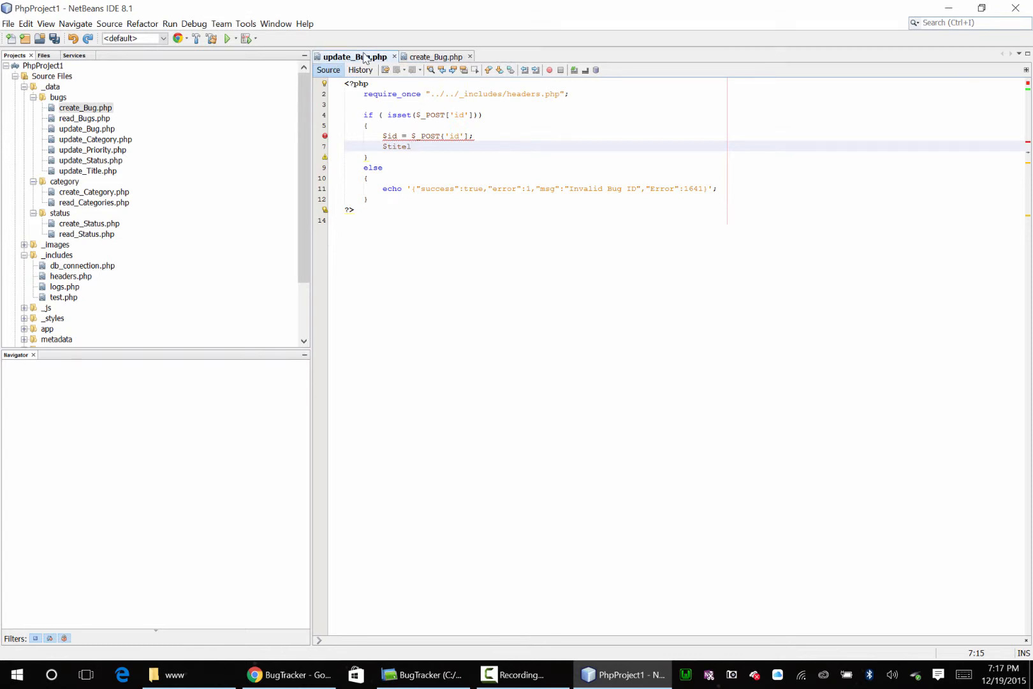
click(436, 56)
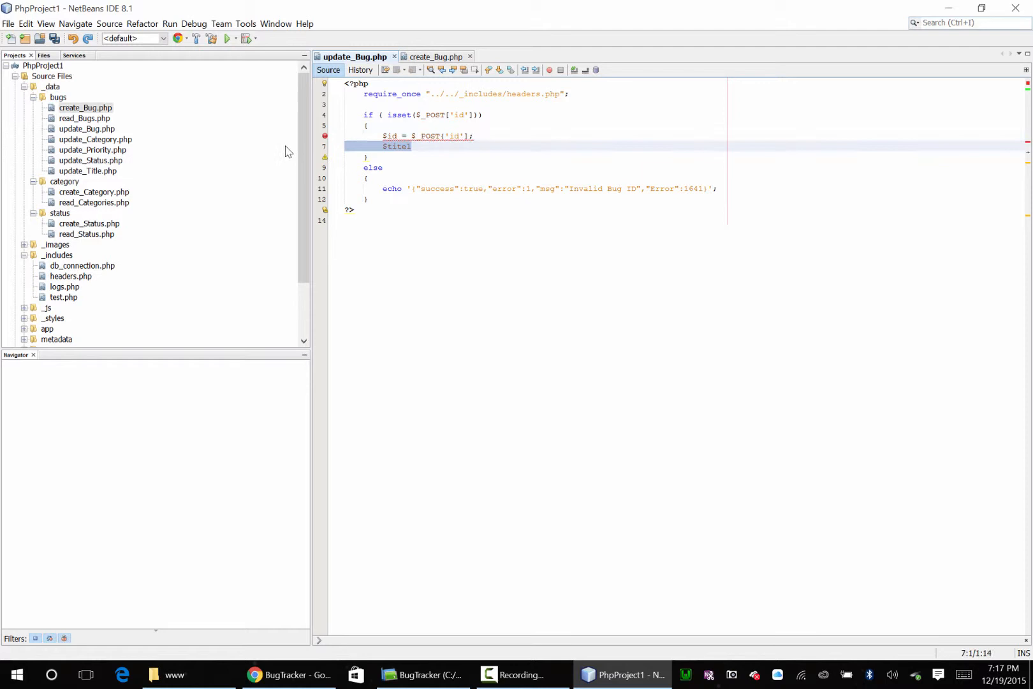
text($title = filter_input(INPUT_POST,'title',FILTER_SANITIZE_SPECIAL_CHARS);)
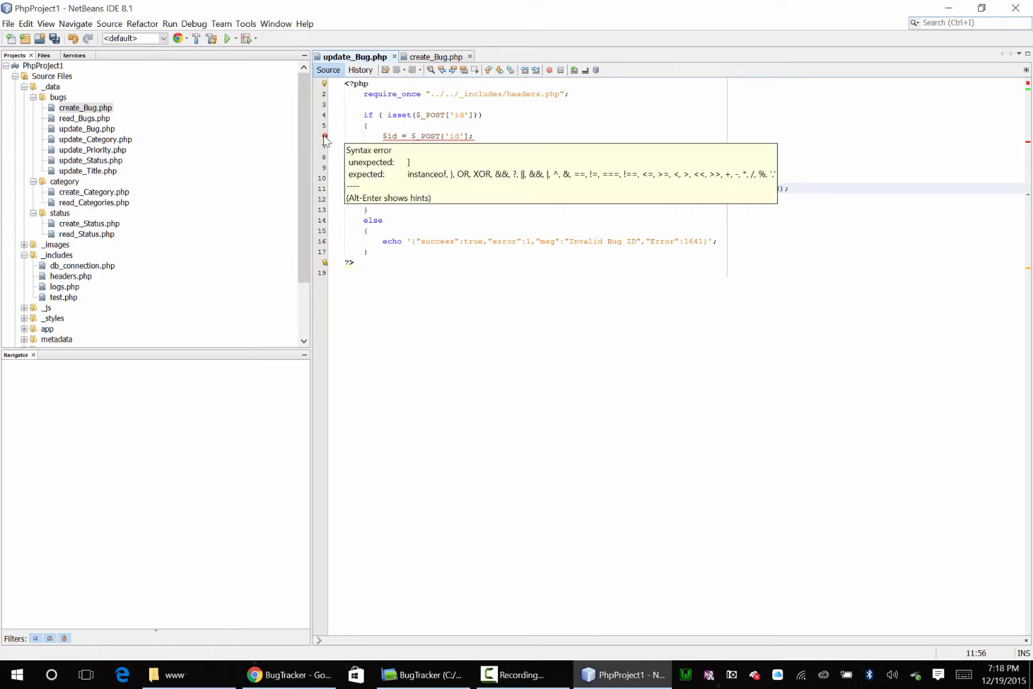
mouse_move(335, 135)
text($)
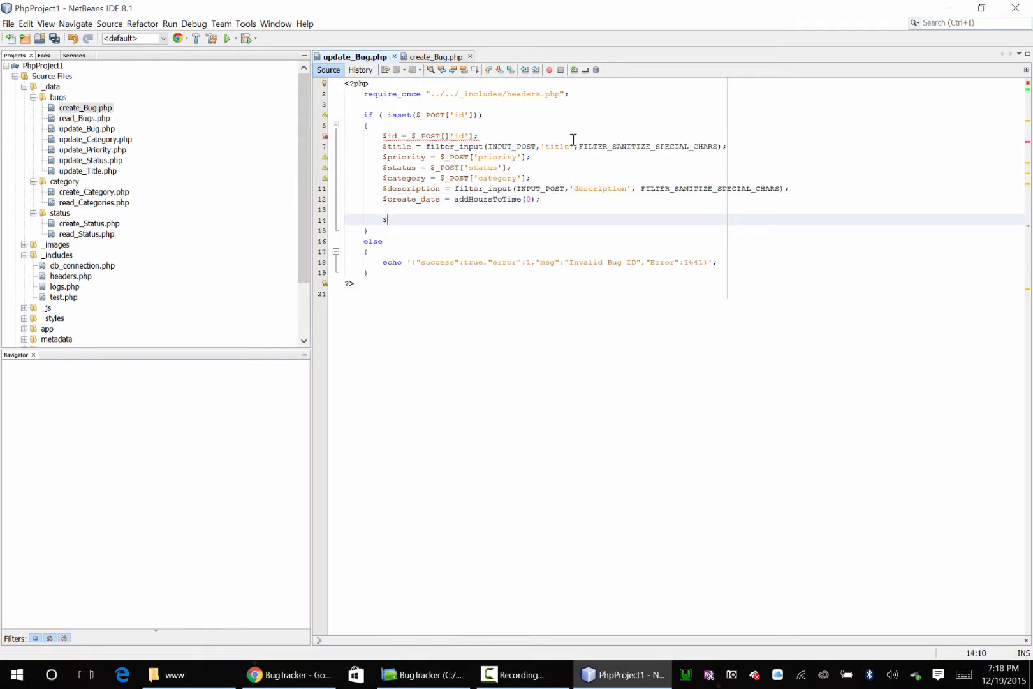
Start $query as an 'update bugs' statement setting title and priority
text(query = "")
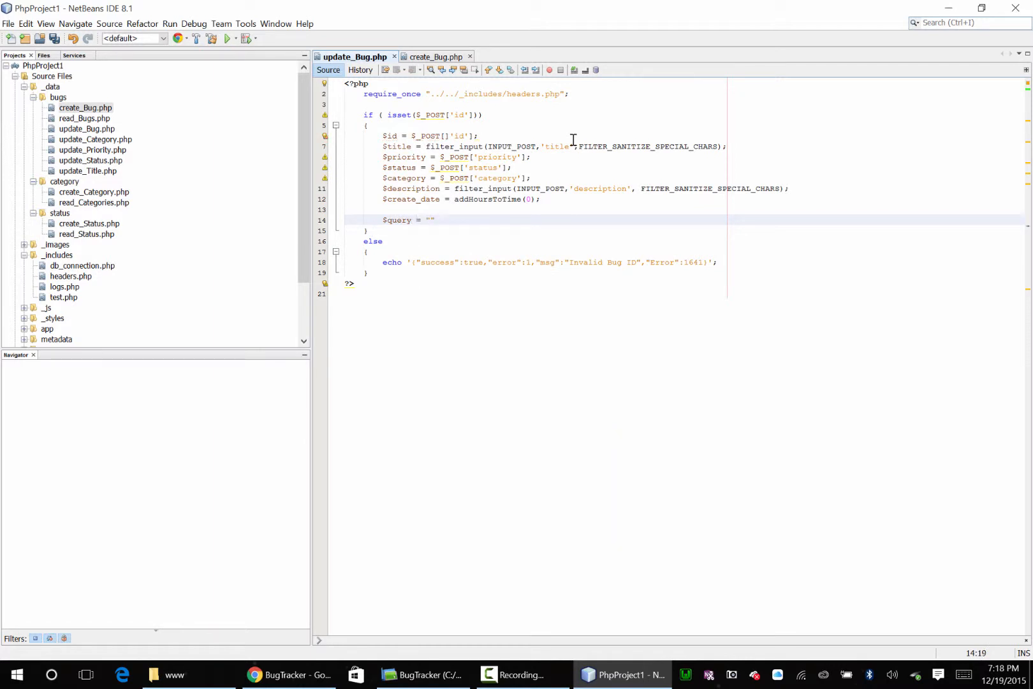
text(update bugs)
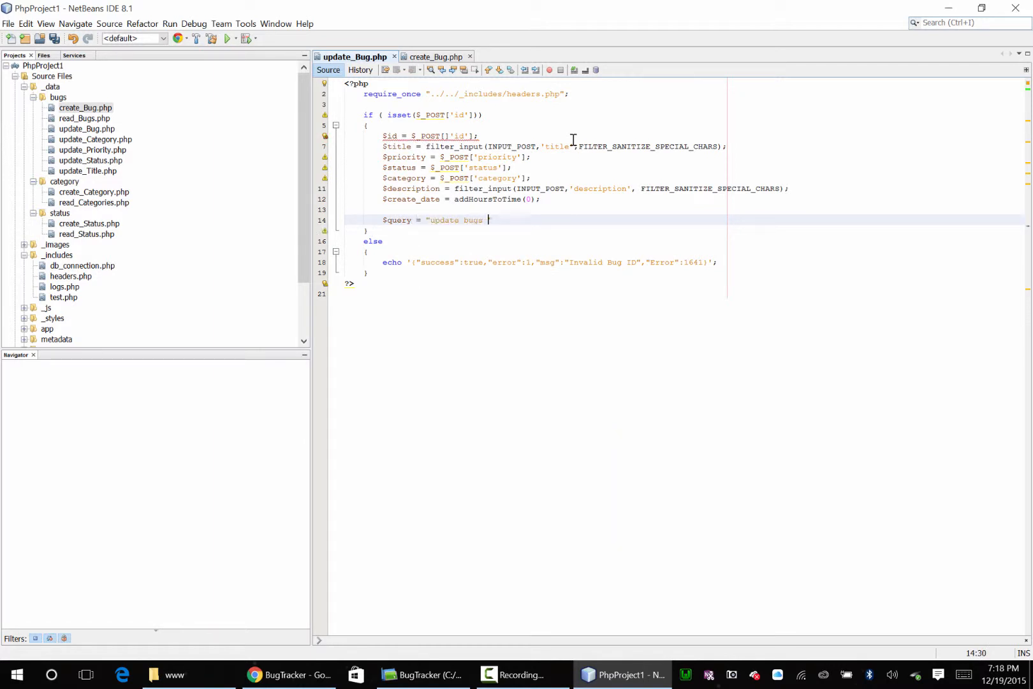
text(settitle)
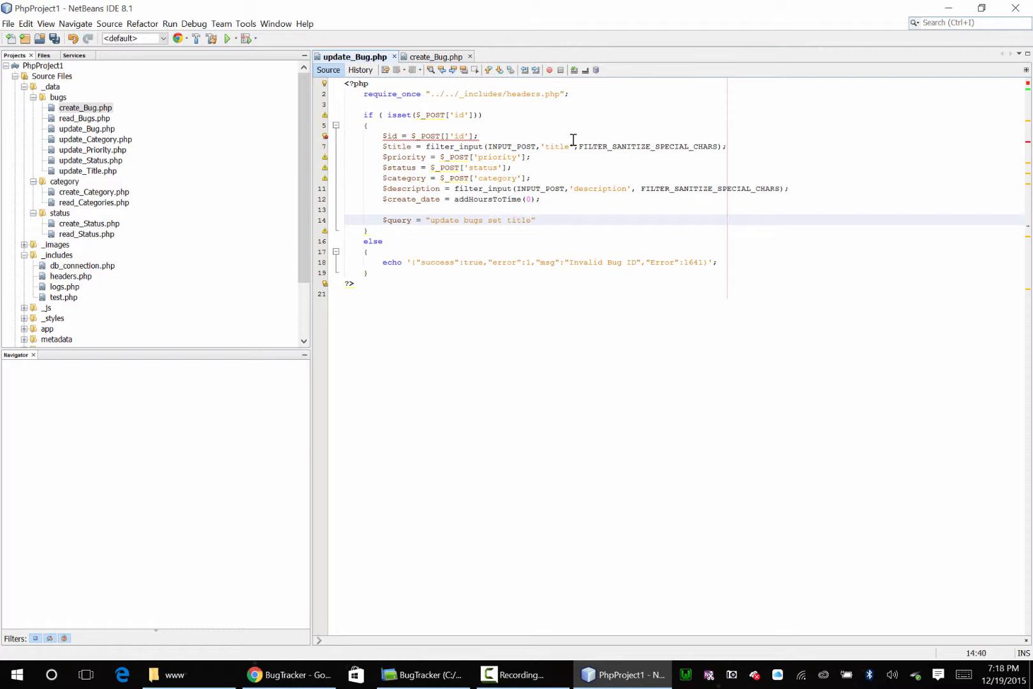
text(=')
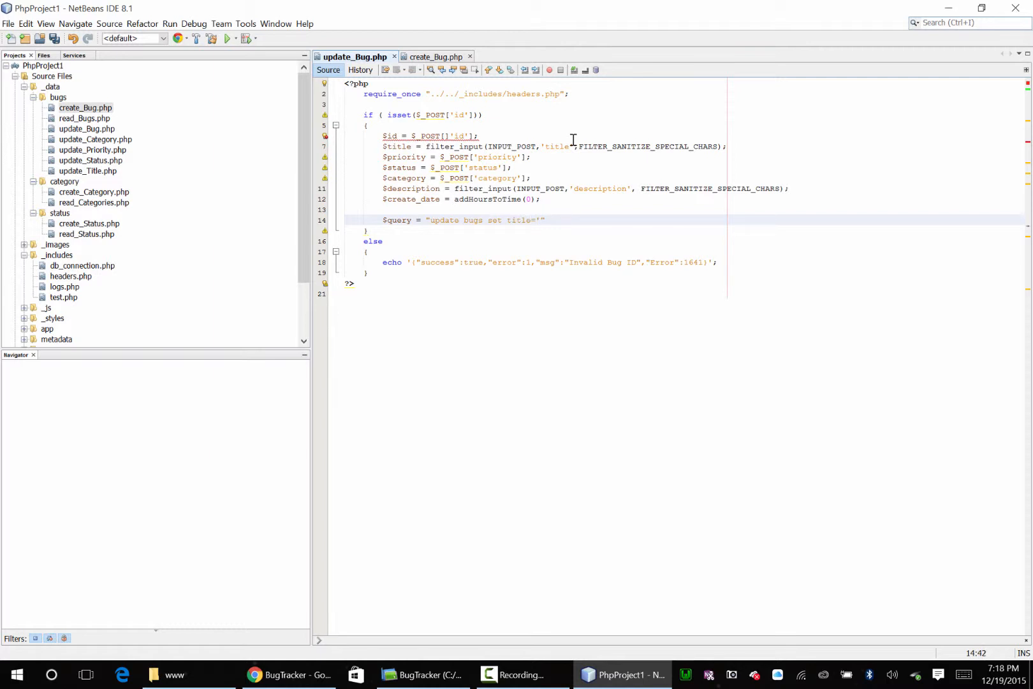
text({$title}',)
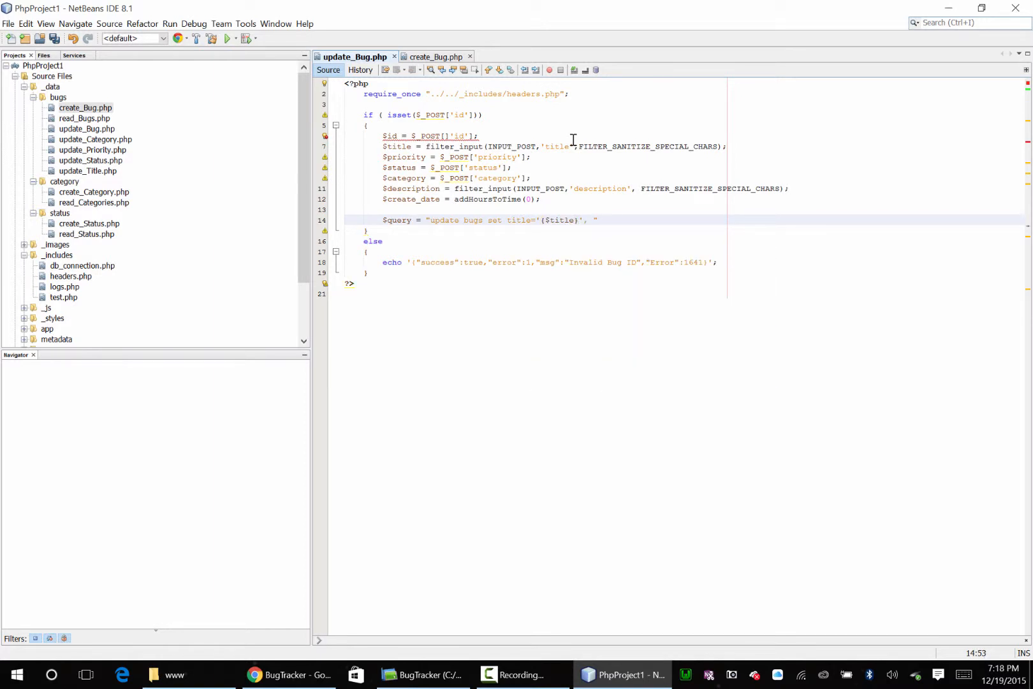
text(priority=)
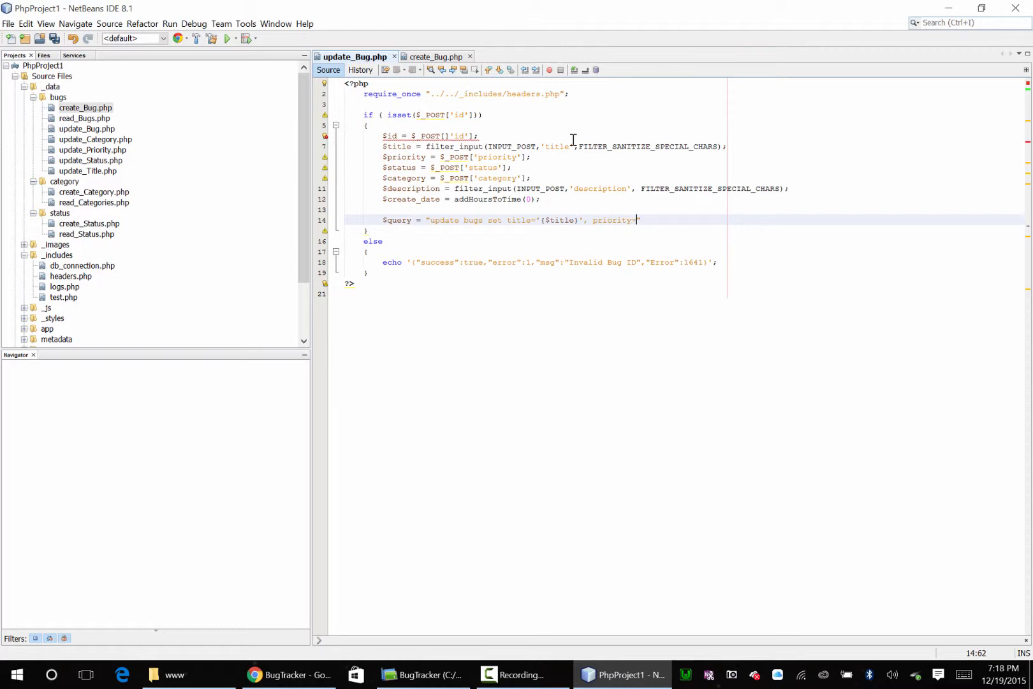
text('{$priority}',)
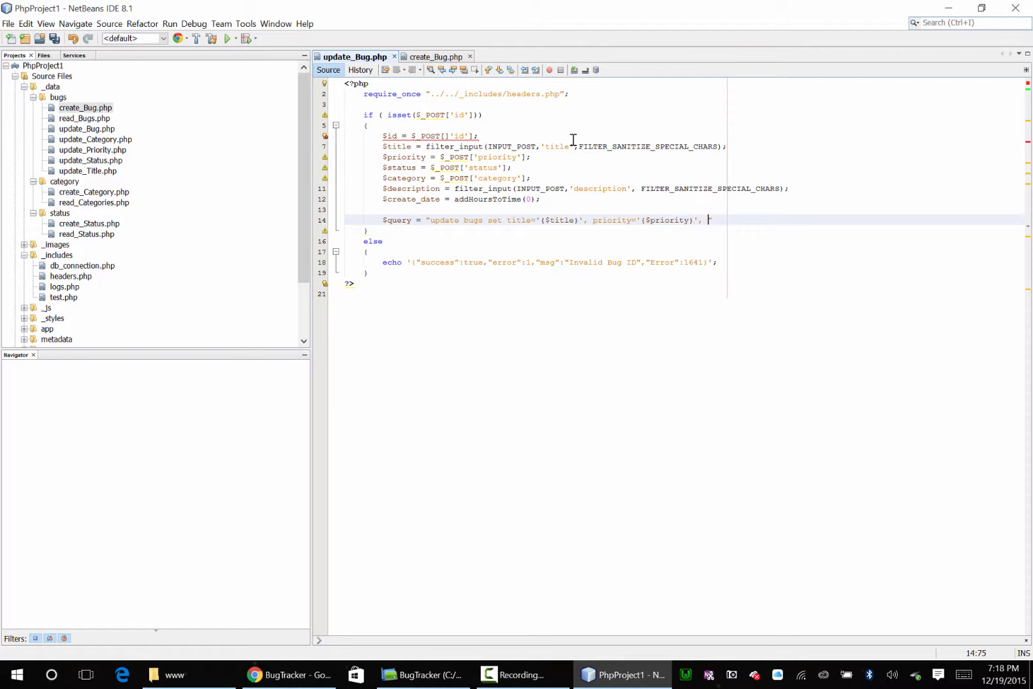
Add status, category and description assignments to the update query
text(status)
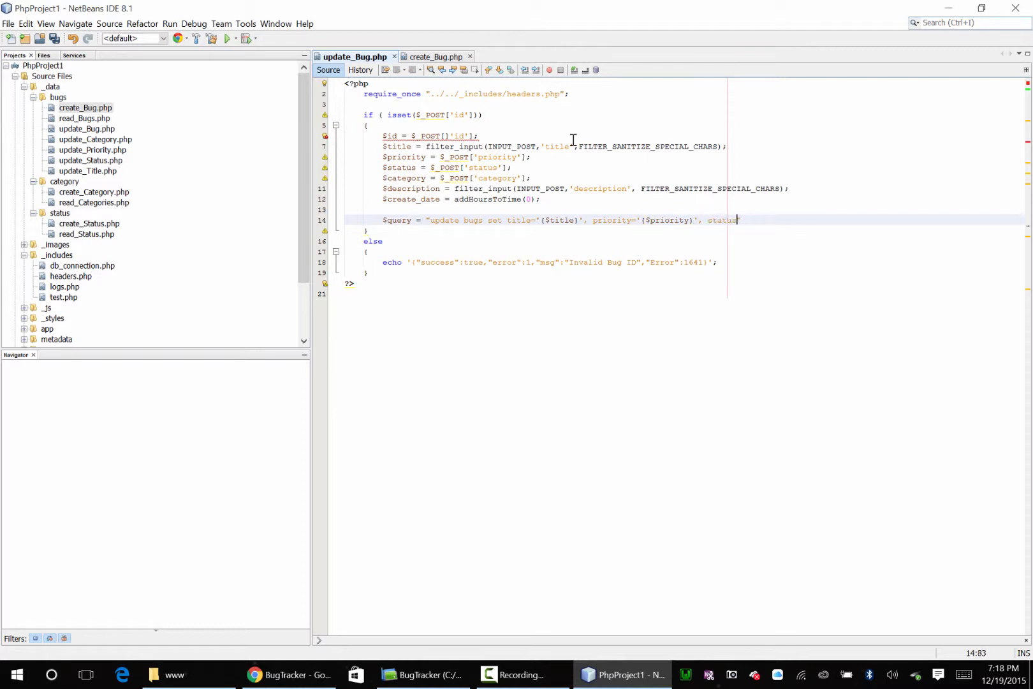
text(={$)
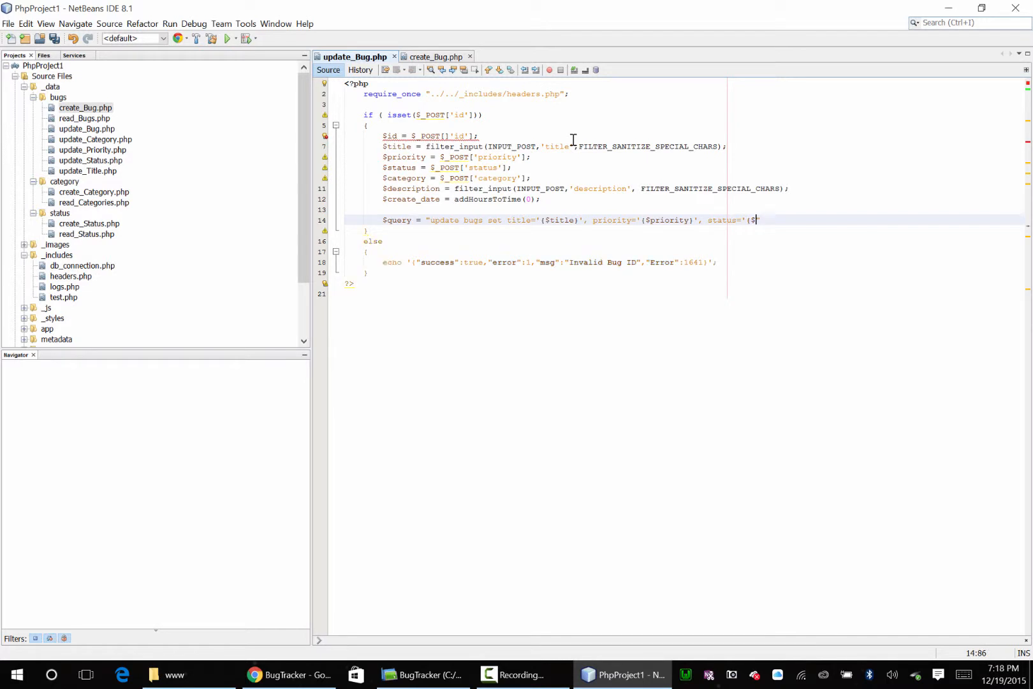
text(status}'")
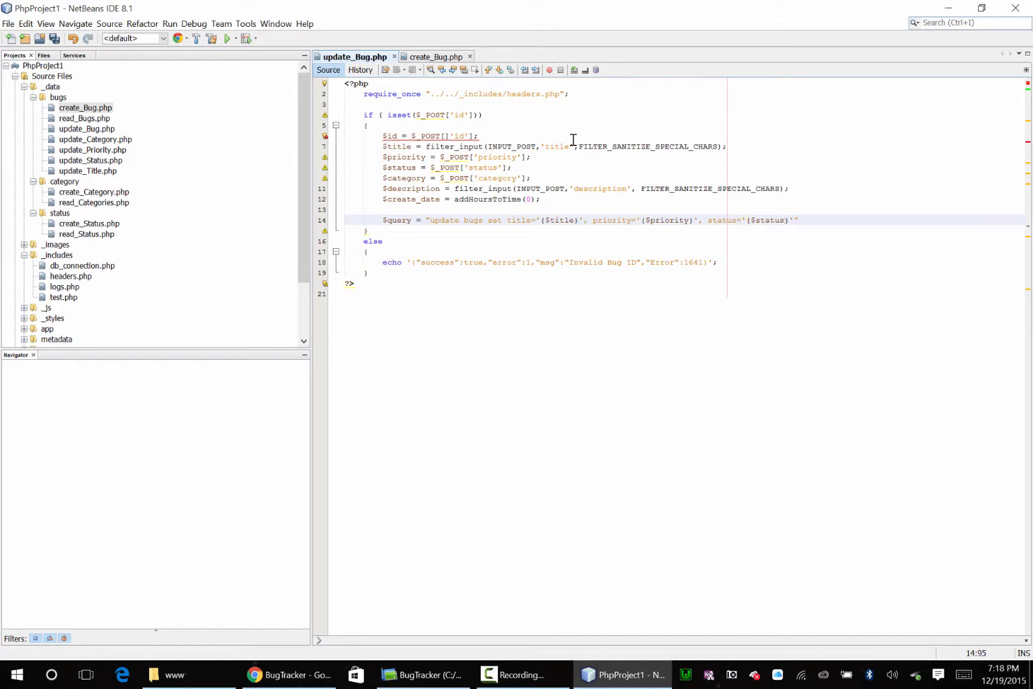
text(, category)
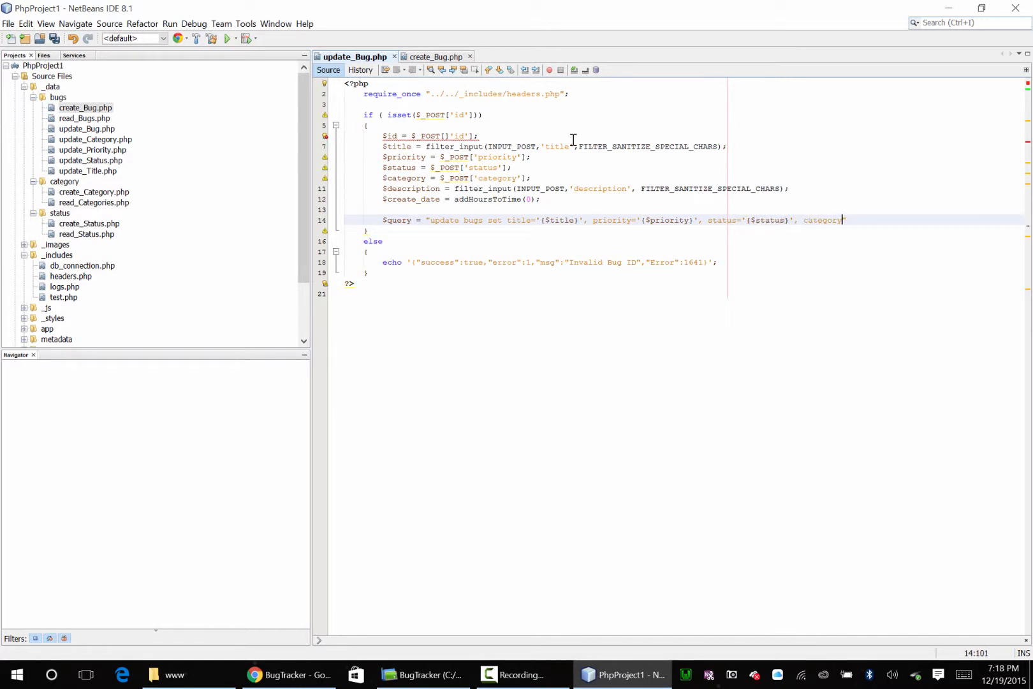
text(='{$category}',)
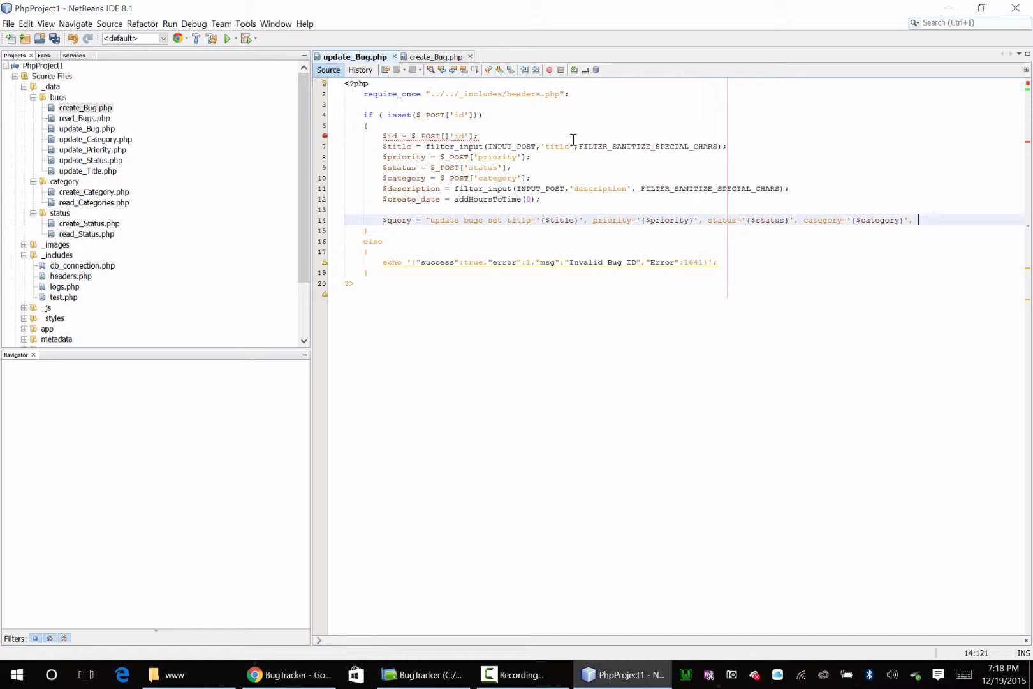
text(description='{$description}' where id={$id)
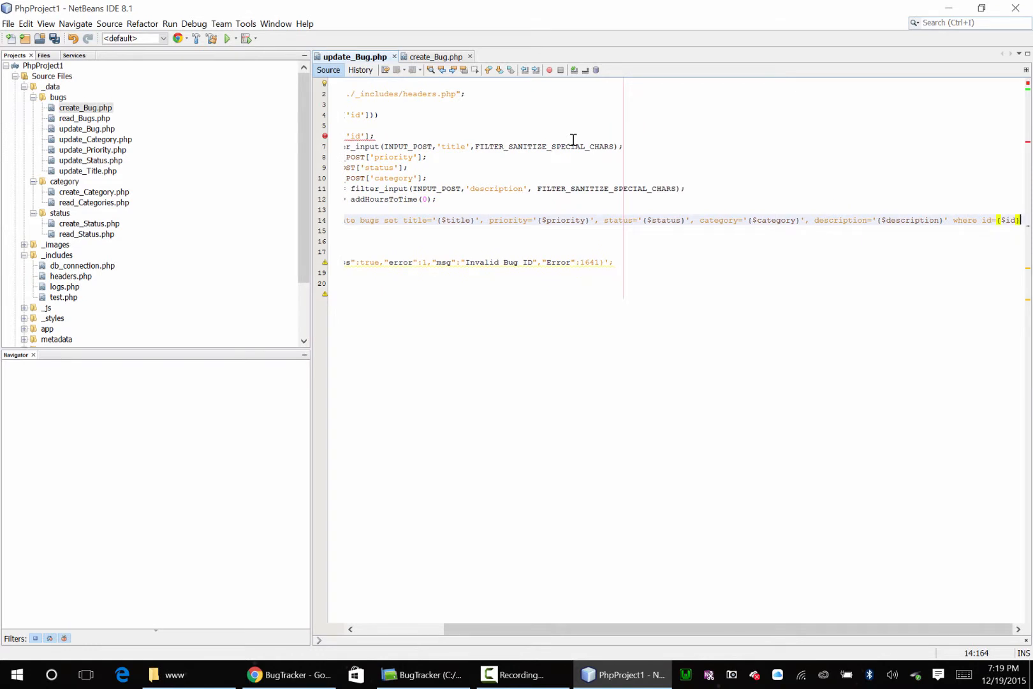
Add logIt($query); and an empty if block around odbc_exec($connection,$query)
text(log)
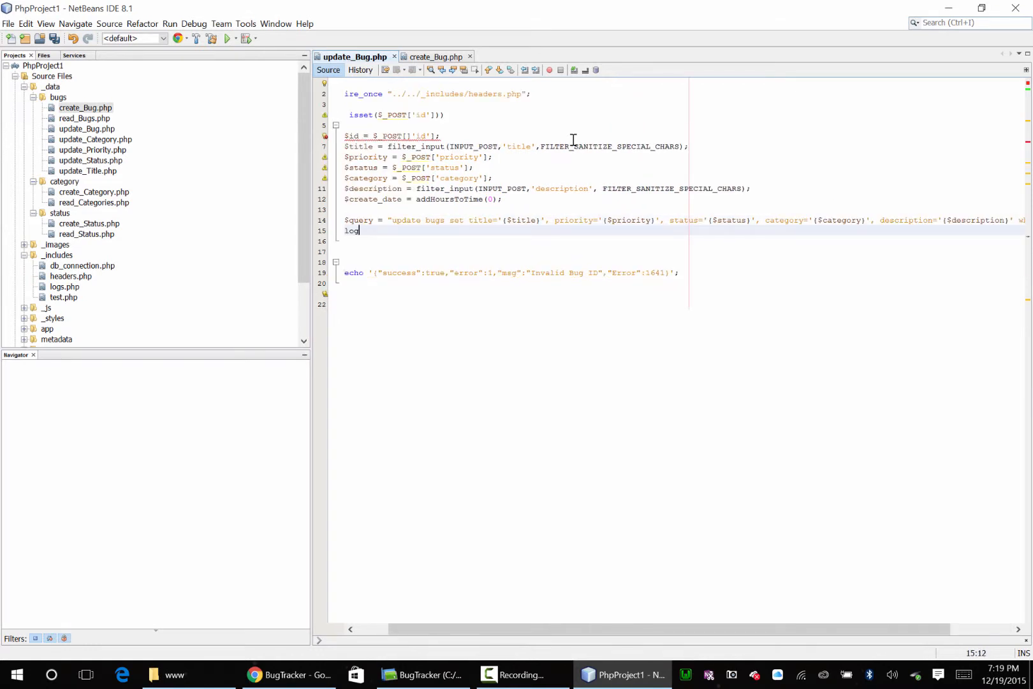
text(It($query))
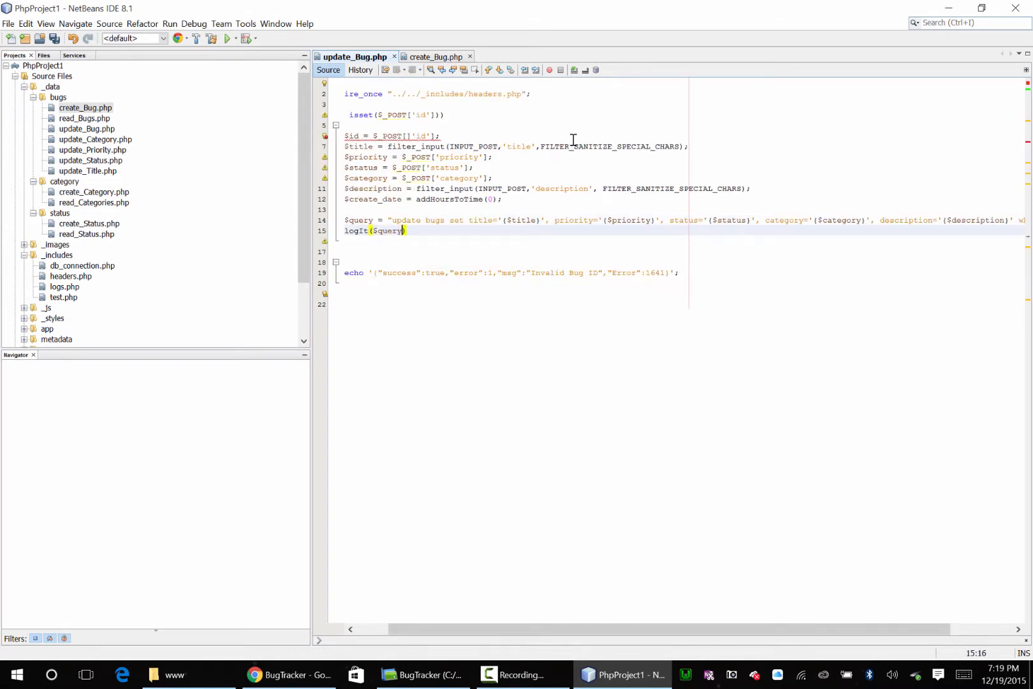
text(if ( 0)
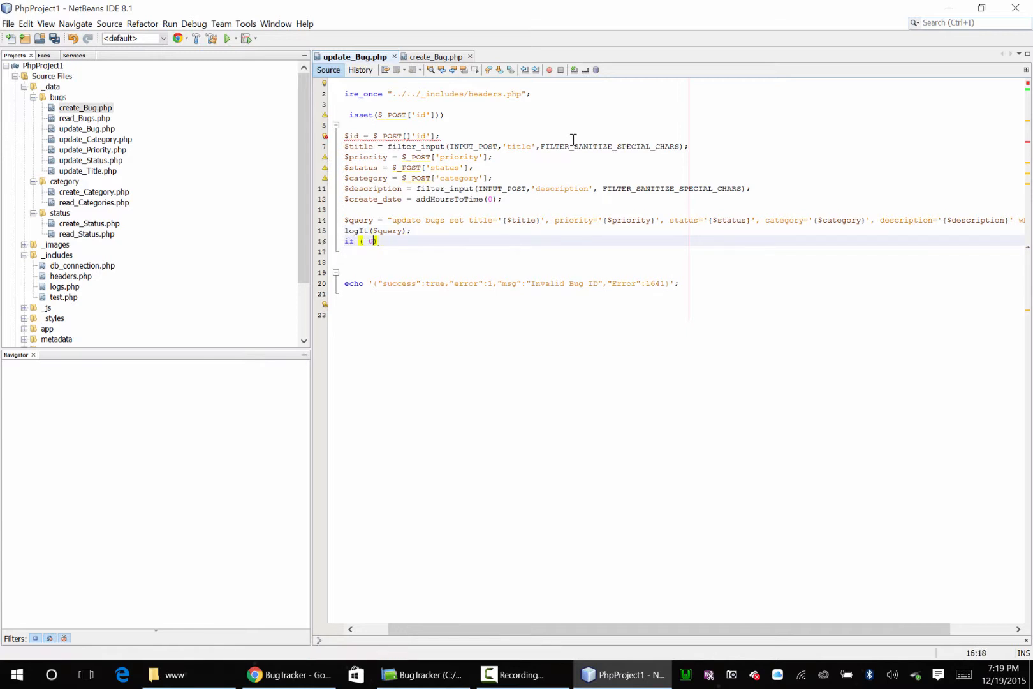
text(odbc_exec($connection)
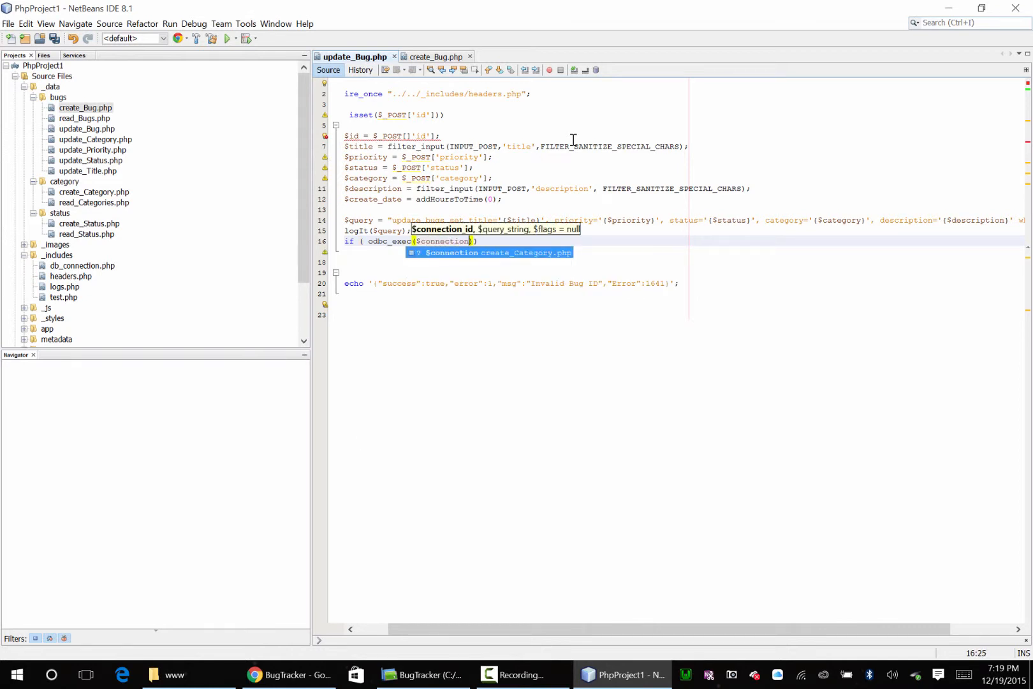
text(,$query))
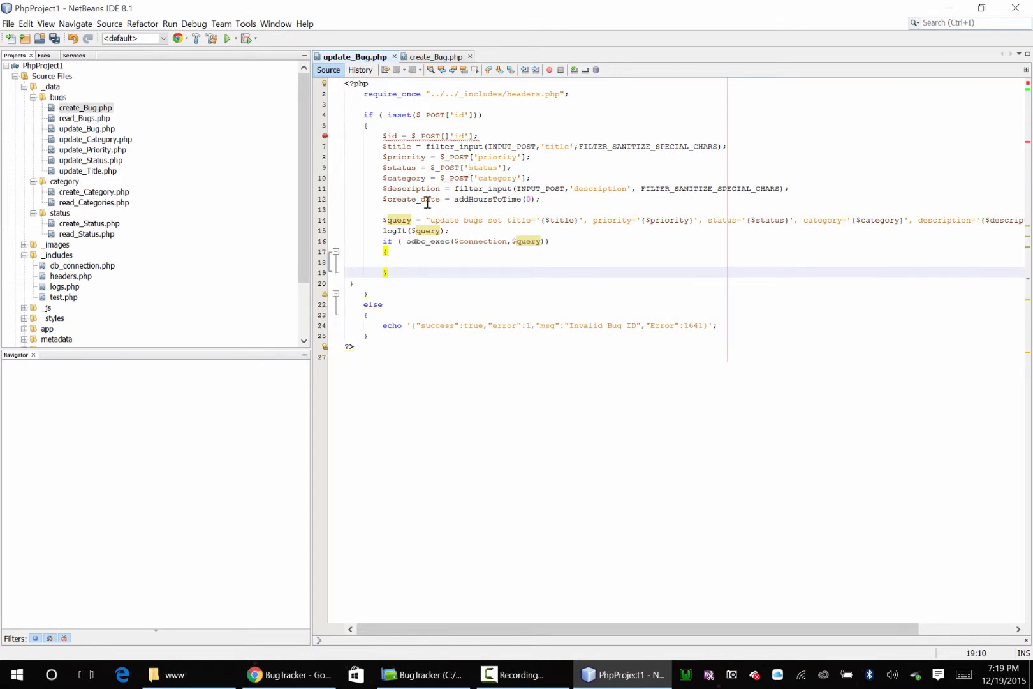
Add an else branch echoing the Internal Error JSON with error 2 and Error 1642
text(else)
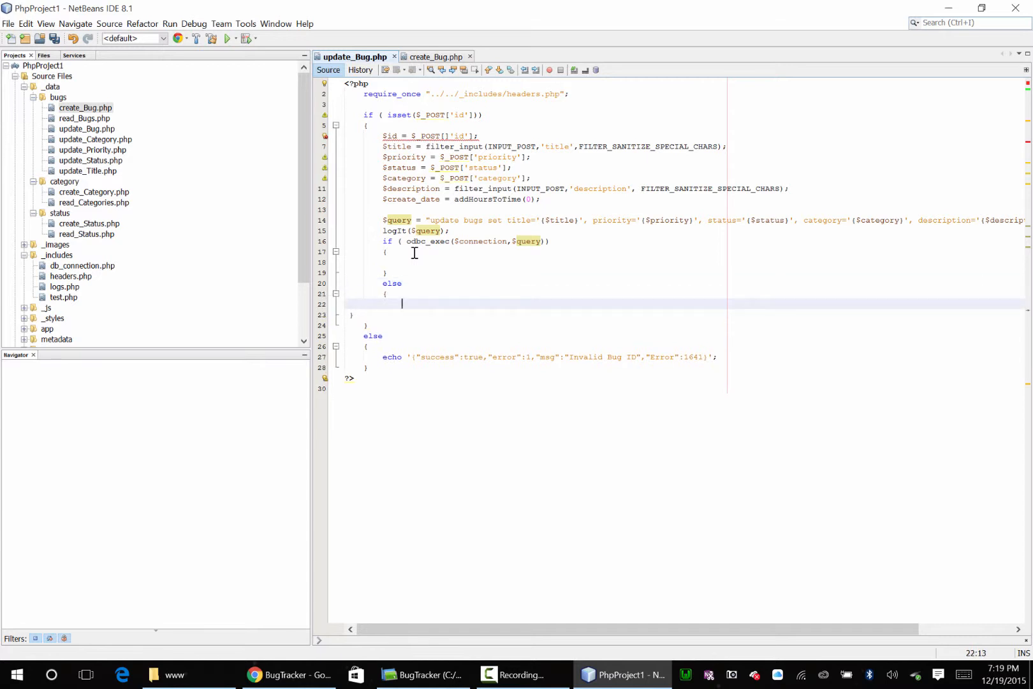
text(})
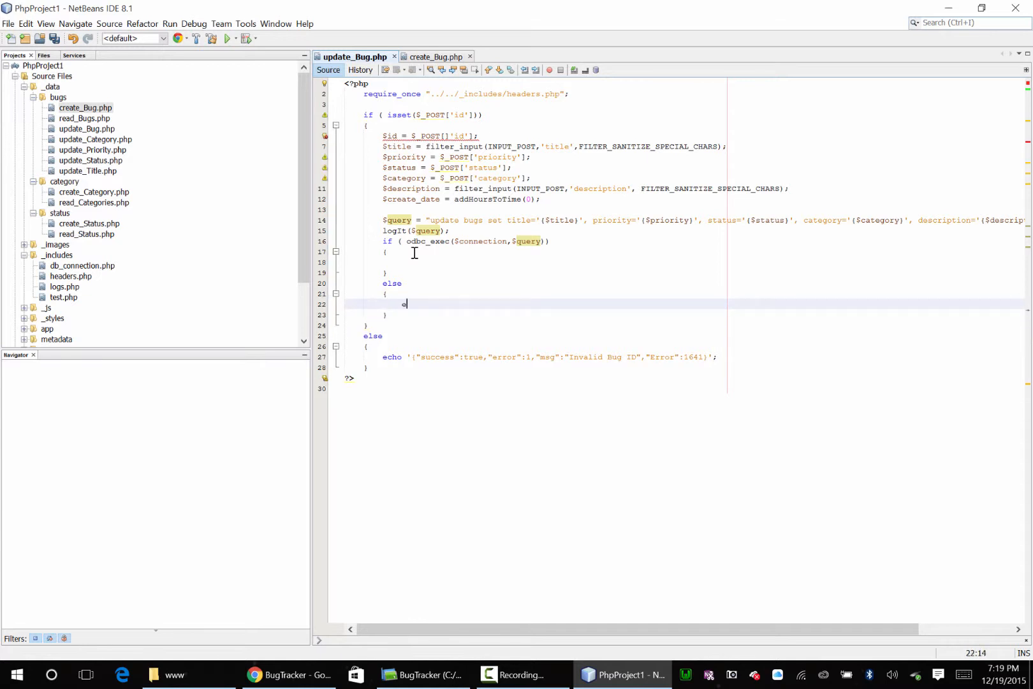
text(echo '{"success")
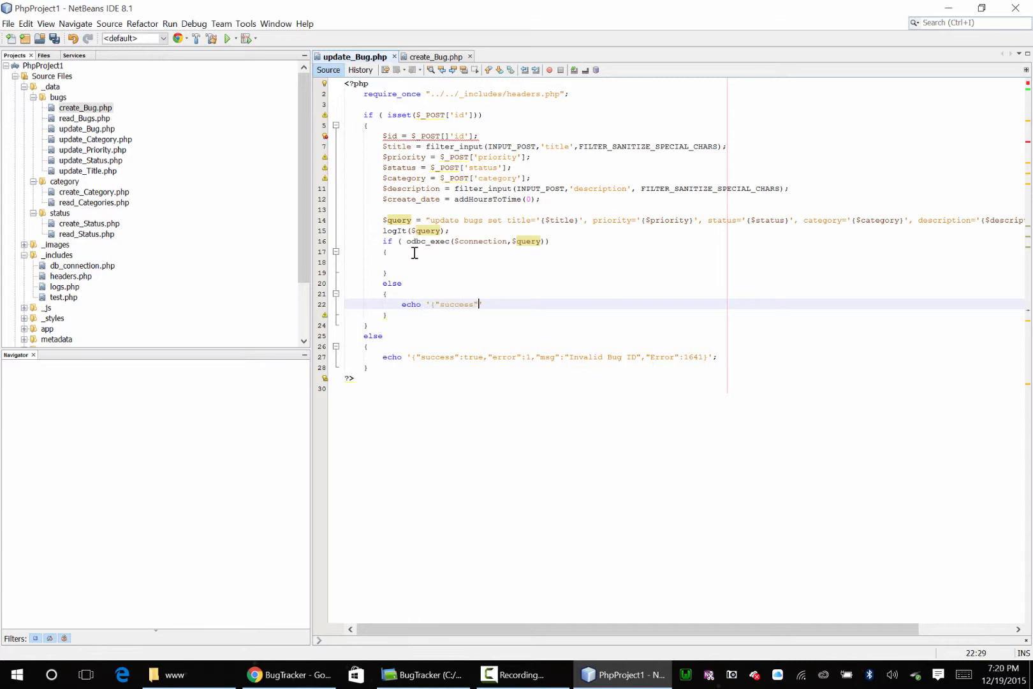
text(:true,"er)
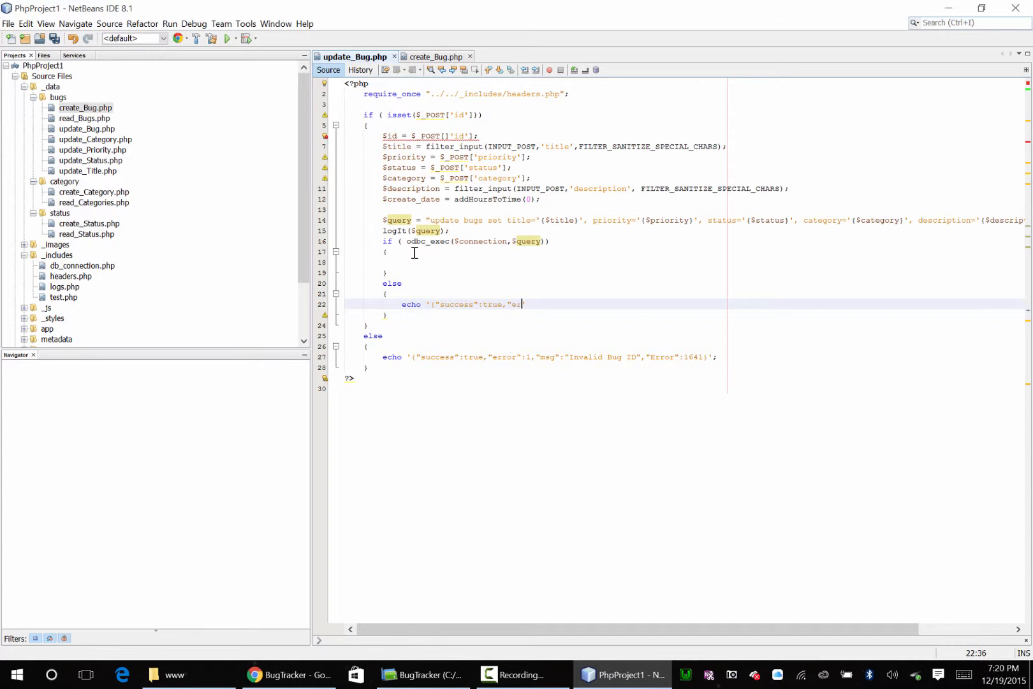
text(ror")
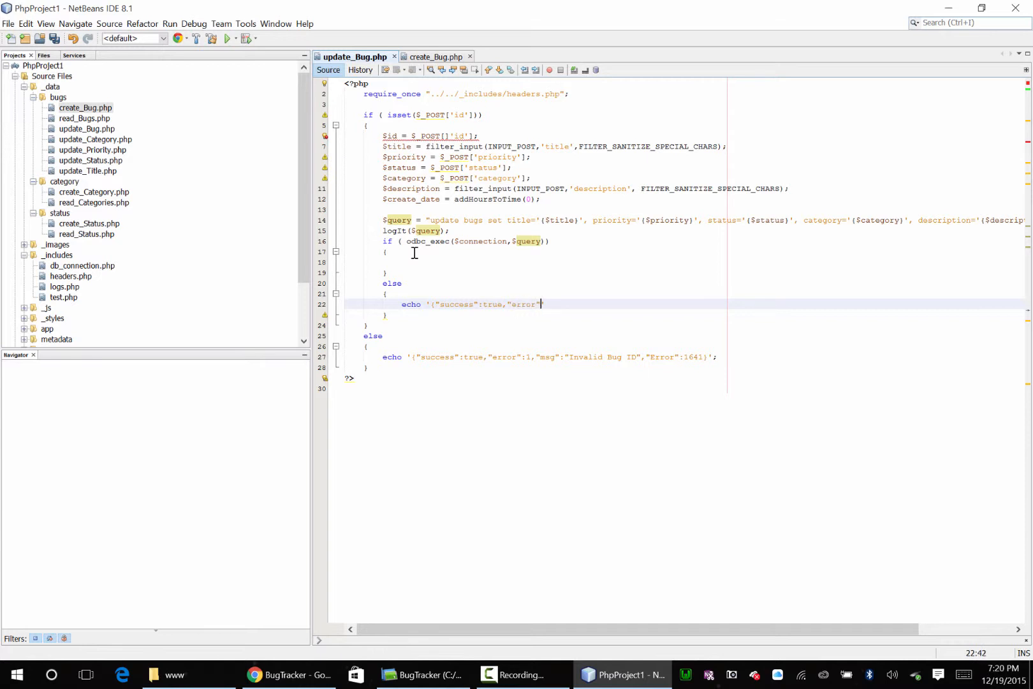
text(:2)
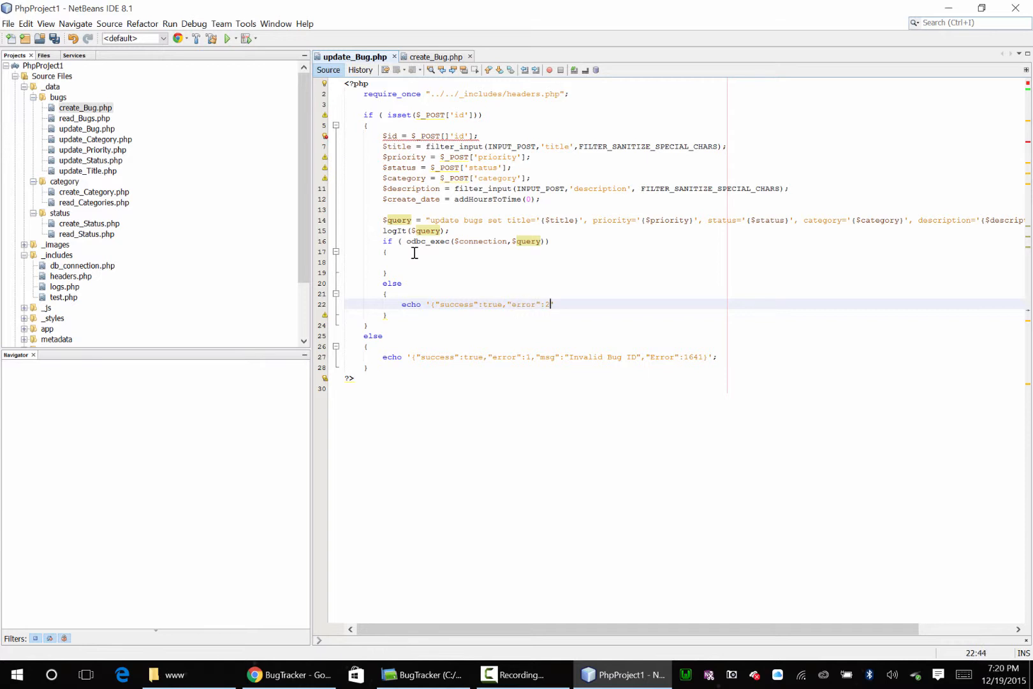
text(,"msg")
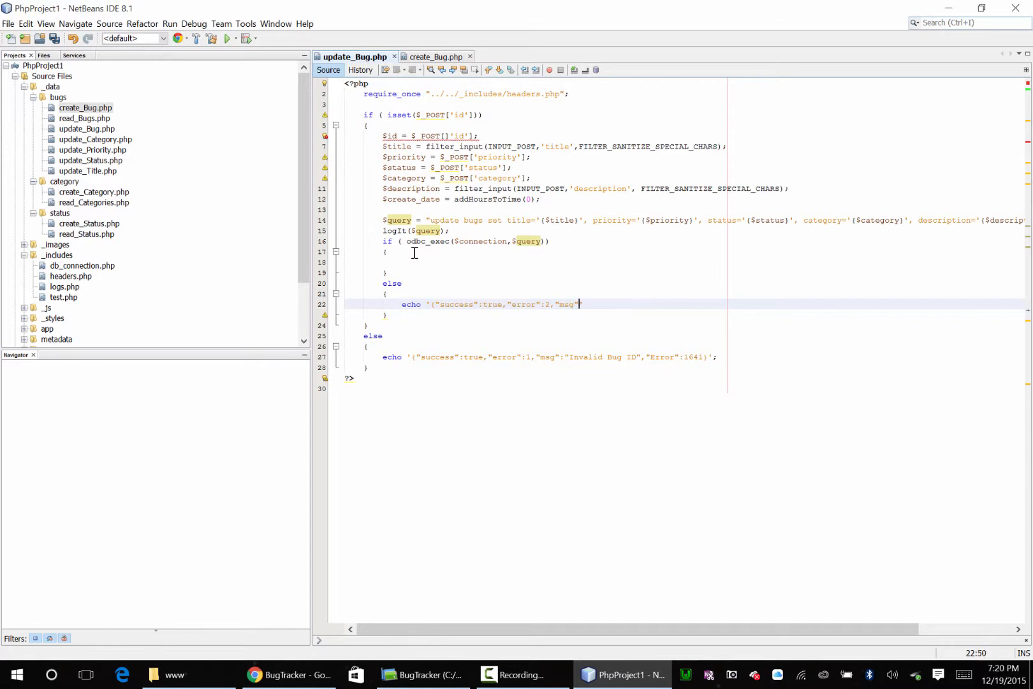
text("Internal)
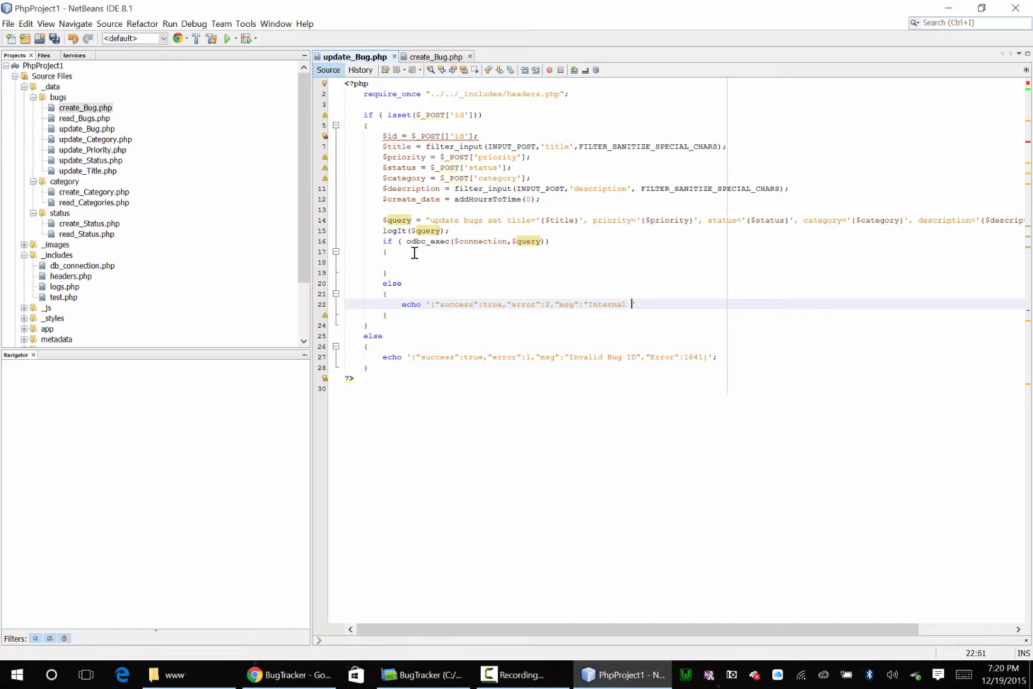
text(Error")
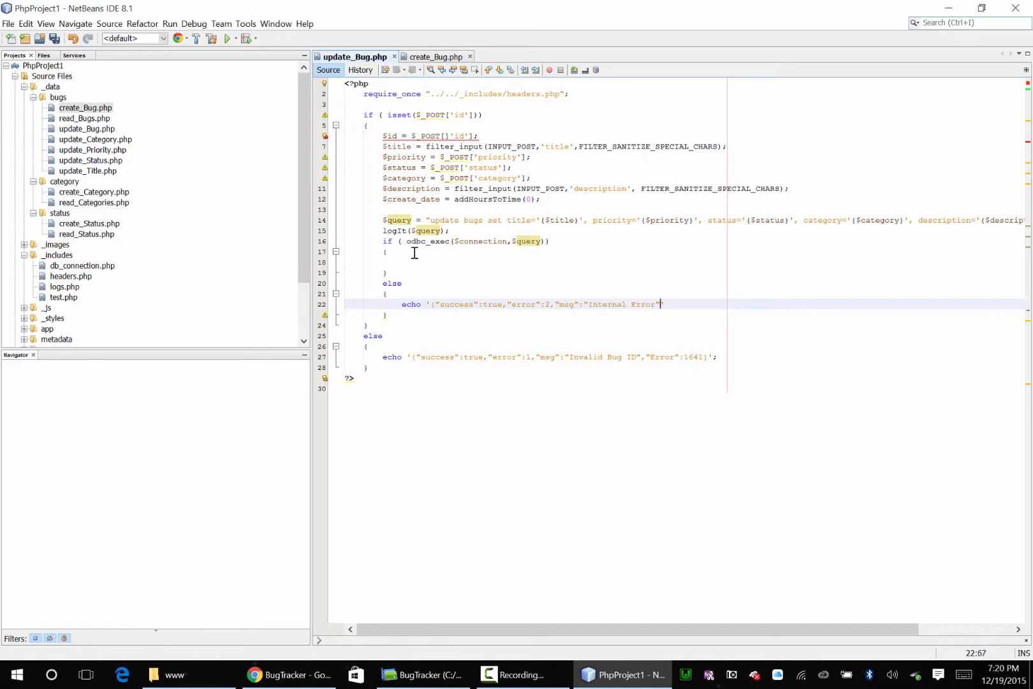
text(,"Error":1642)
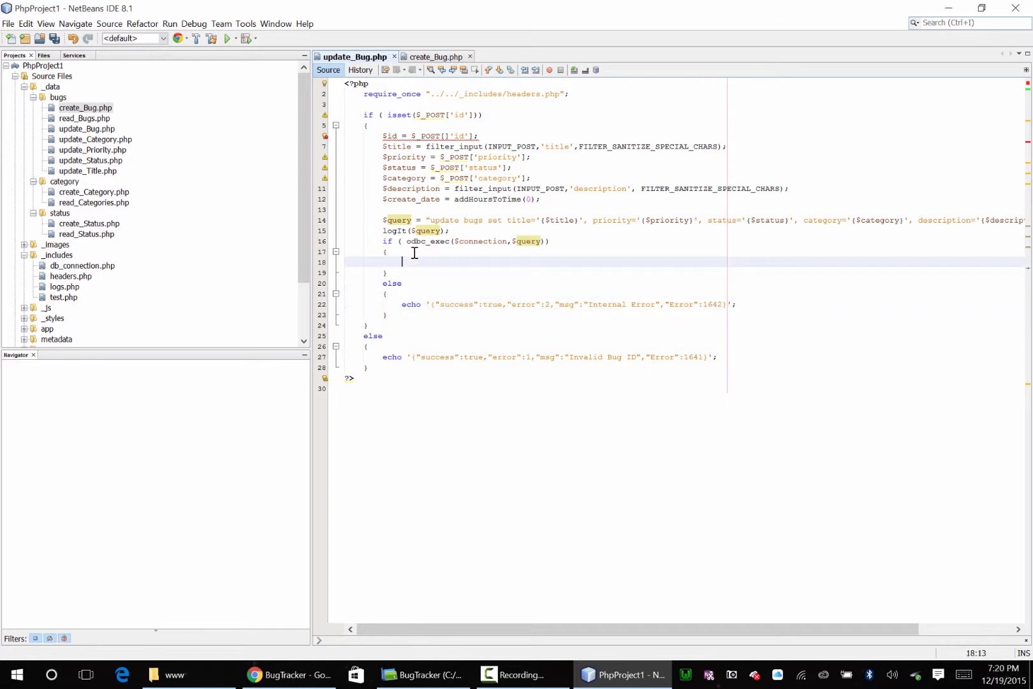
Echo {"success":true,"error":0} in the success branch
text(echo '')
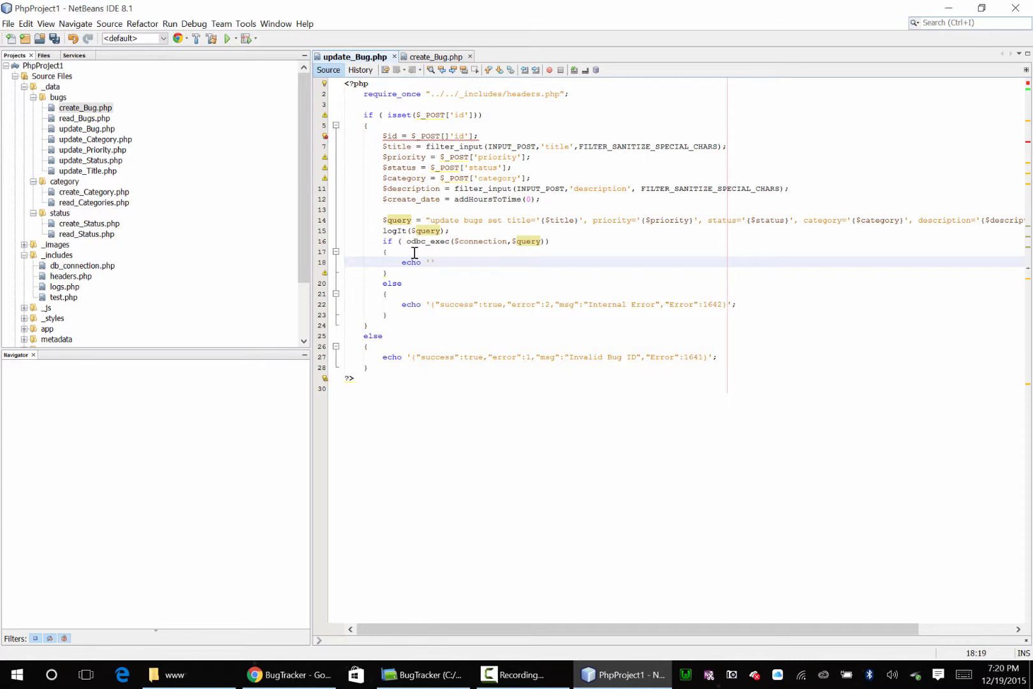
text({"success":true,"error)
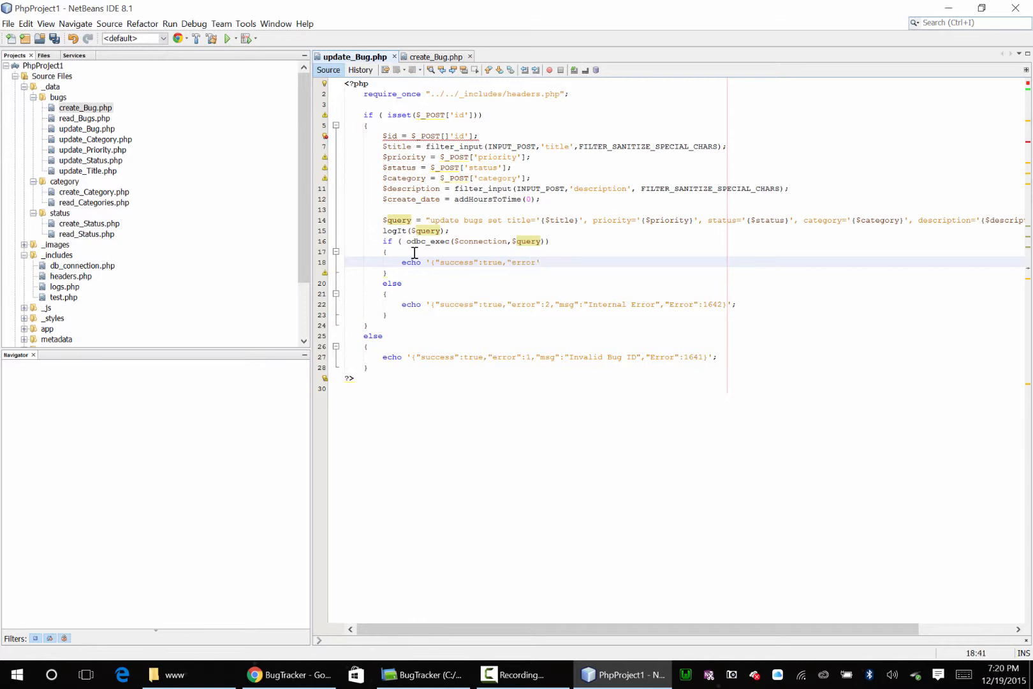
text(:0}';)
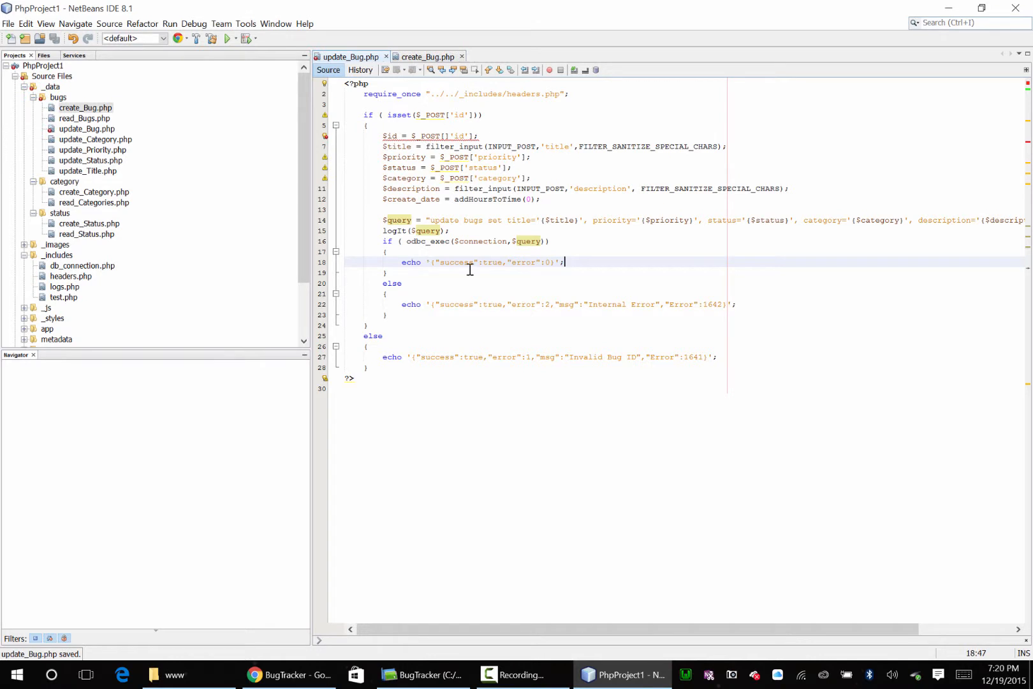
mouse_move(582, 304)
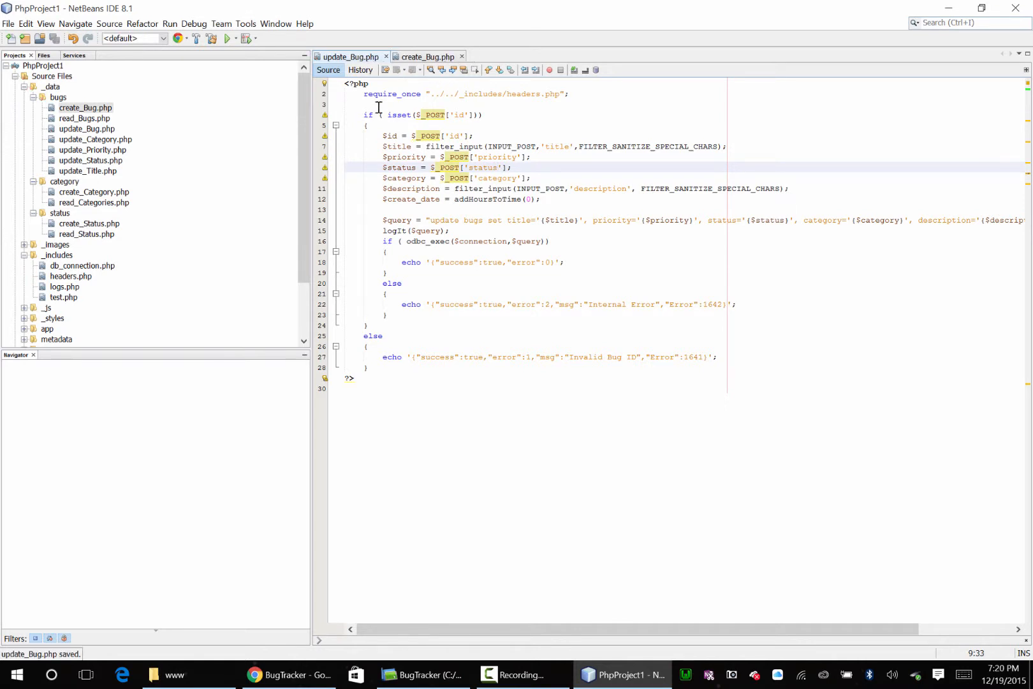
Reload BugTracker in Chrome and reopen the bug list via Bugs > View Bugs
click(278, 674)
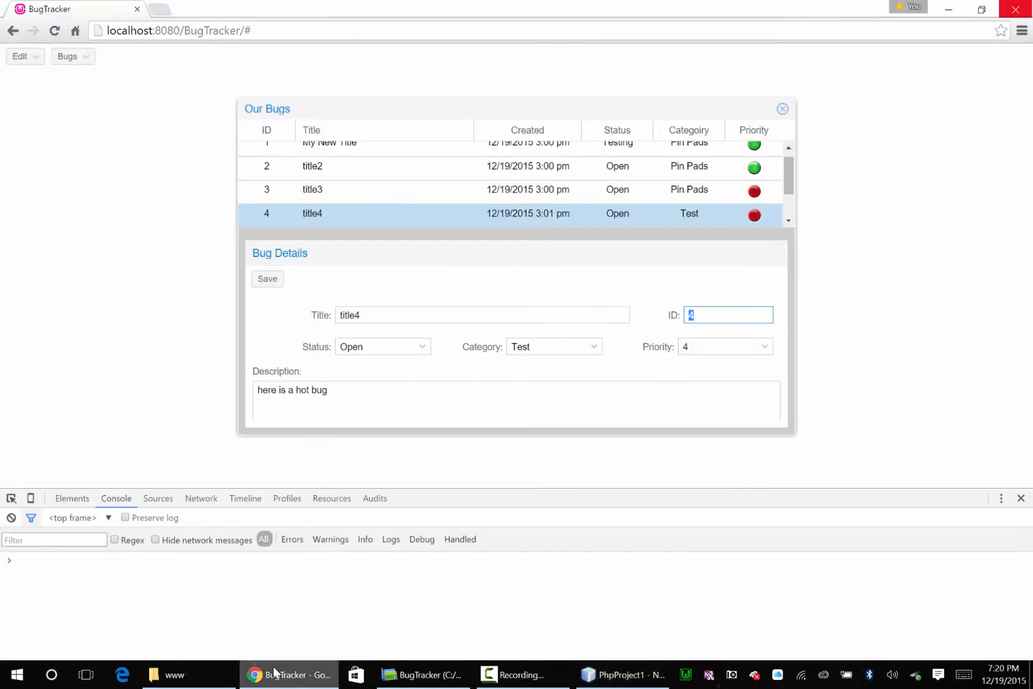
mouse_move(557, 657)
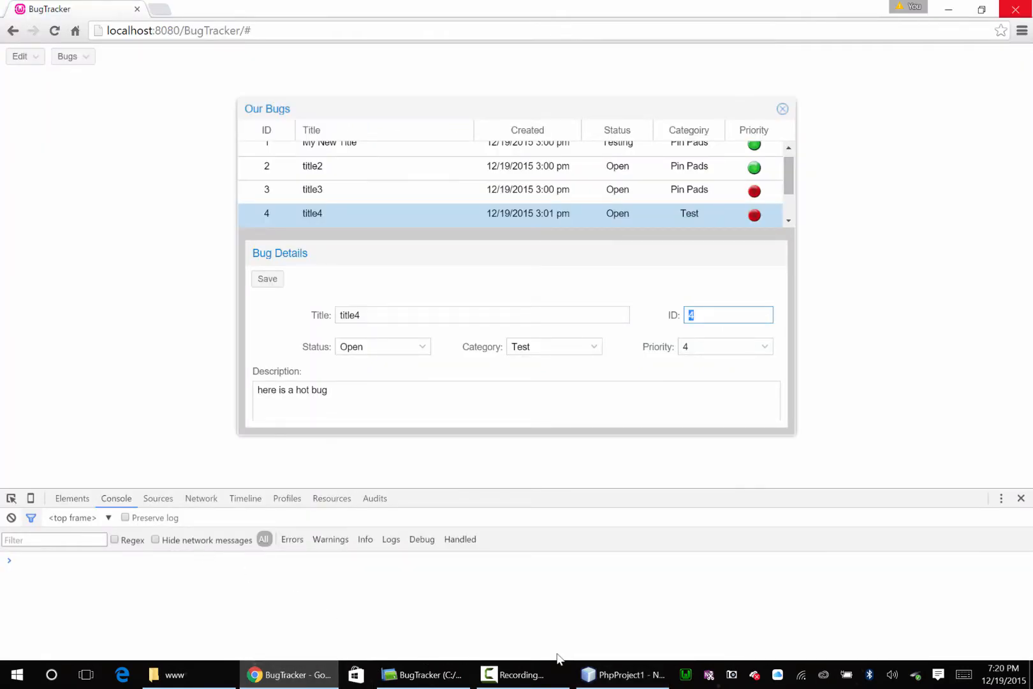
click(422, 673)
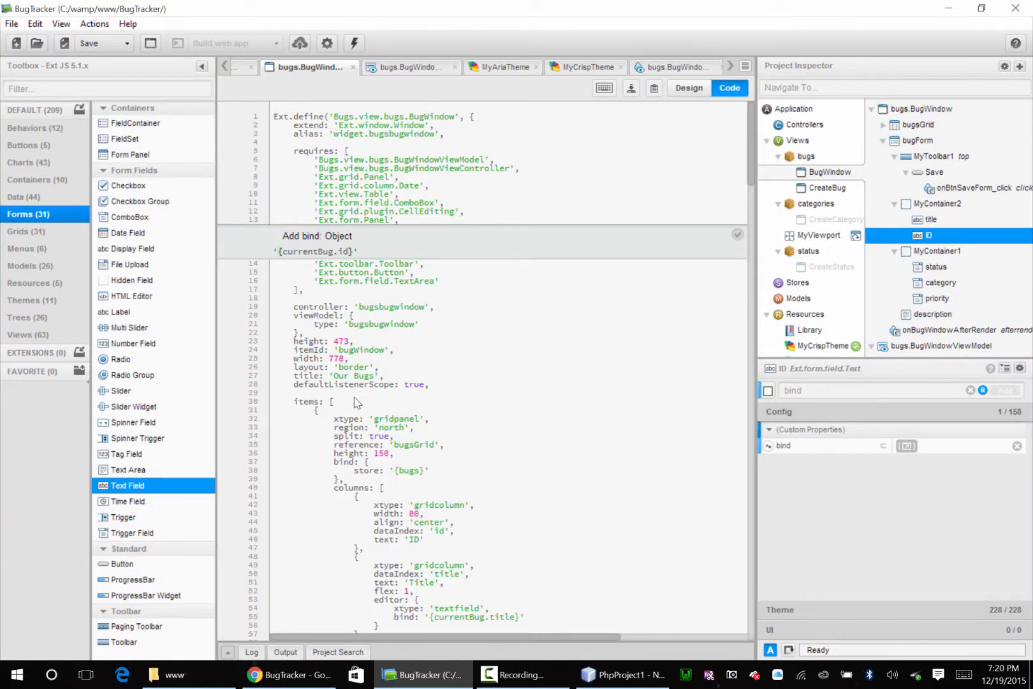
click(268, 674)
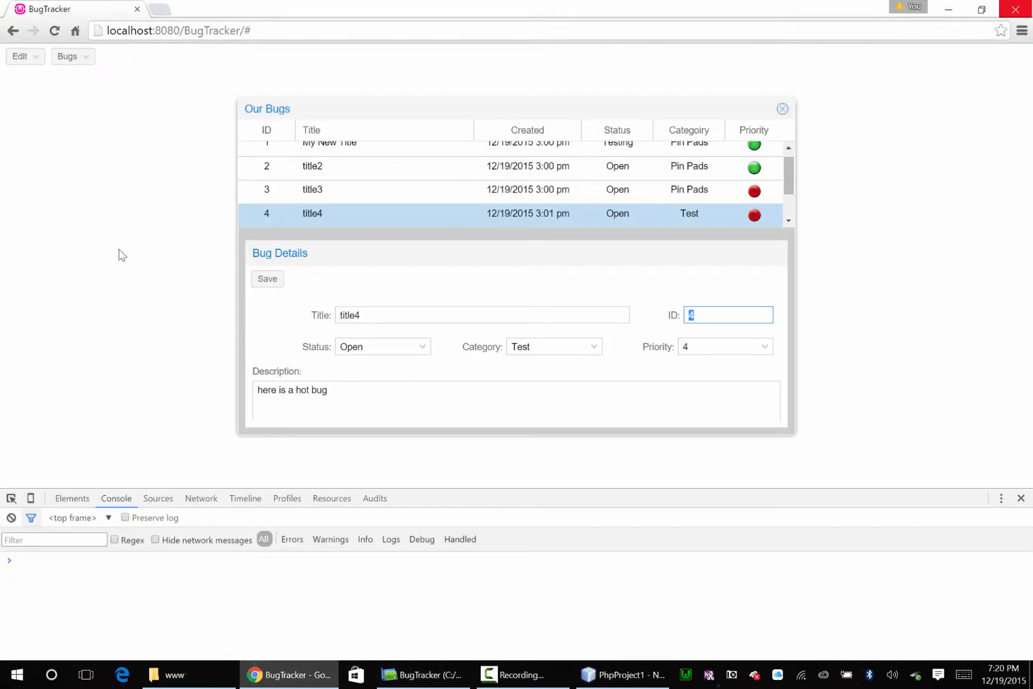
click(54, 30)
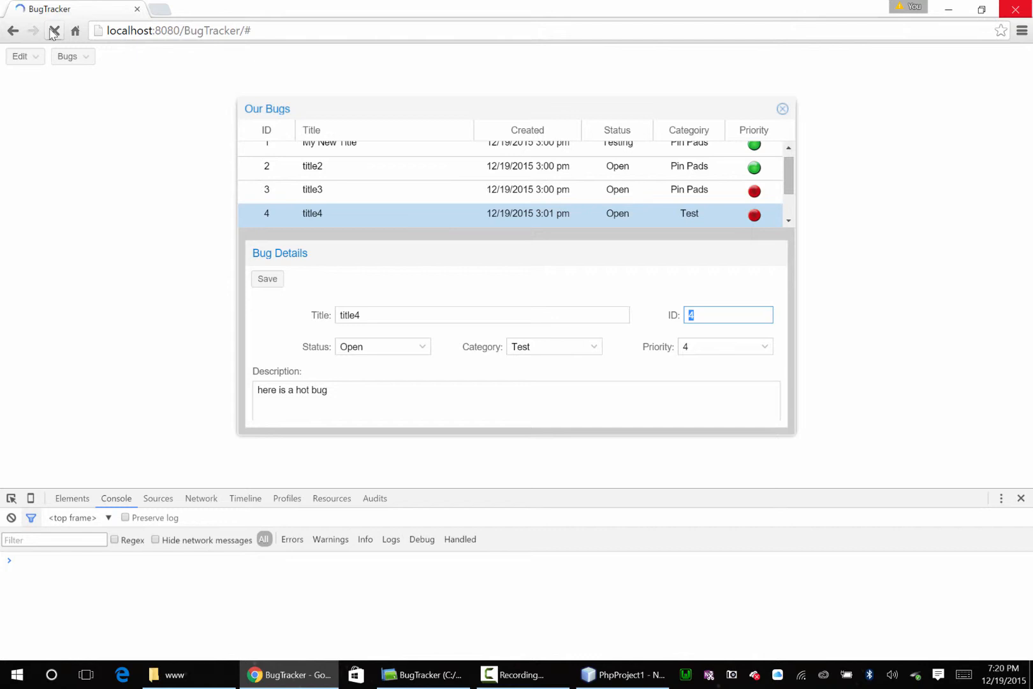
click(55, 30)
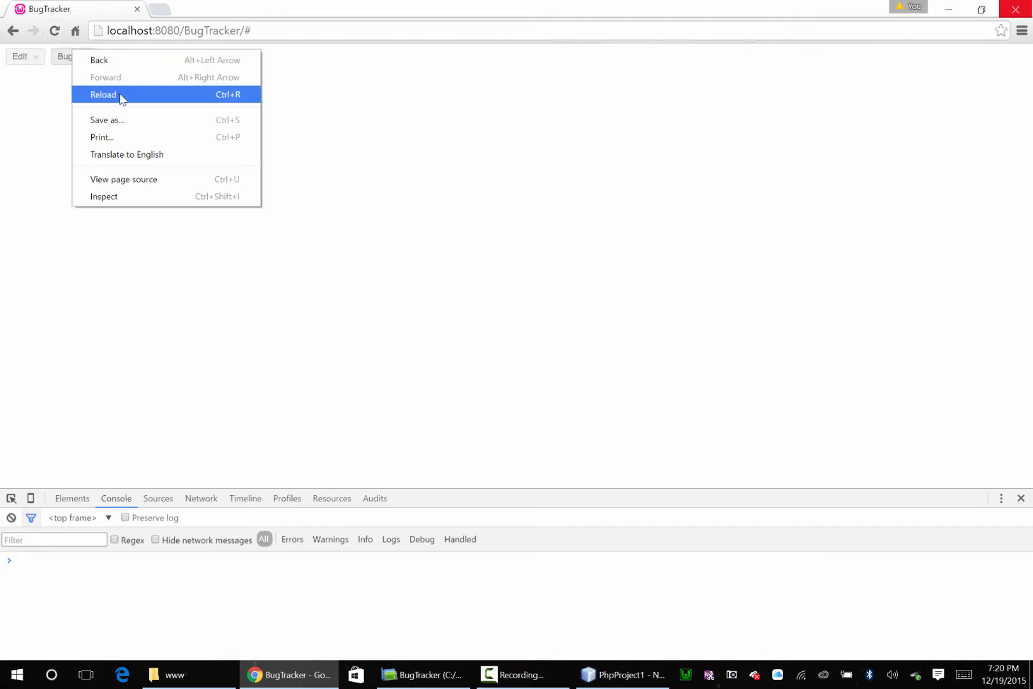
click(67, 57)
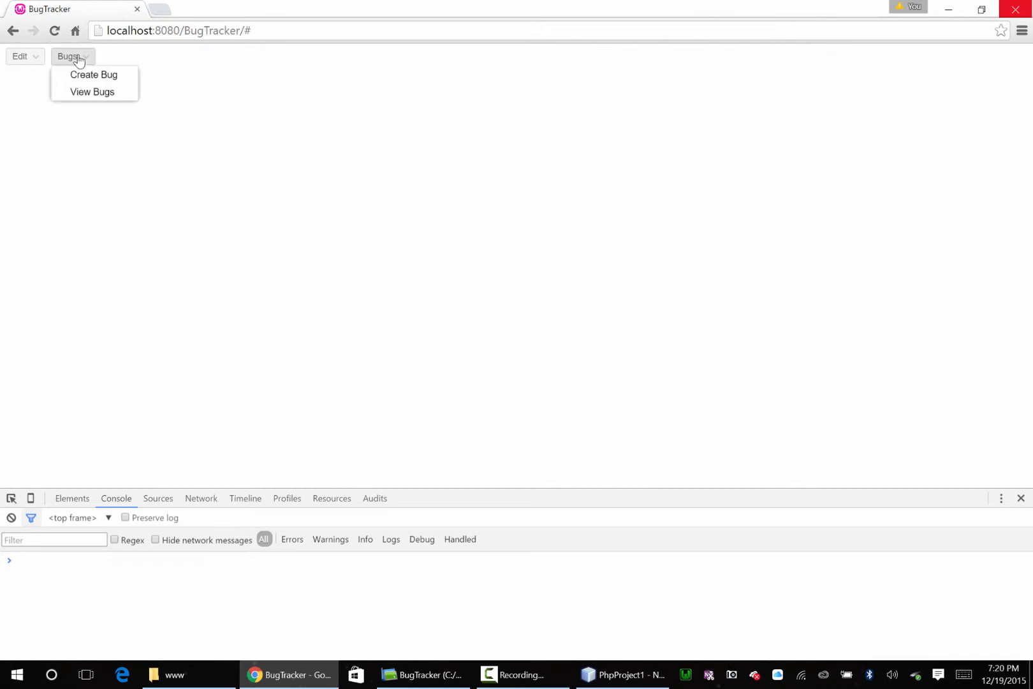
click(92, 92)
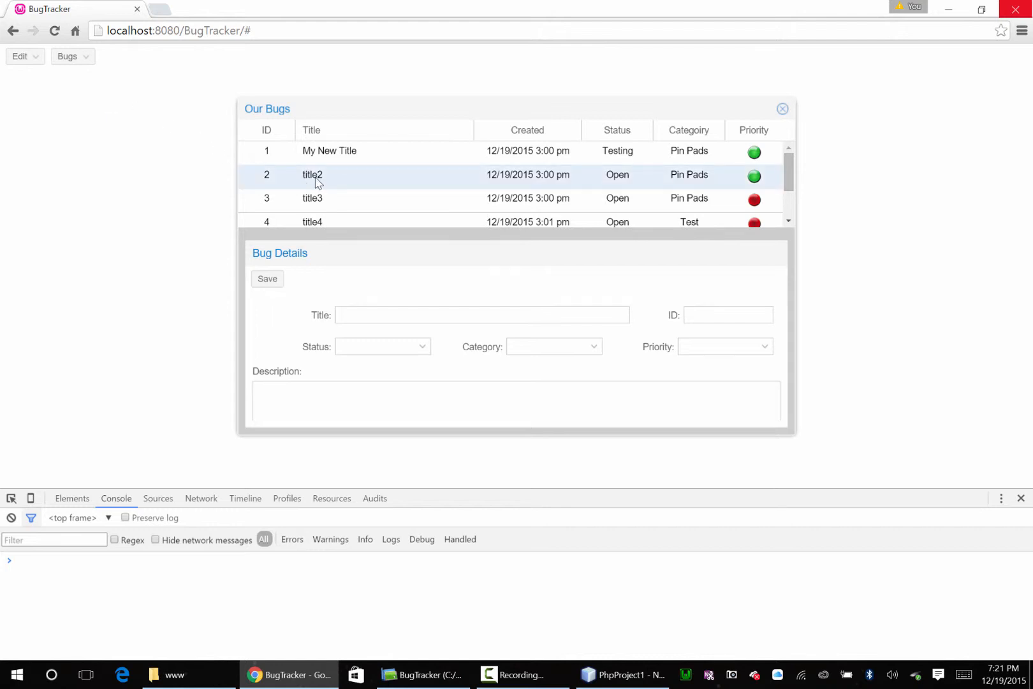
Retitle bug 2 to 'Here is my new Title3' and attempt to save it
click(313, 175)
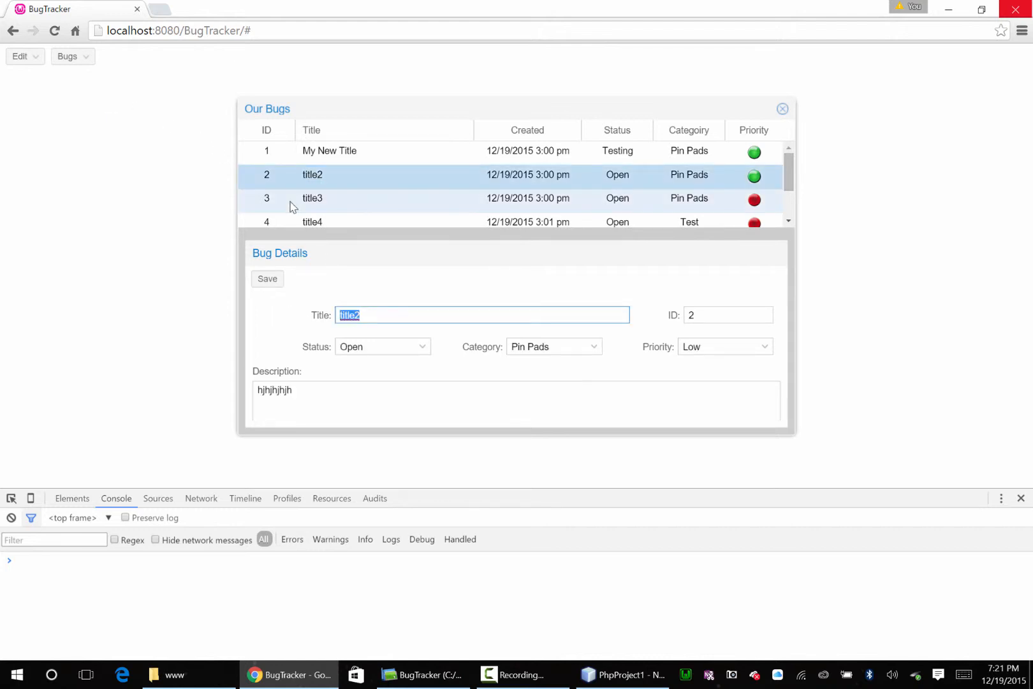
key(Delete)
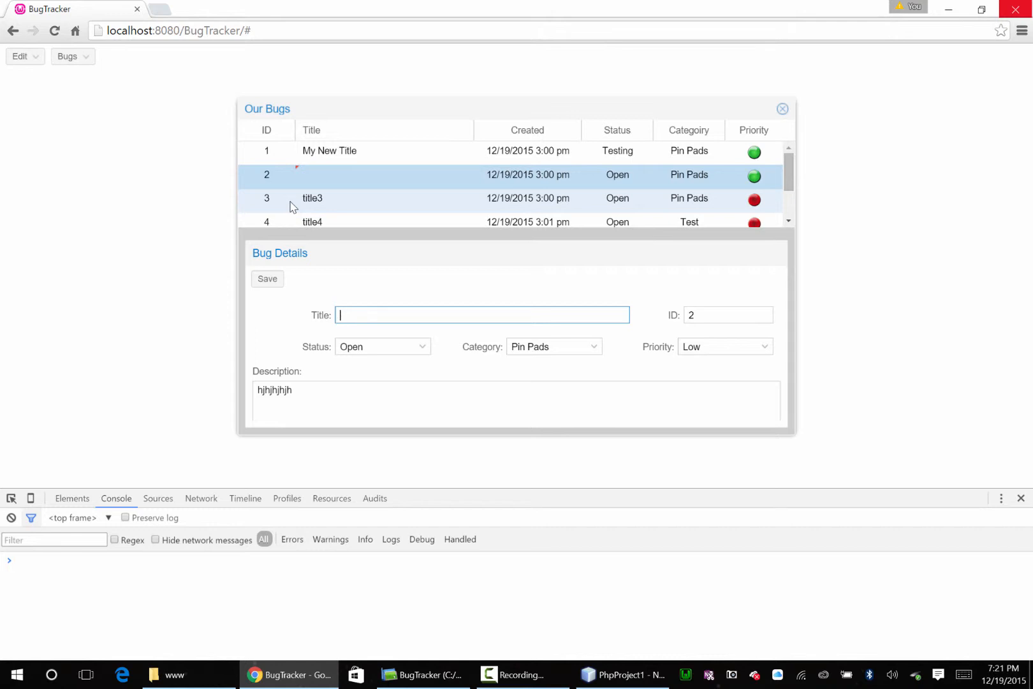
text(Here is my ne T)
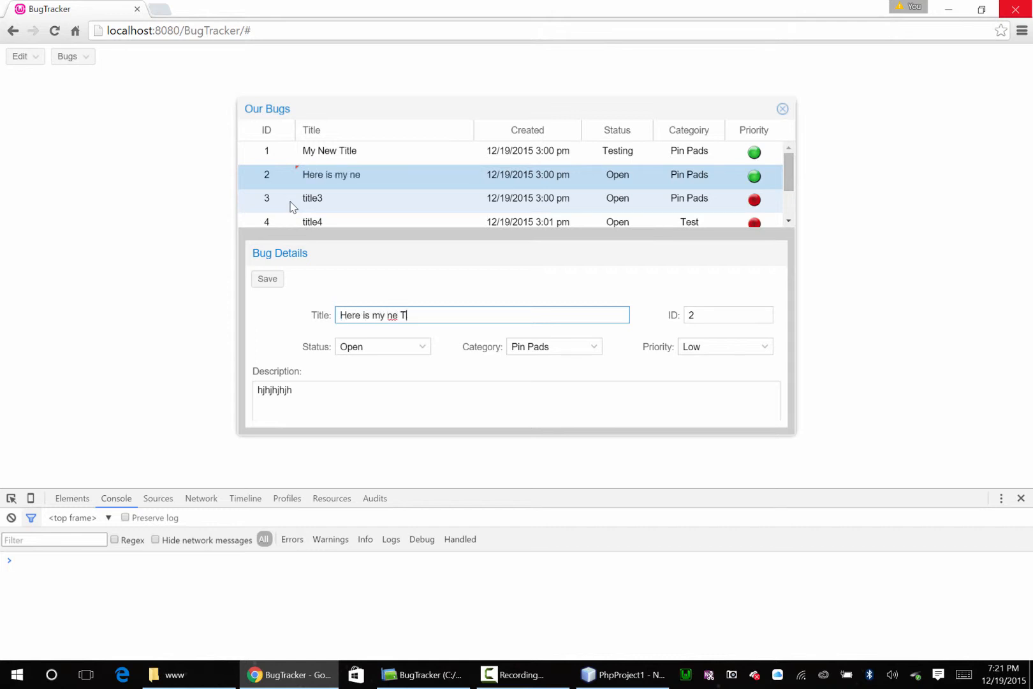
text(itle3)
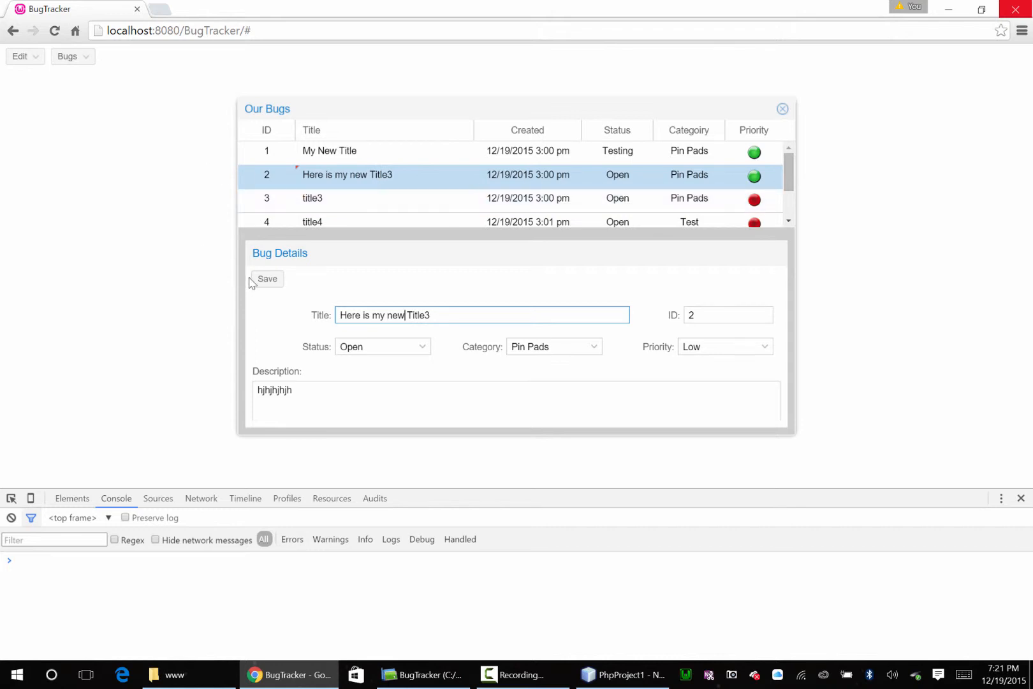
click(266, 279)
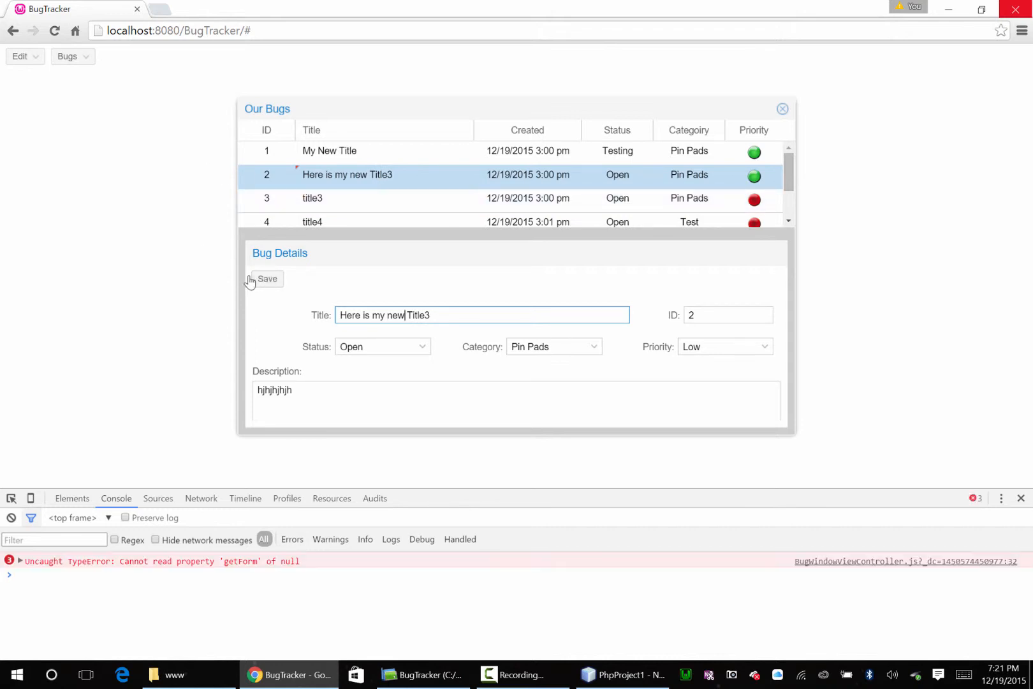
Trace the getForm error to BugWindowViewController.js line 32, then go to Sencha Architect
click(267, 279)
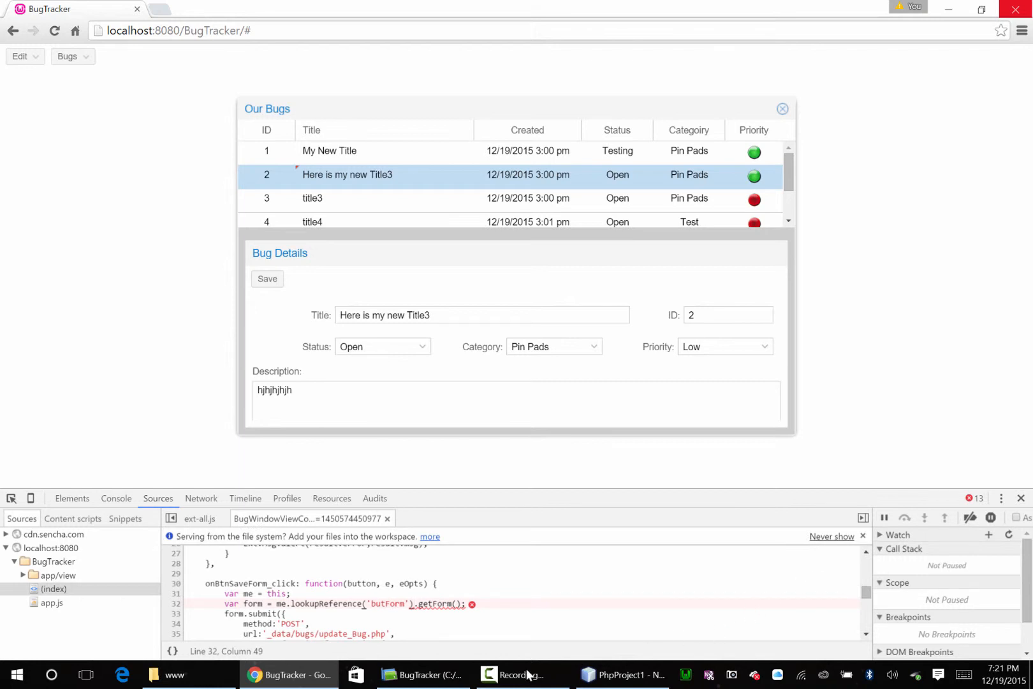
click(422, 674)
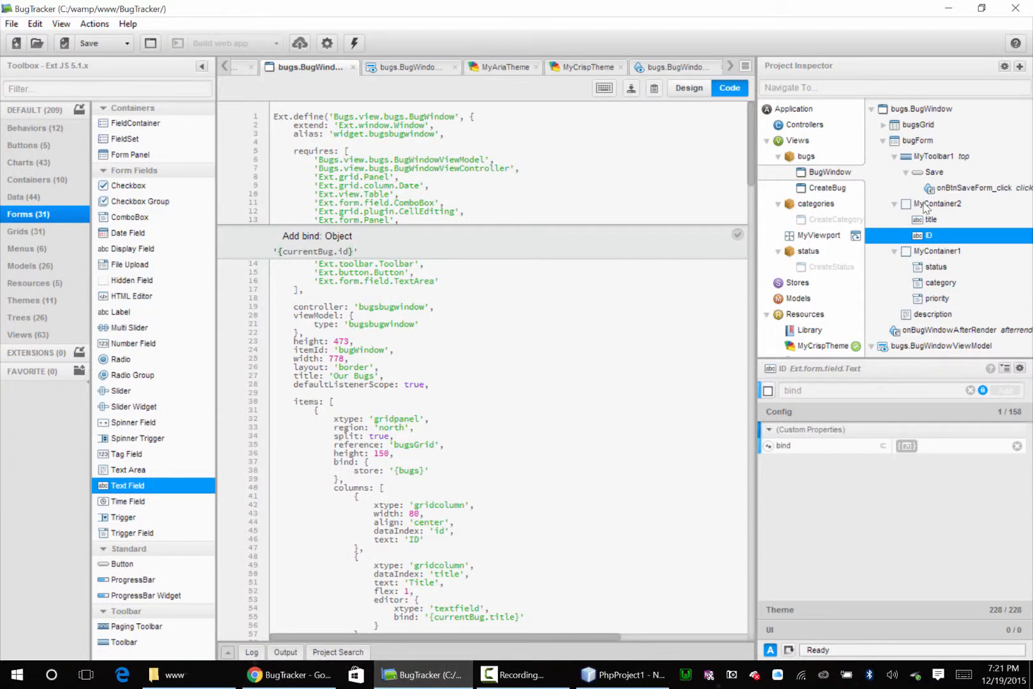
Correct onBtnSaveForm_click's 'butForm' reference to 'bugForm' and return to Chrome
click(975, 188)
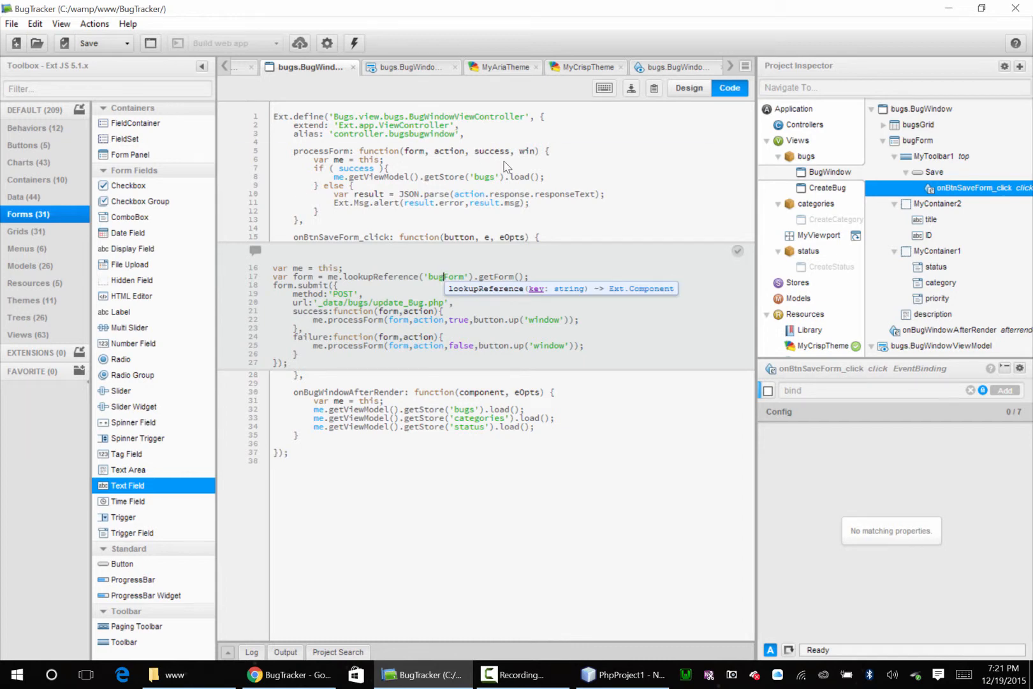
click(287, 675)
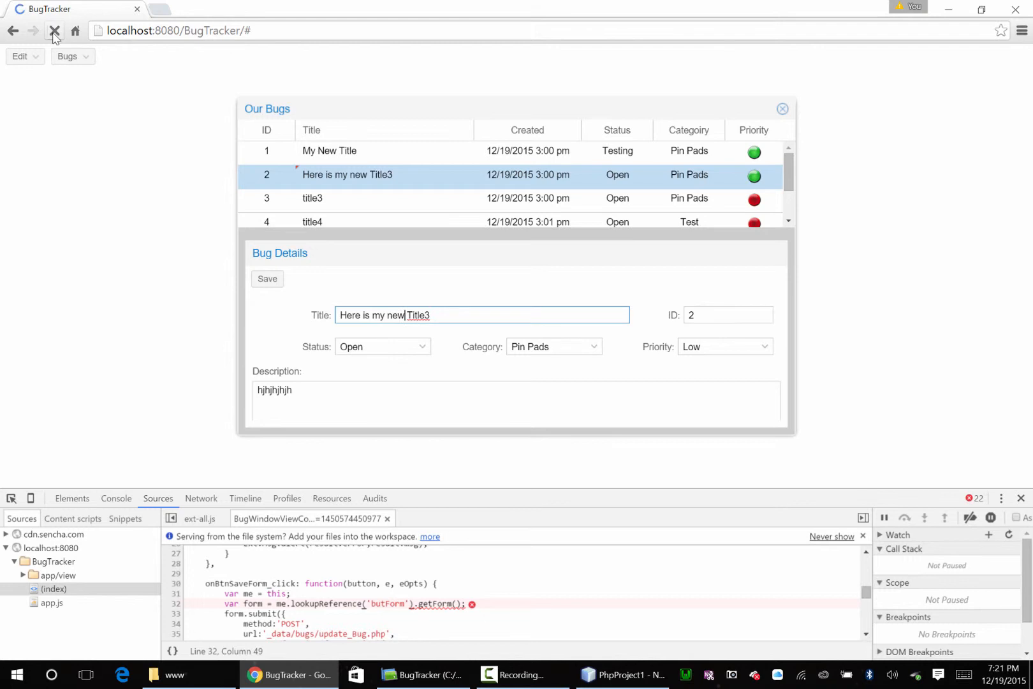
Reload, reopen View Bugs, and save bug 2 with the title 'My New Title'
click(55, 30)
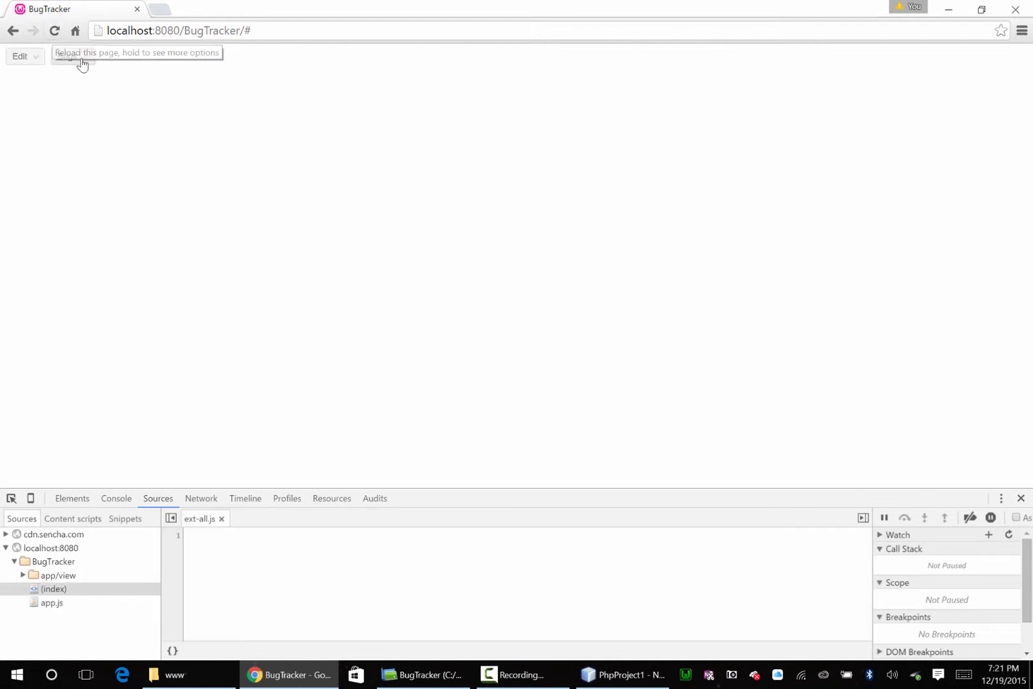
click(69, 56)
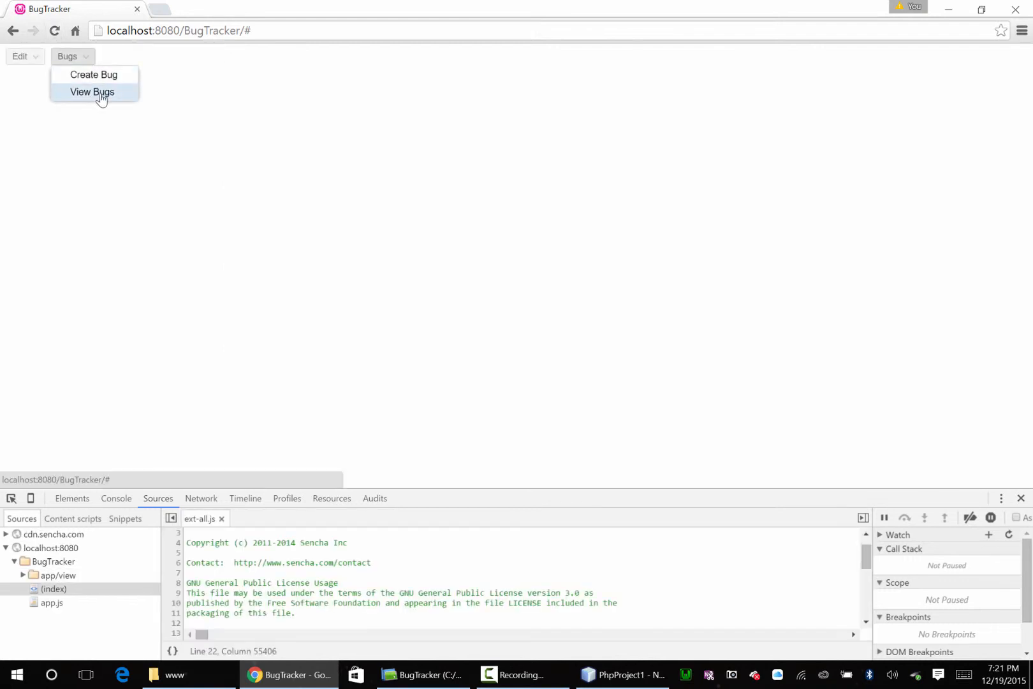
click(91, 92)
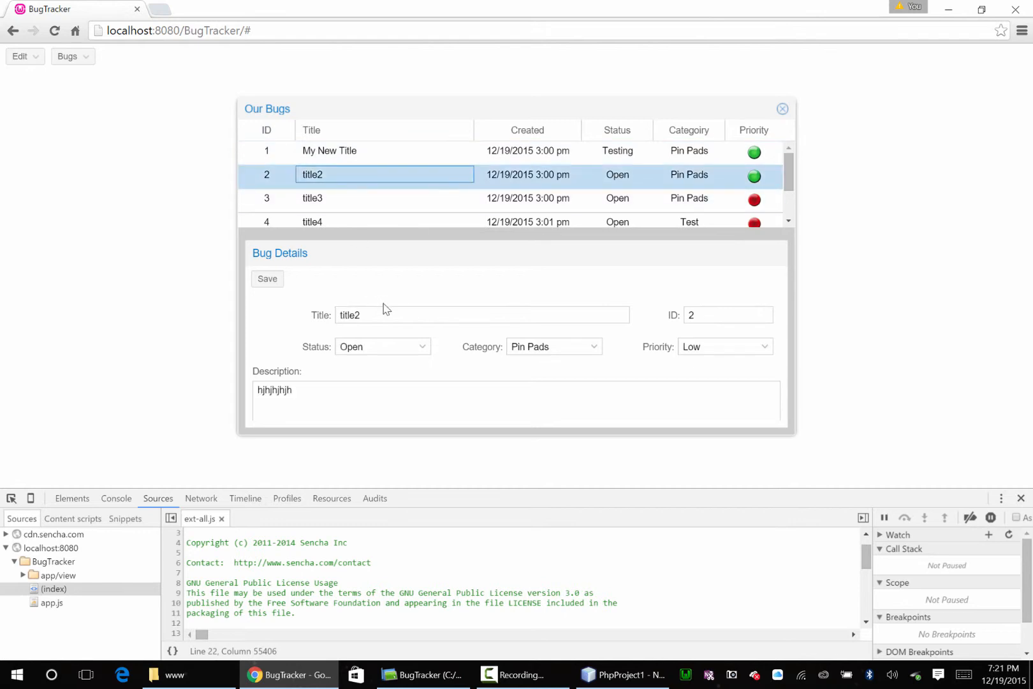
text(My New T)
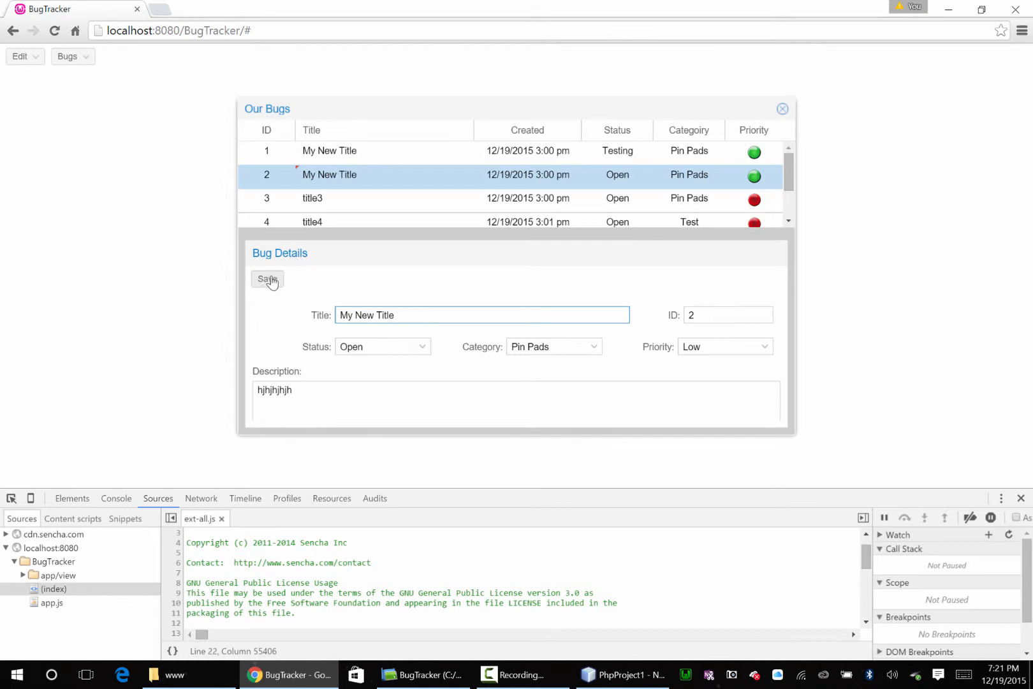
click(267, 279)
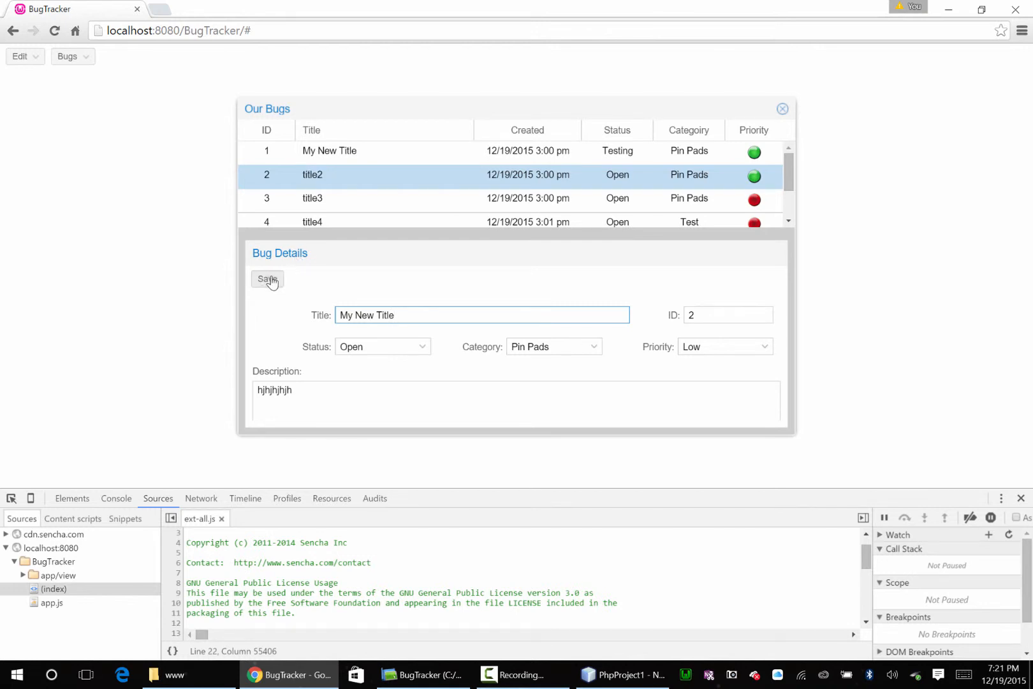
mouse_move(119, 488)
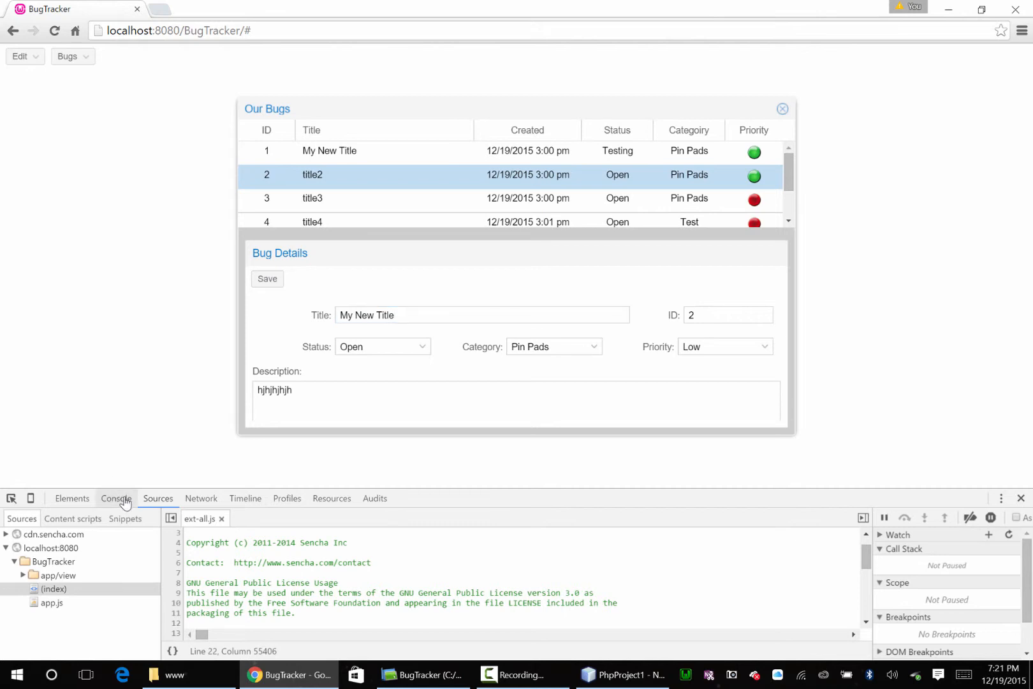
Open DevTools and check the update_Bug.php request in the Network panel
click(116, 497)
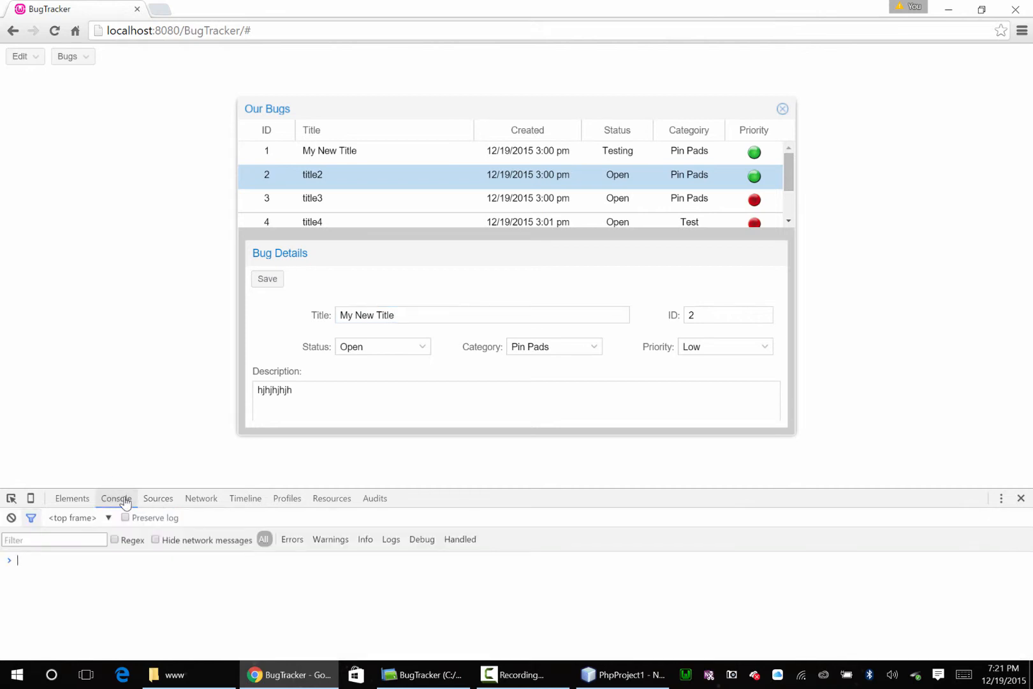
click(201, 497)
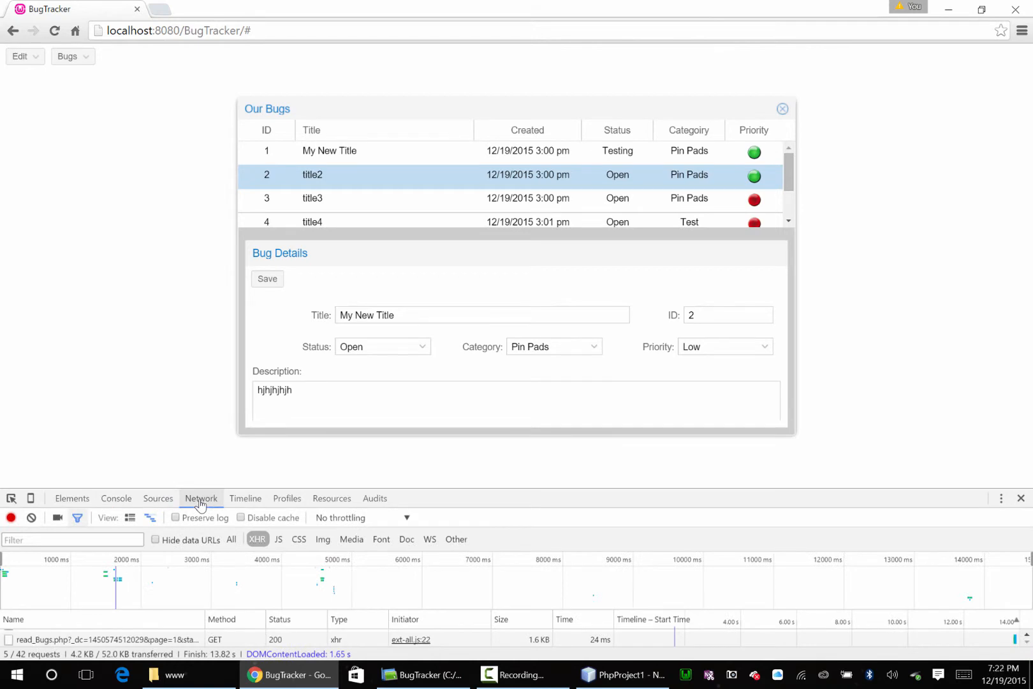
click(245, 498)
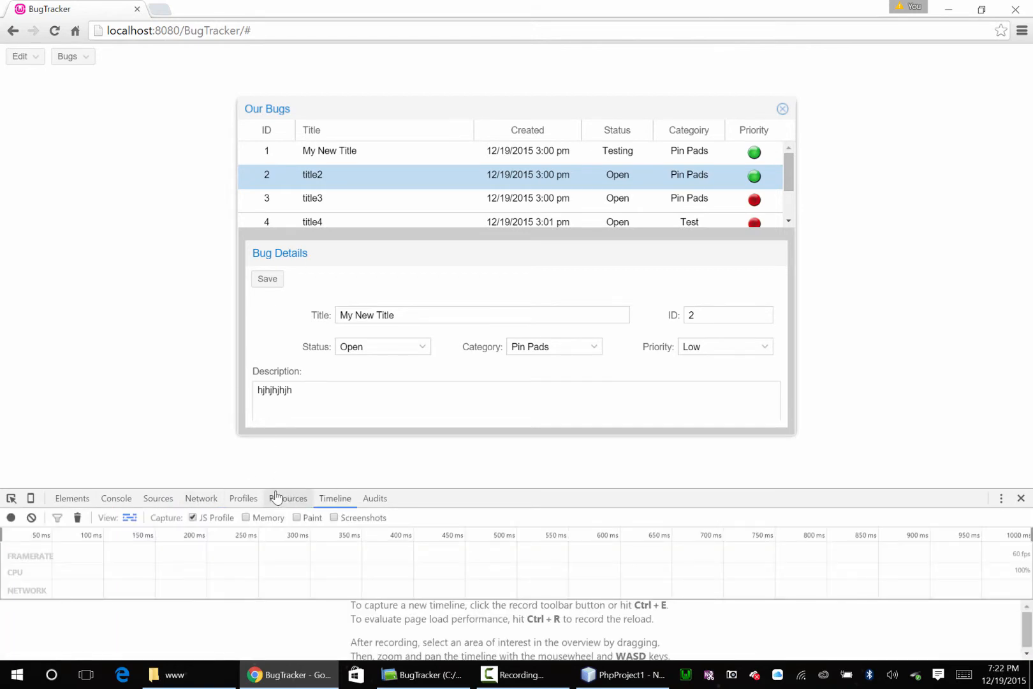
click(243, 498)
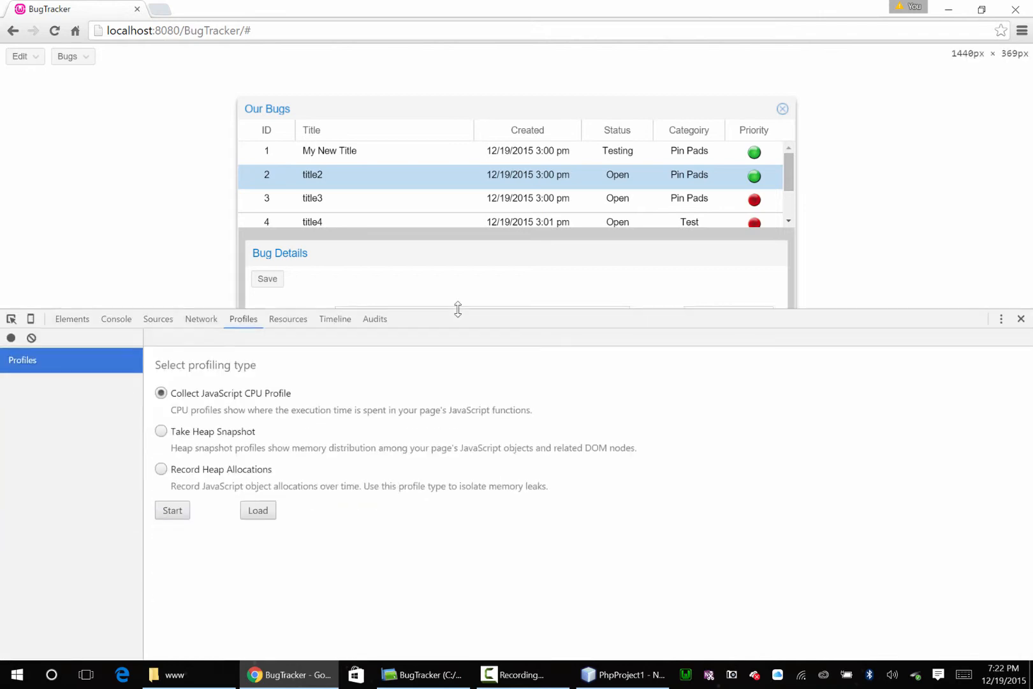
click(201, 318)
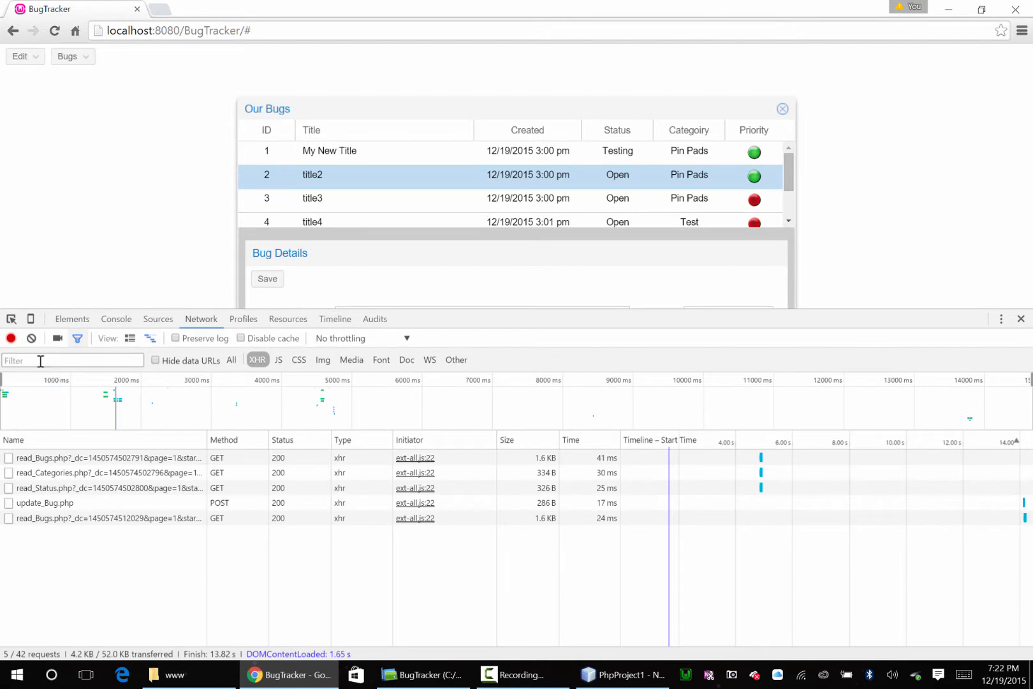
Save bug 2's edited title and check update_Bug.php's Preview and Headers, which show 'Invalid Bug ID'
click(31, 338)
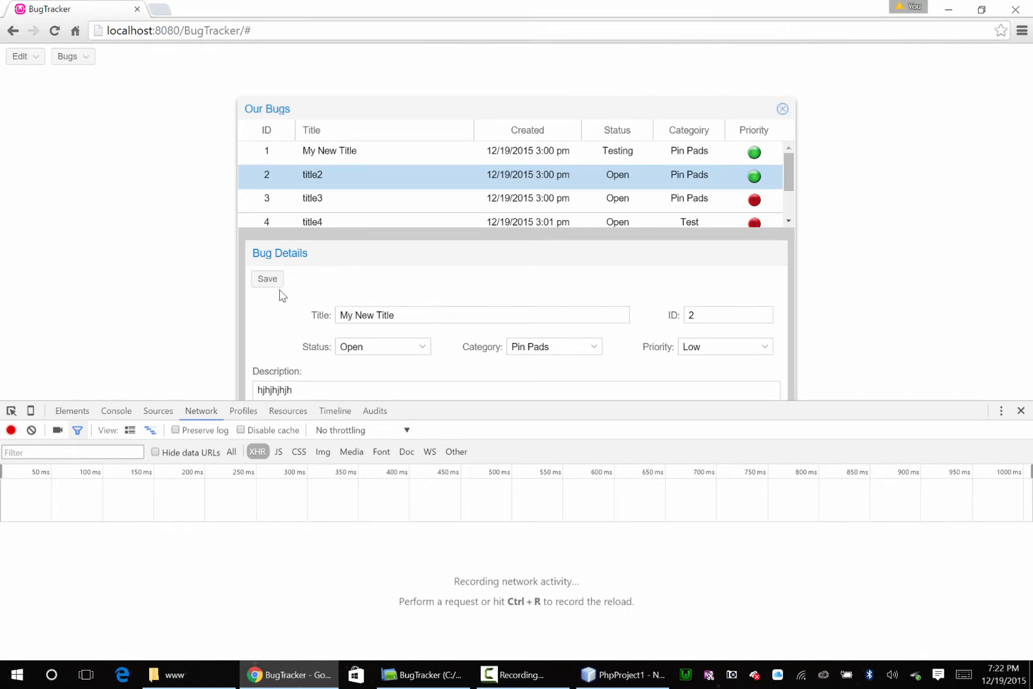
click(267, 279)
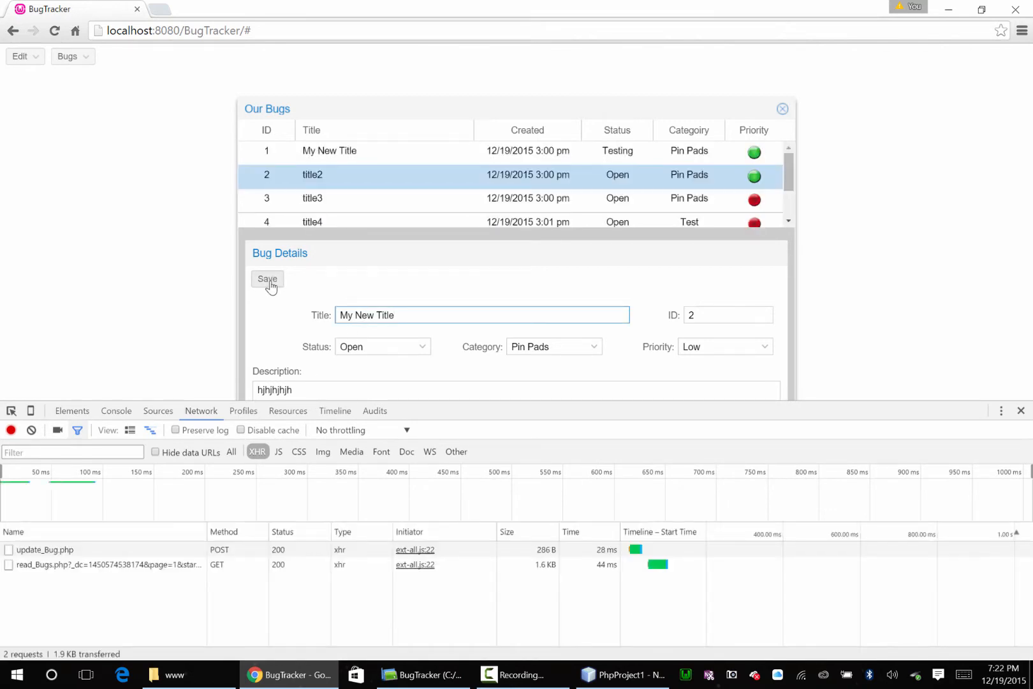
click(45, 549)
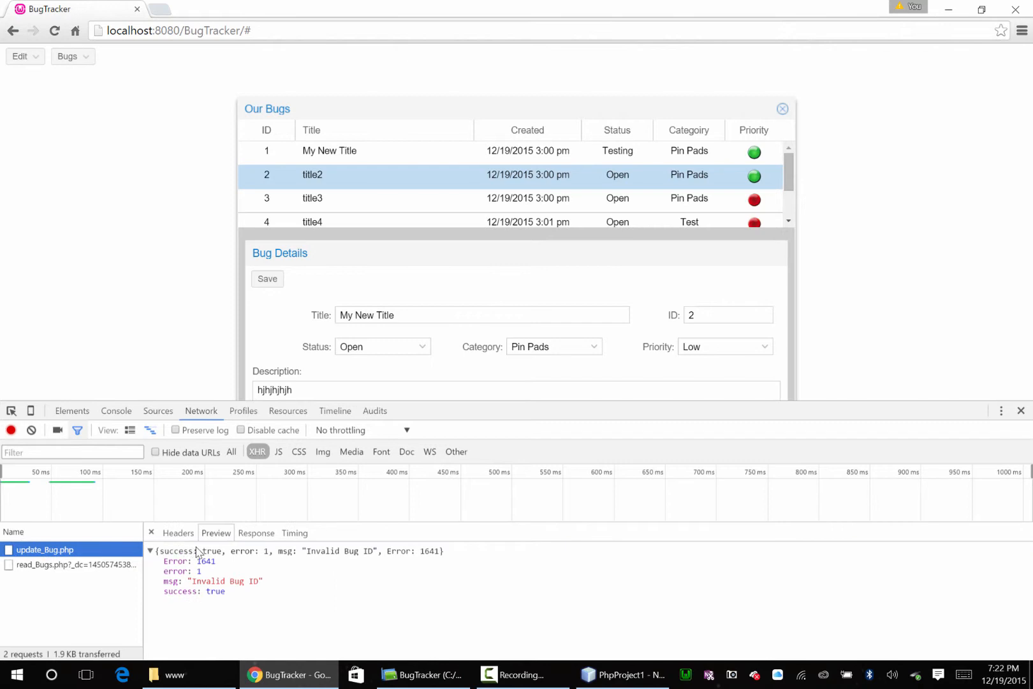
click(178, 532)
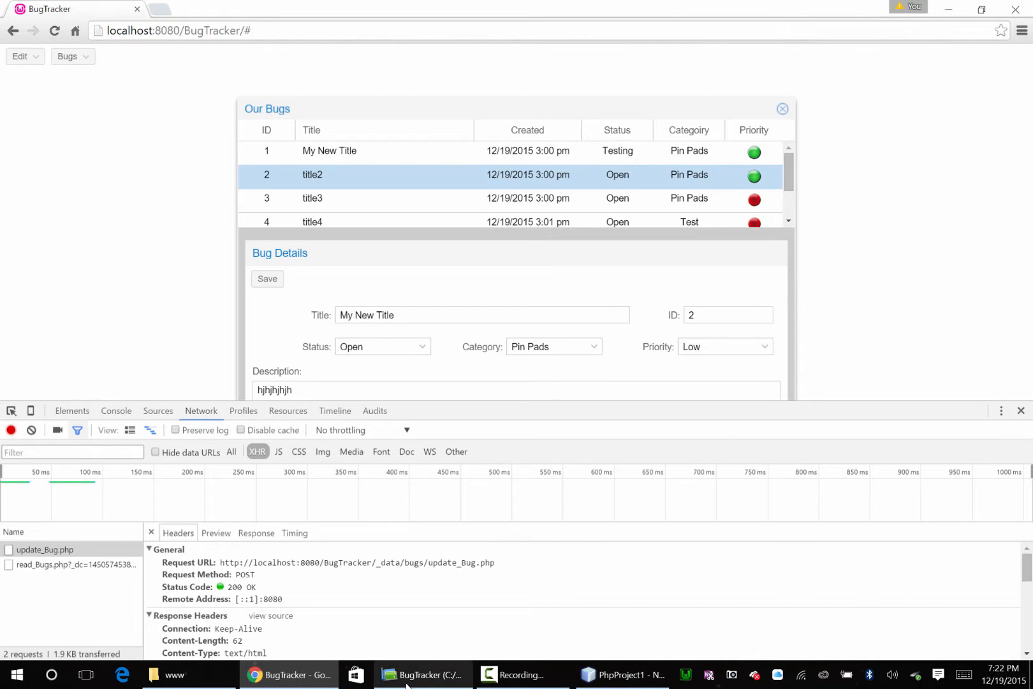
click(423, 674)
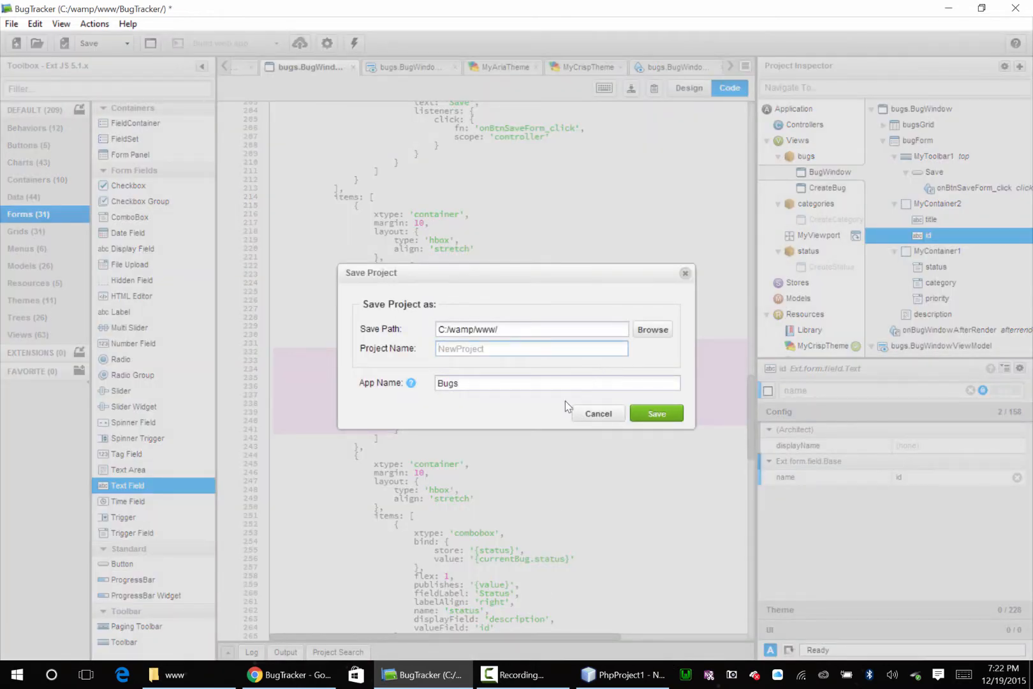
Cancel the Save Project prompt in Sencha Architect
click(598, 413)
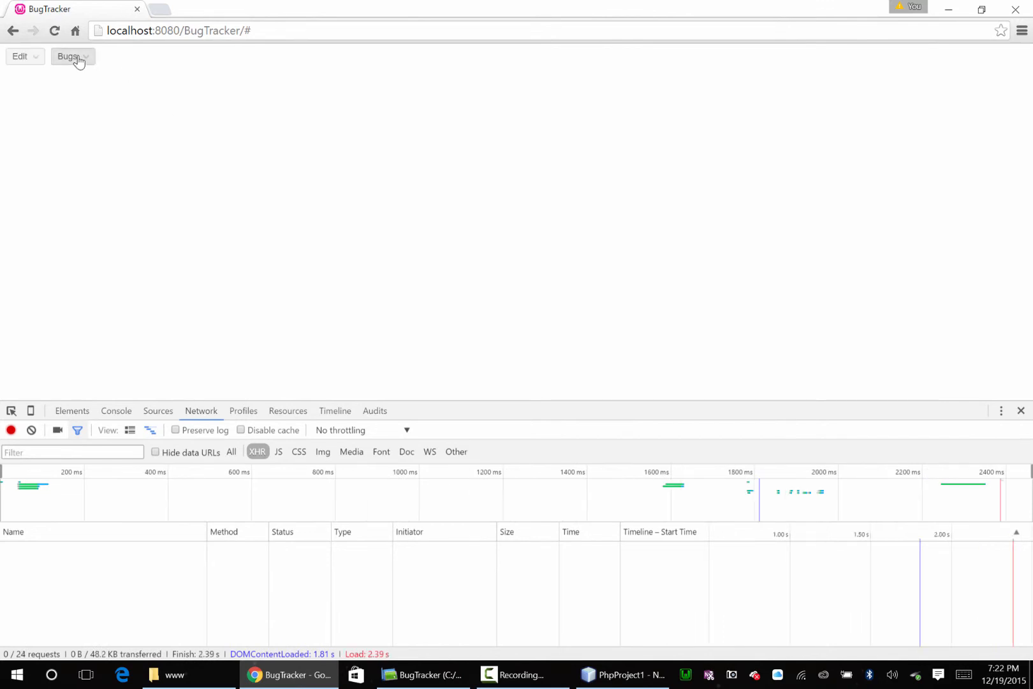
In View Bugs, save bug 2 as 'My New Title' and bug 1 as 'Another Title'
click(68, 56)
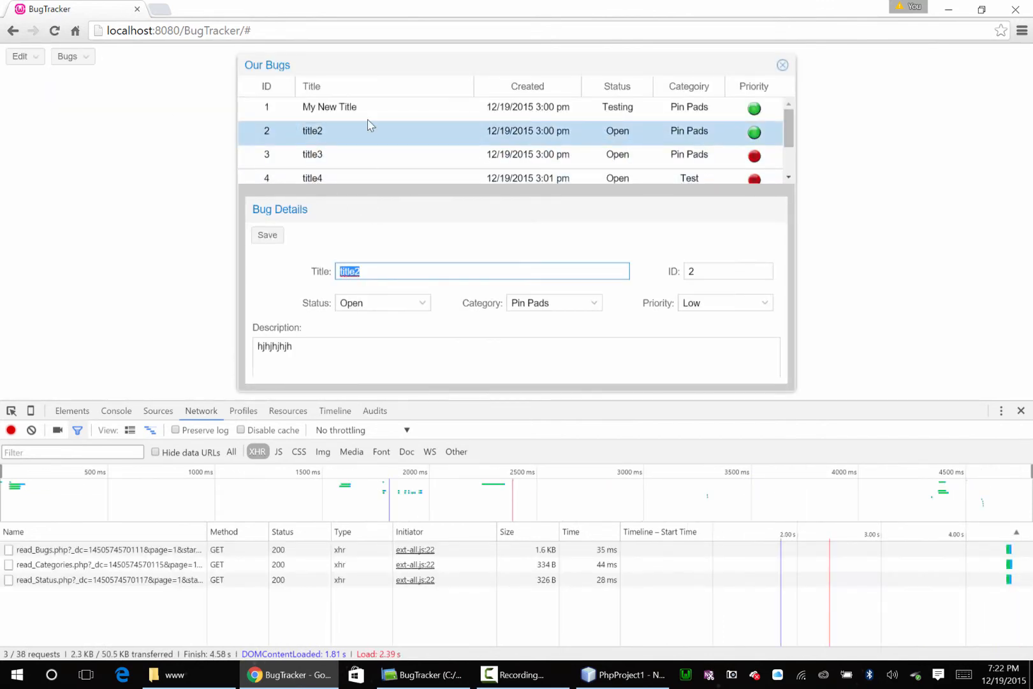
text(My New Ti)
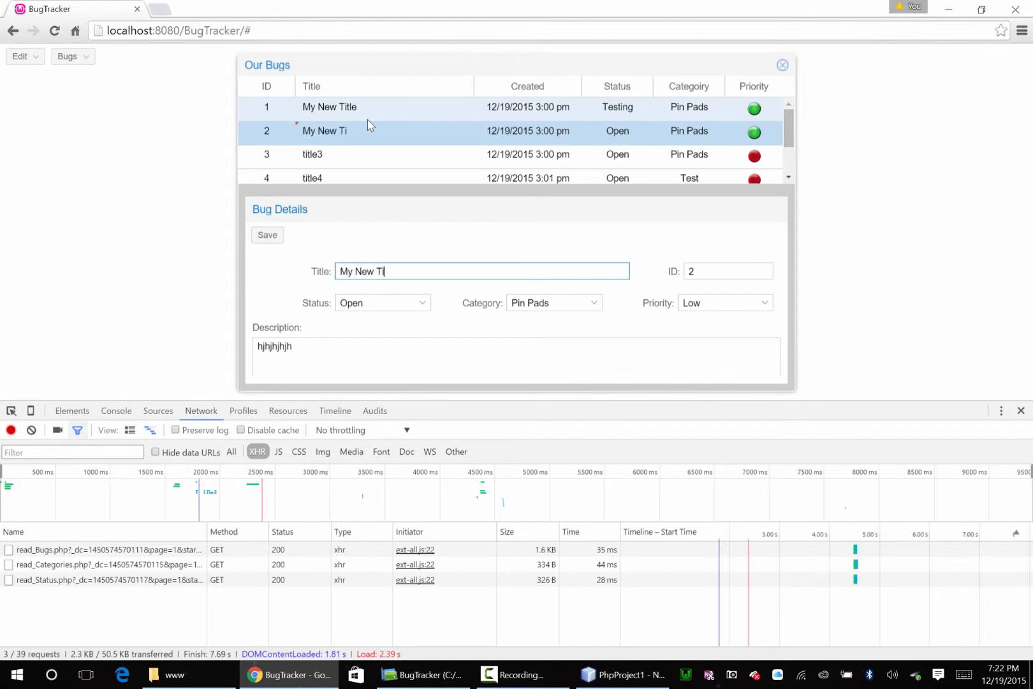
text(tle)
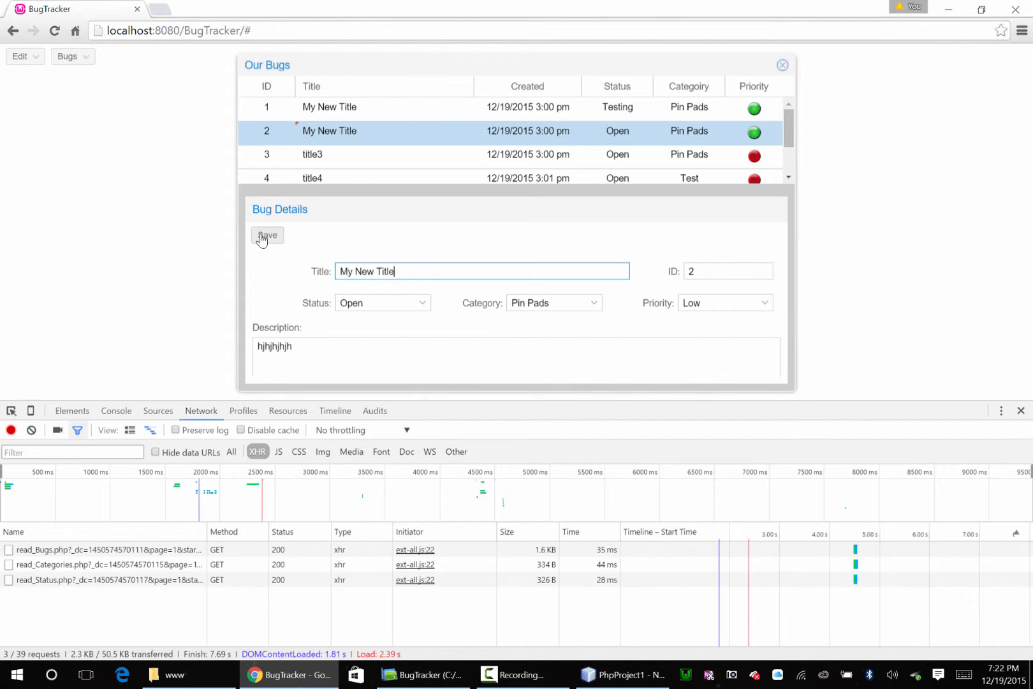
click(267, 235)
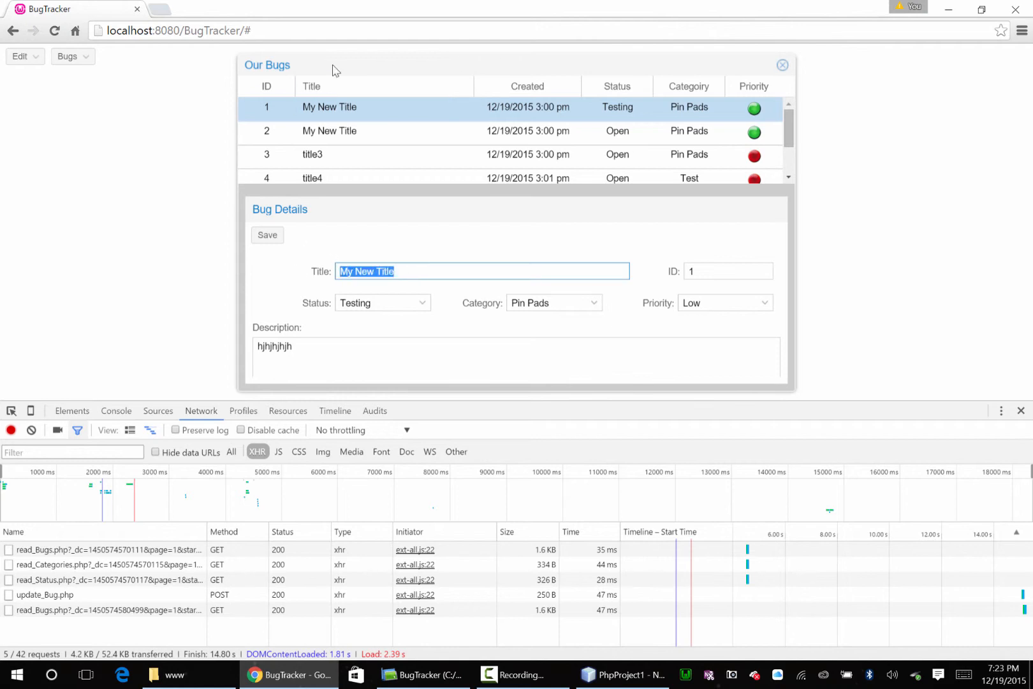
text(Another Title)
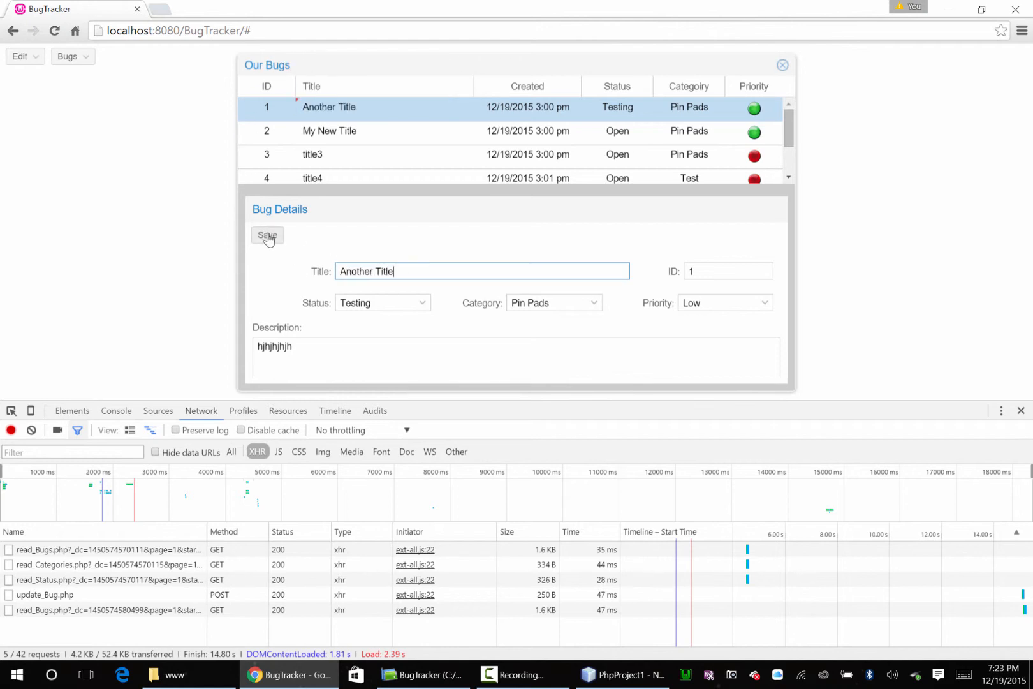
click(266, 236)
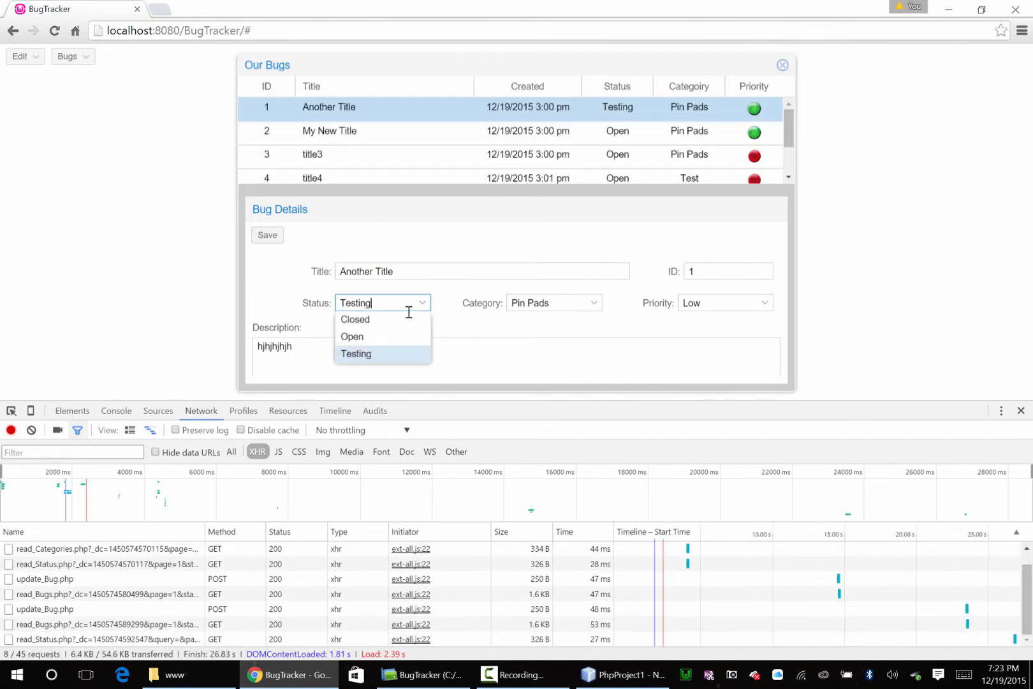
Save bug 1 with status Closed, category My Software and priority Red Hot
click(355, 320)
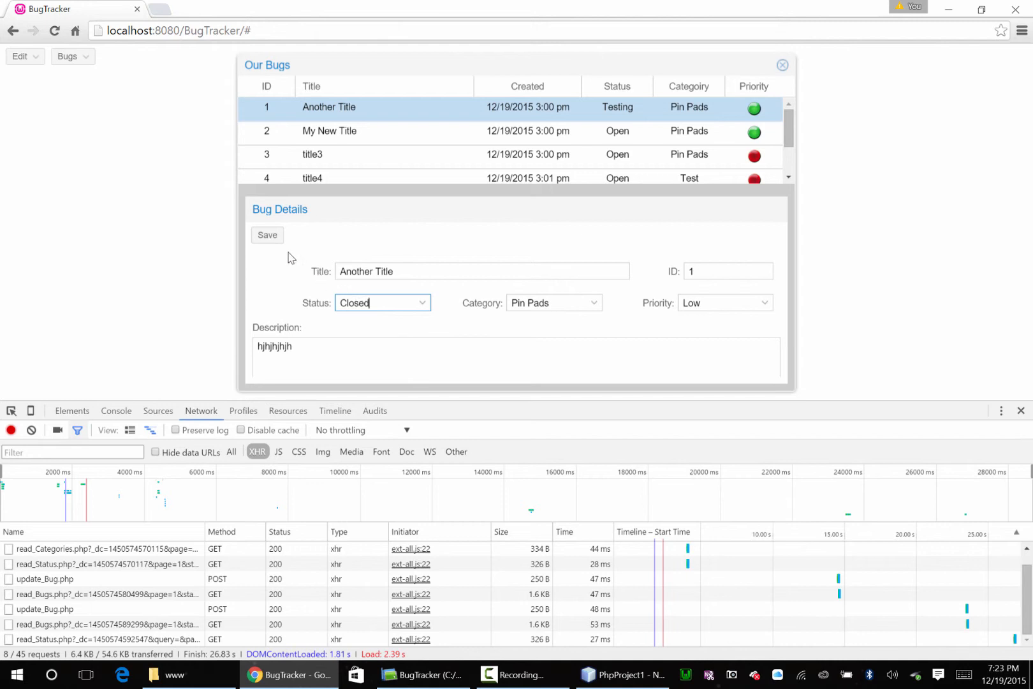
click(268, 235)
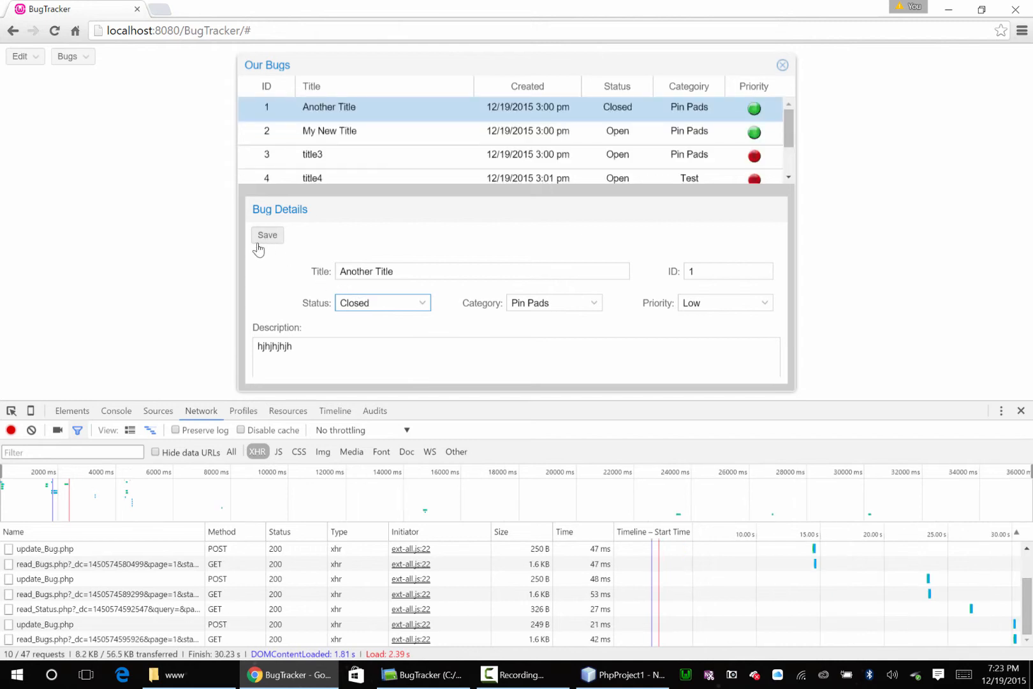
click(553, 302)
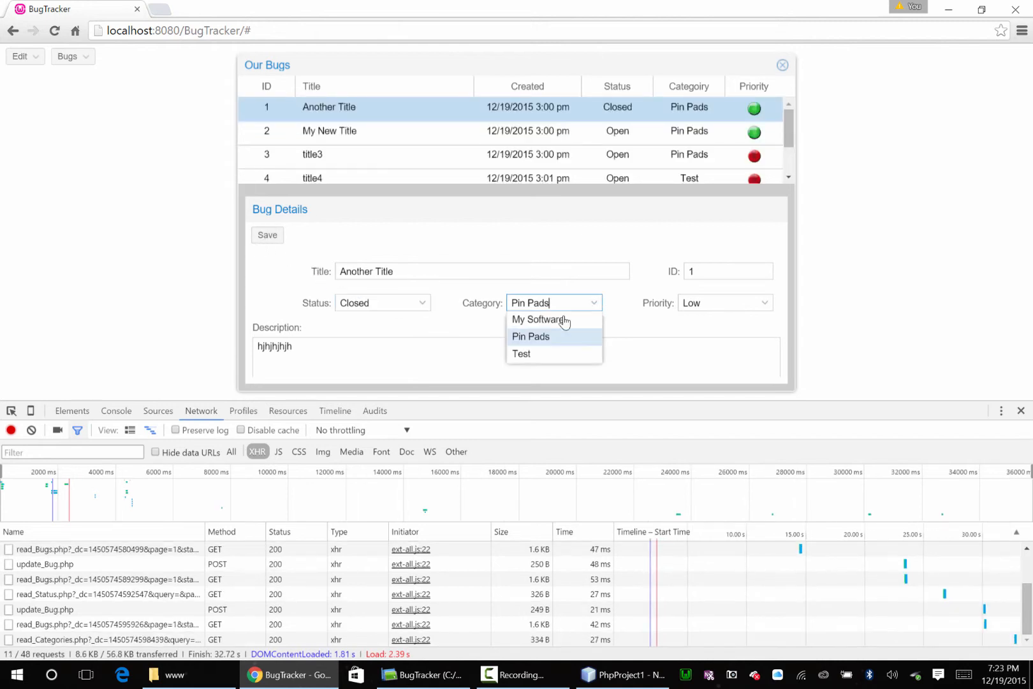
click(540, 320)
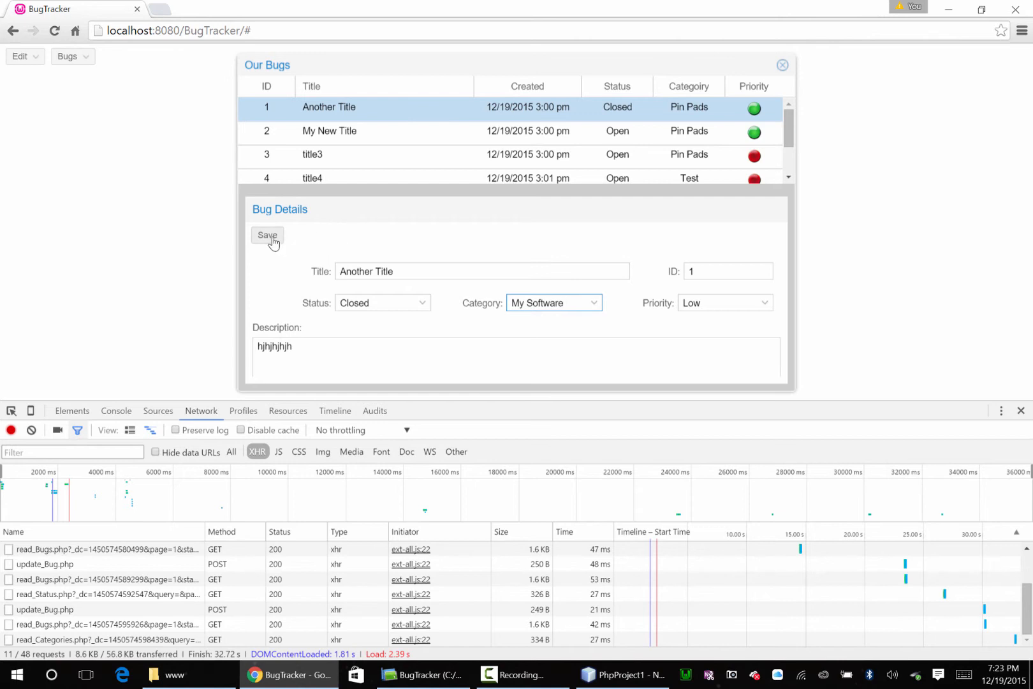
click(267, 235)
text(Red Hot)
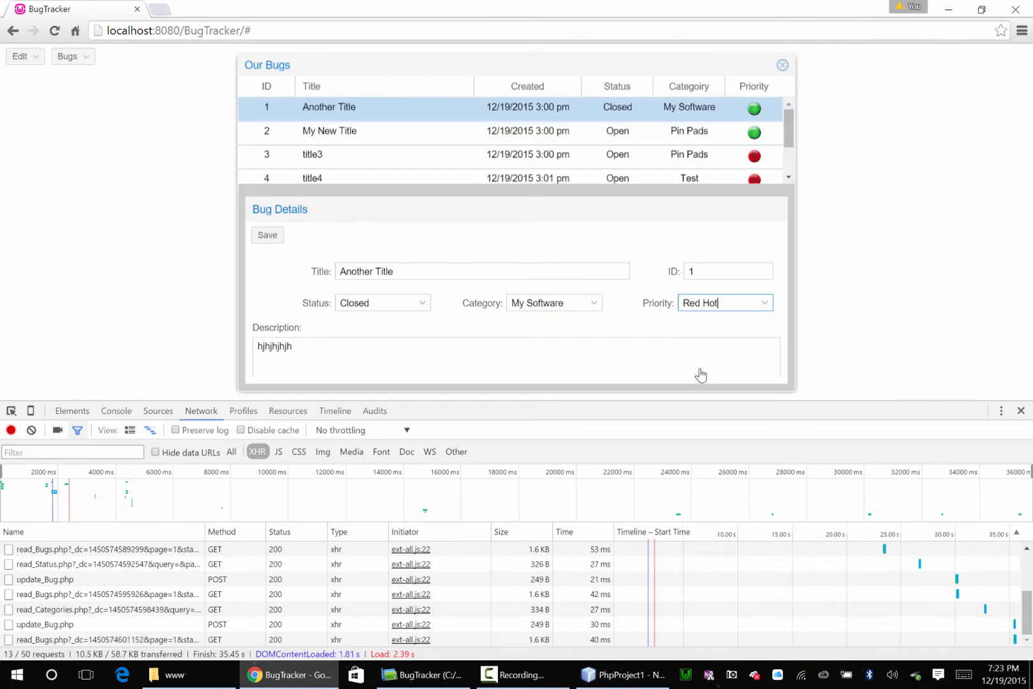
click(267, 235)
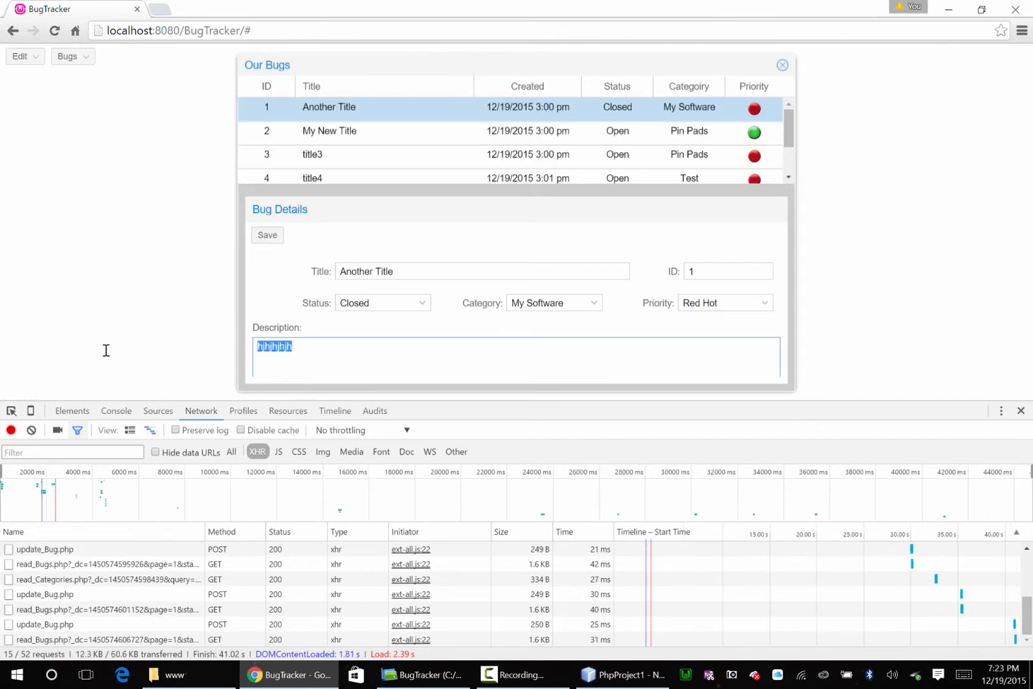
Save bug 1's description 'Here is a real description', then reselect bugs 2 and 1 to verify
text(Here is)
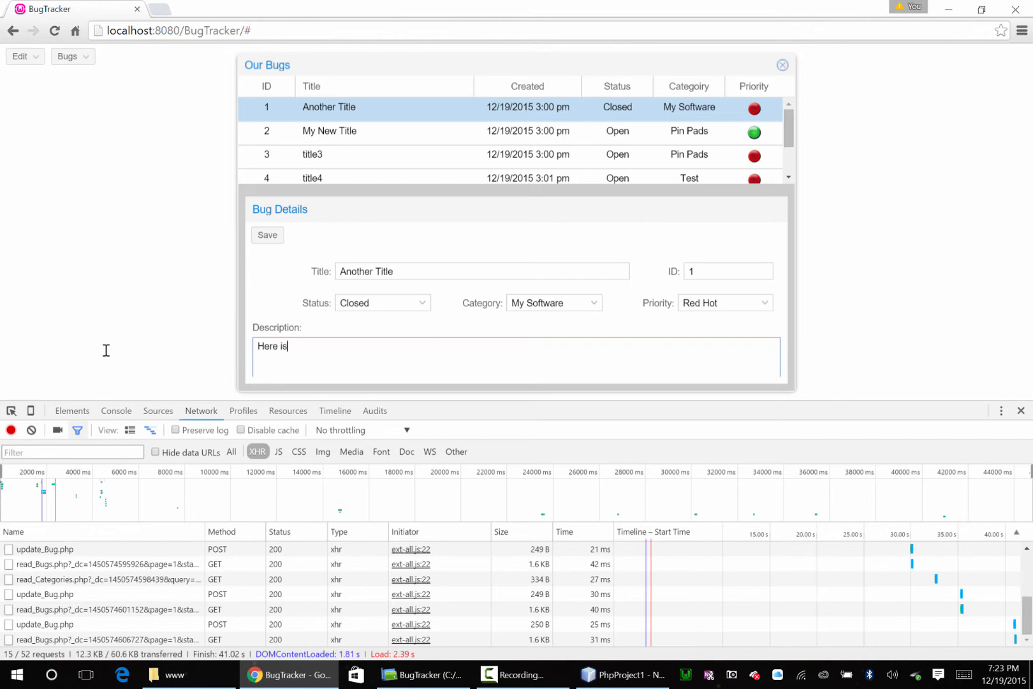
text(a real description)
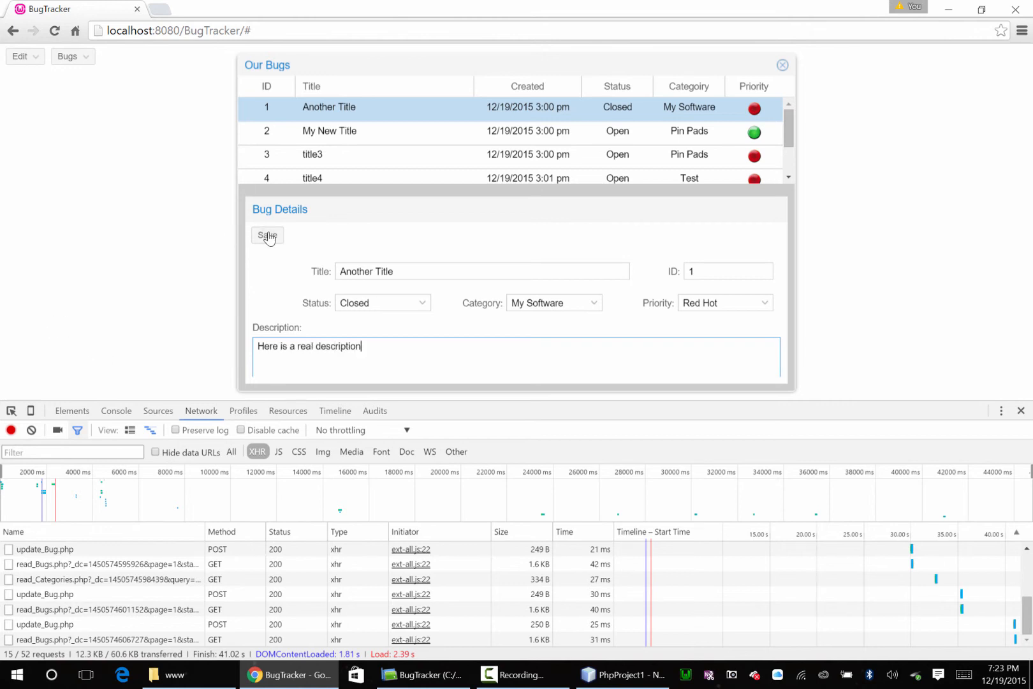
click(267, 235)
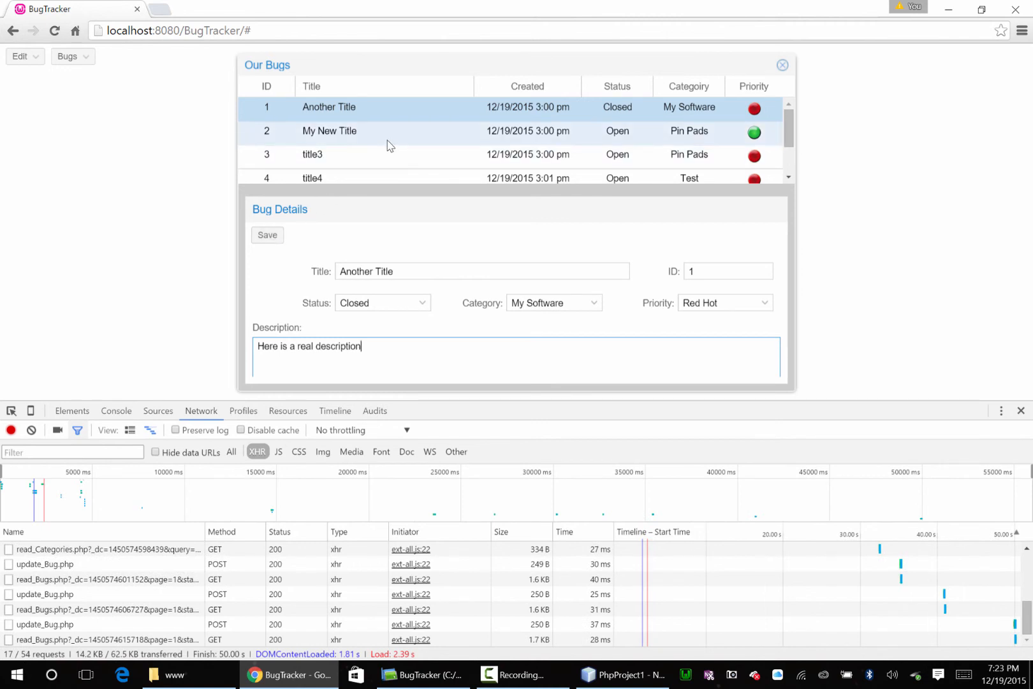
click(355, 130)
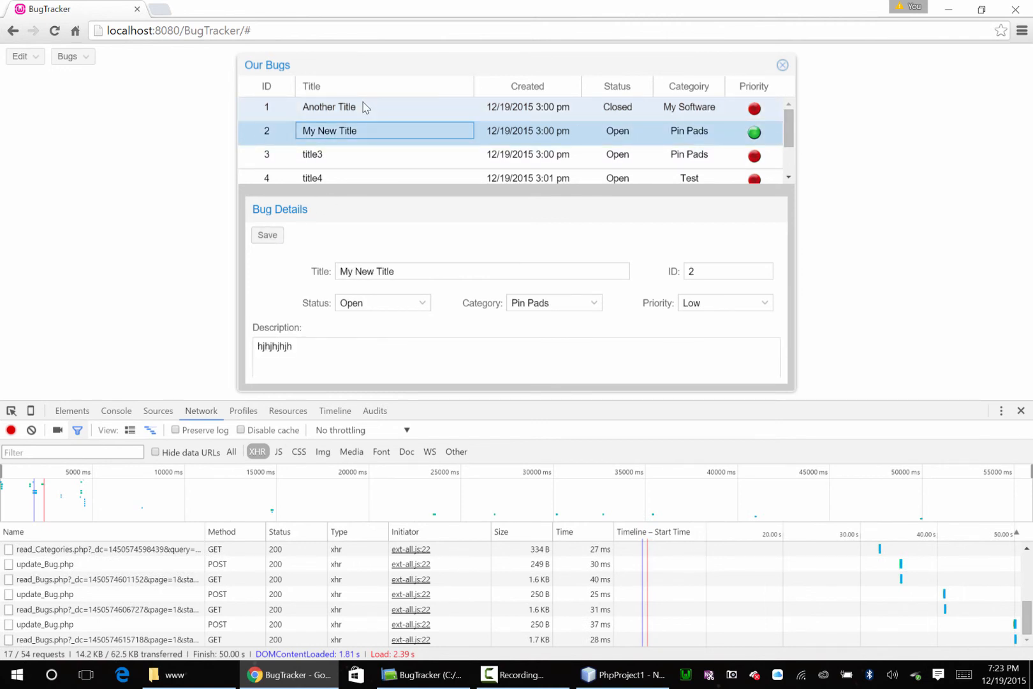
click(328, 107)
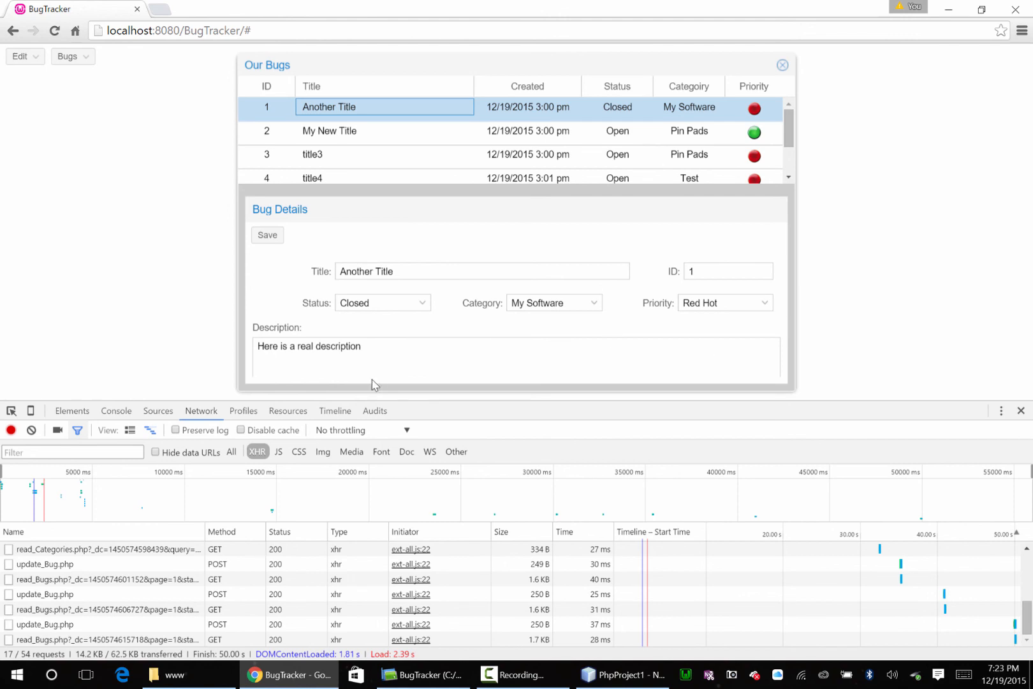
mouse_move(235, 275)
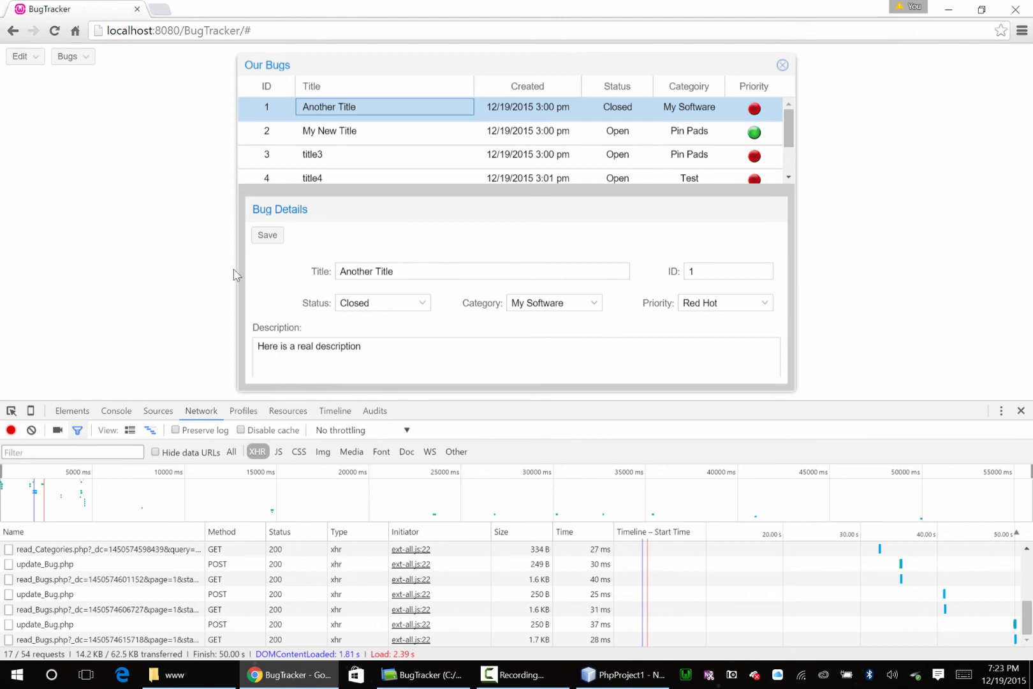